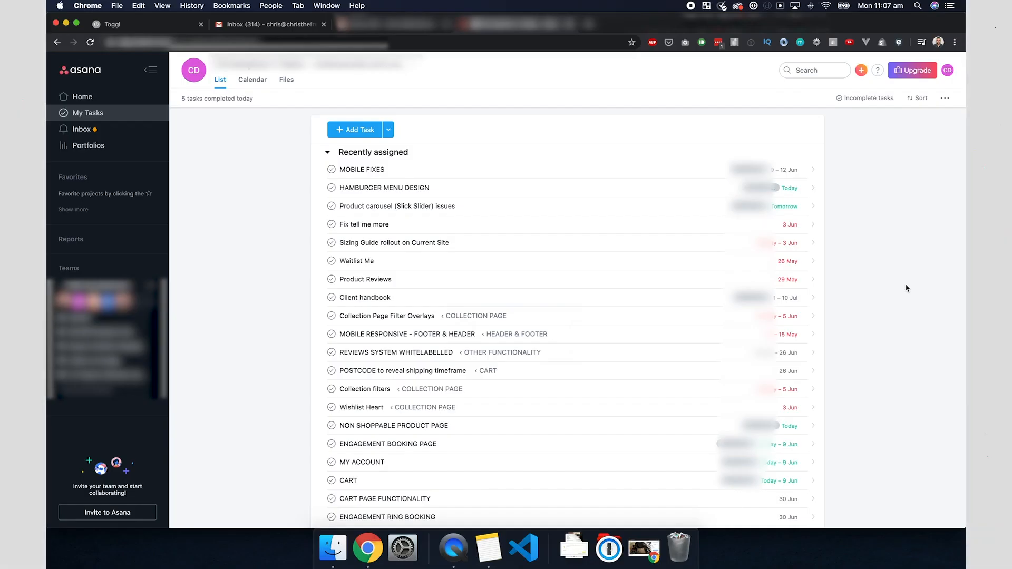
mouse_move(82, 70)
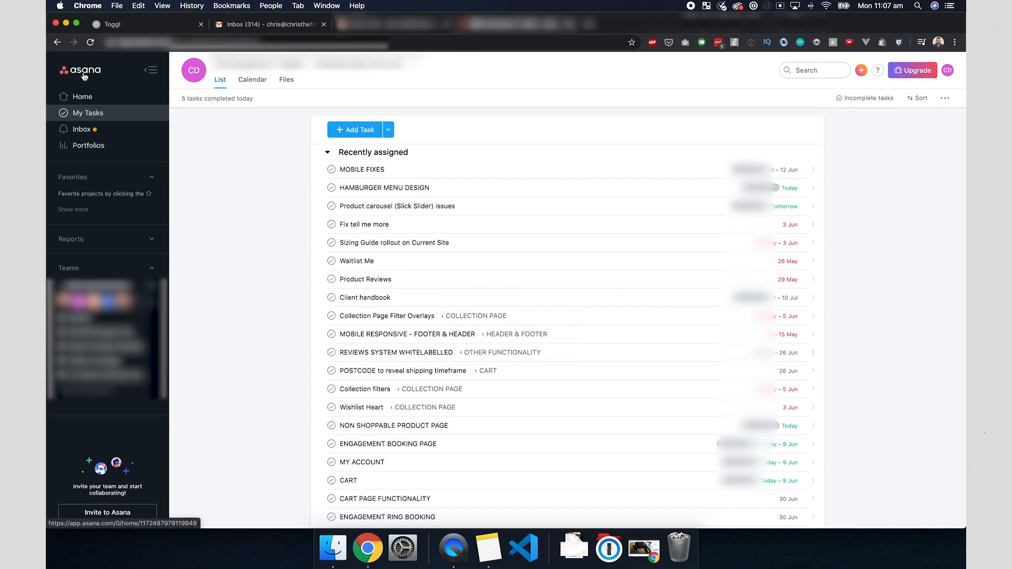
mouse_move(251, 180)
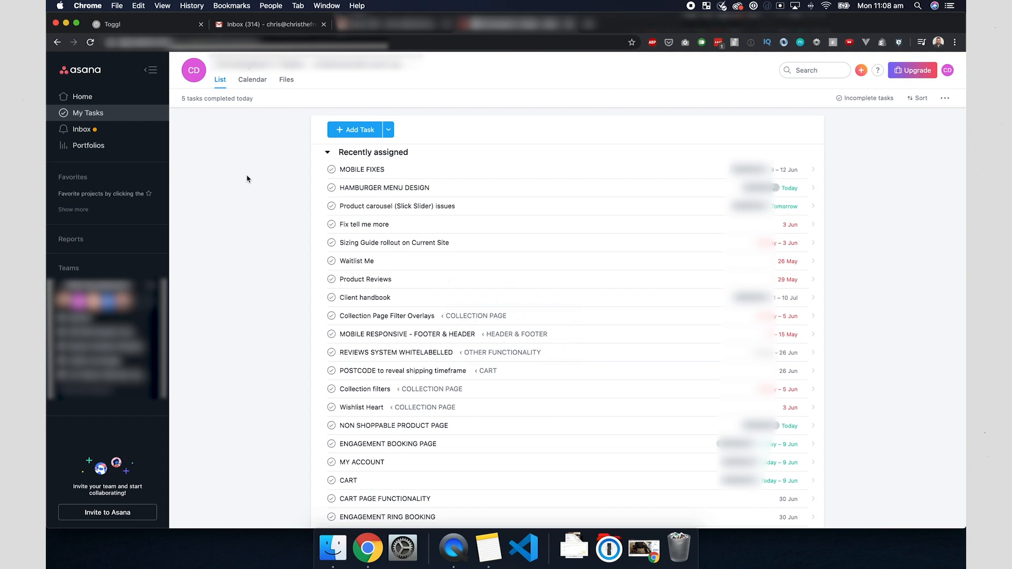
mouse_move(805, 206)
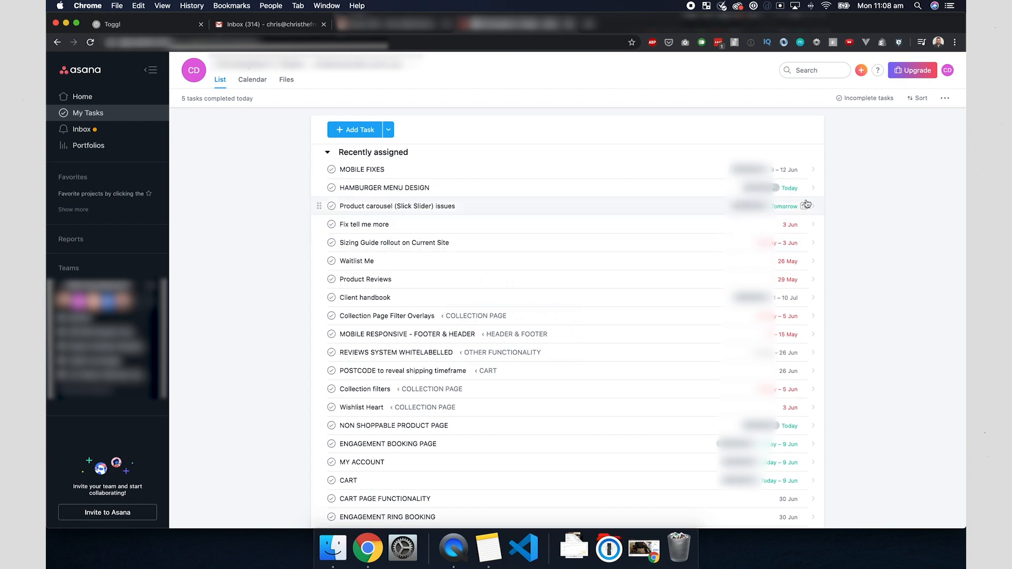
mouse_move(487, 177)
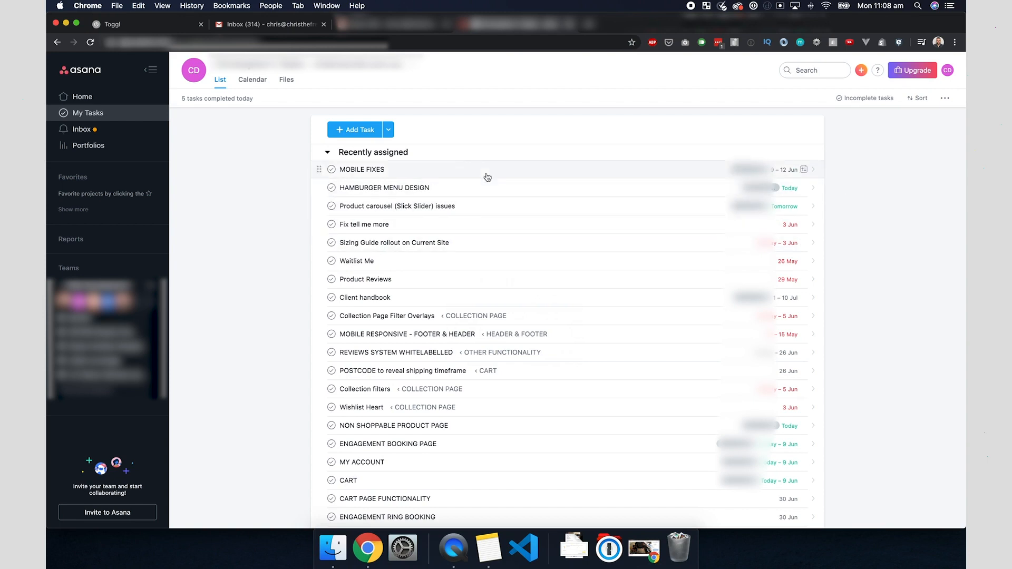
mouse_move(475, 179)
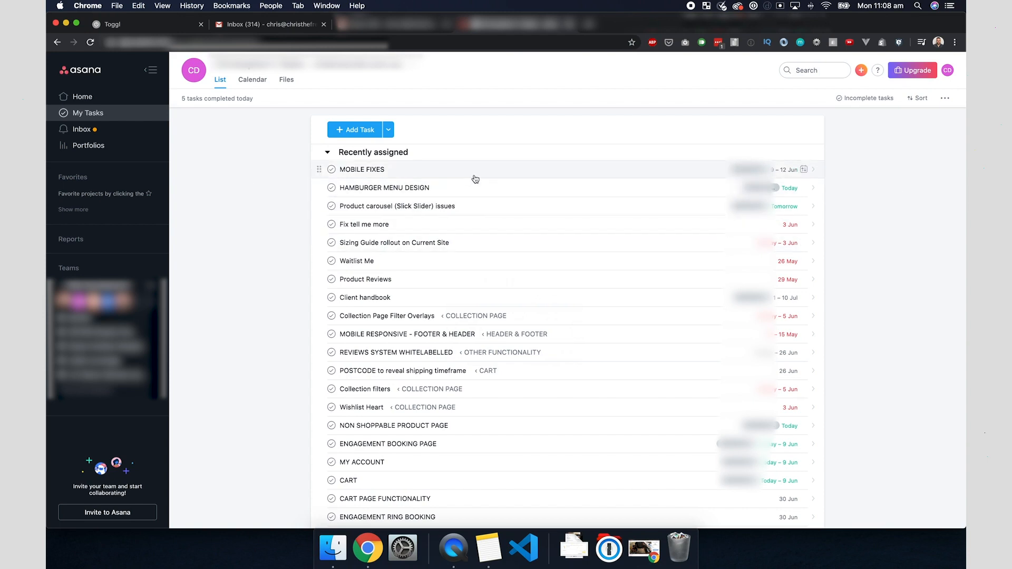
mouse_move(483, 178)
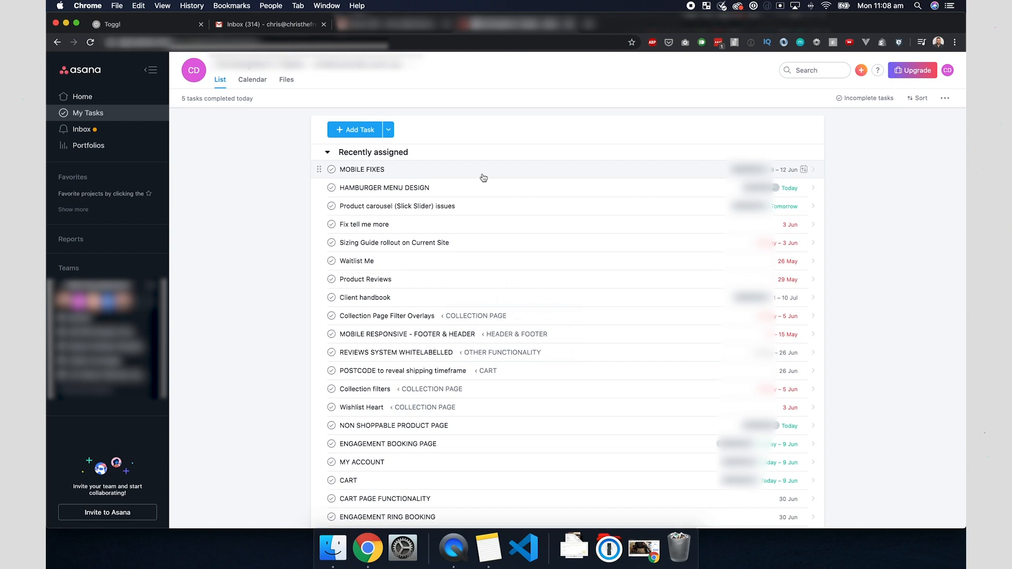
mouse_move(895, 223)
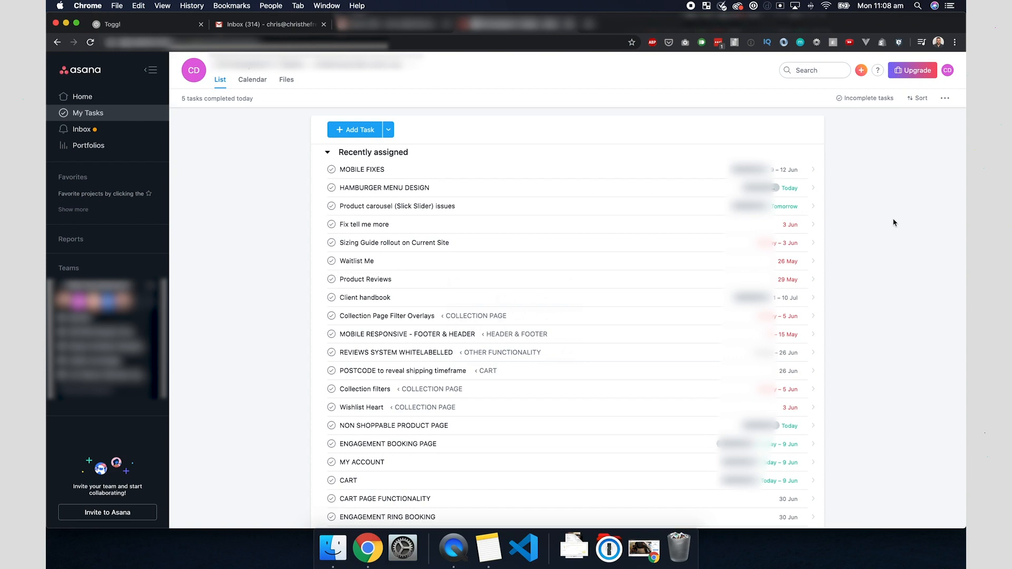
mouse_move(595, 137)
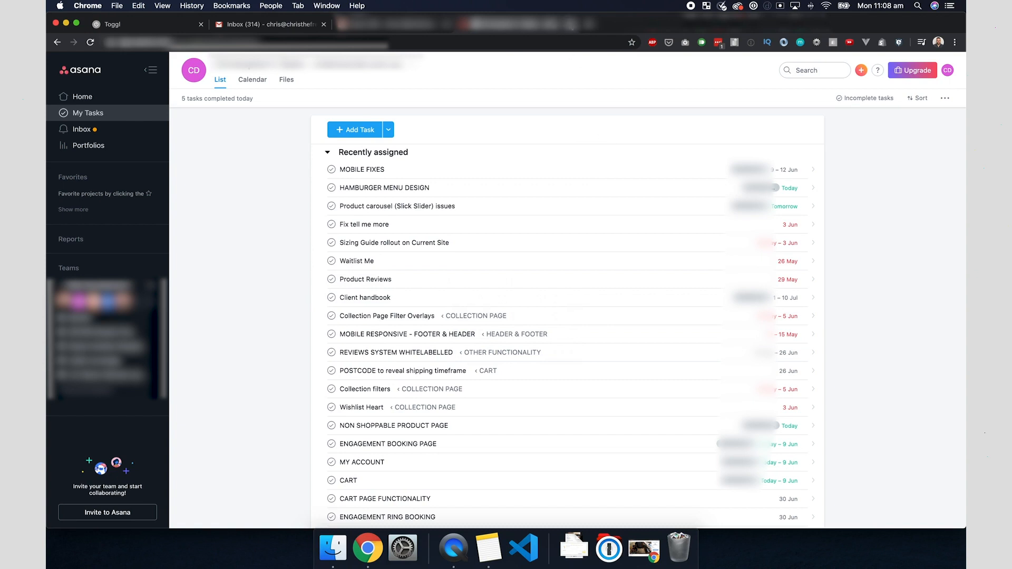
Bring up the main Gmail inbox and look through the morning's Asana notifications
left_click(264, 24)
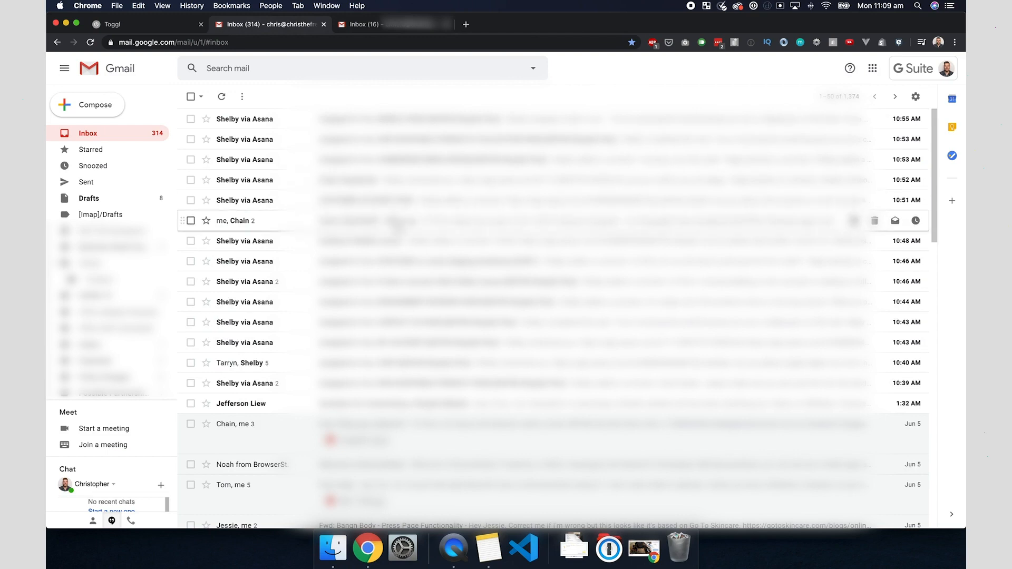
scroll("down", 3)
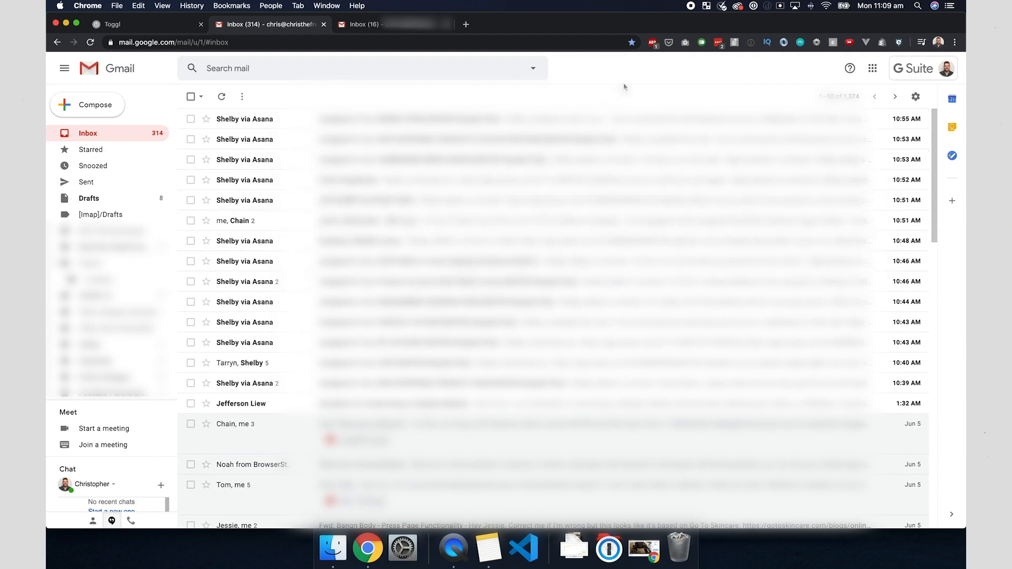
mouse_move(162, 88)
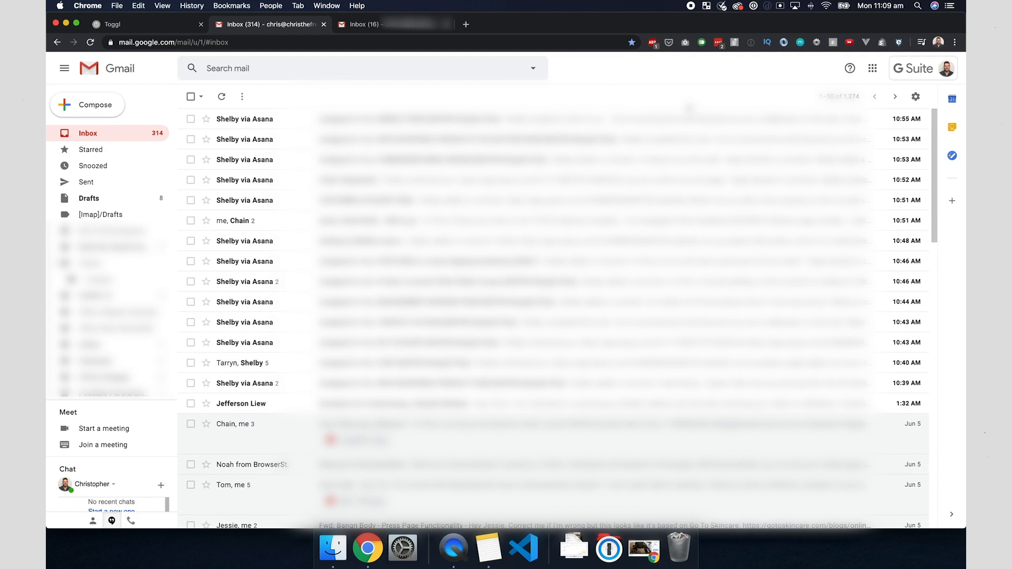
mouse_move(545, 362)
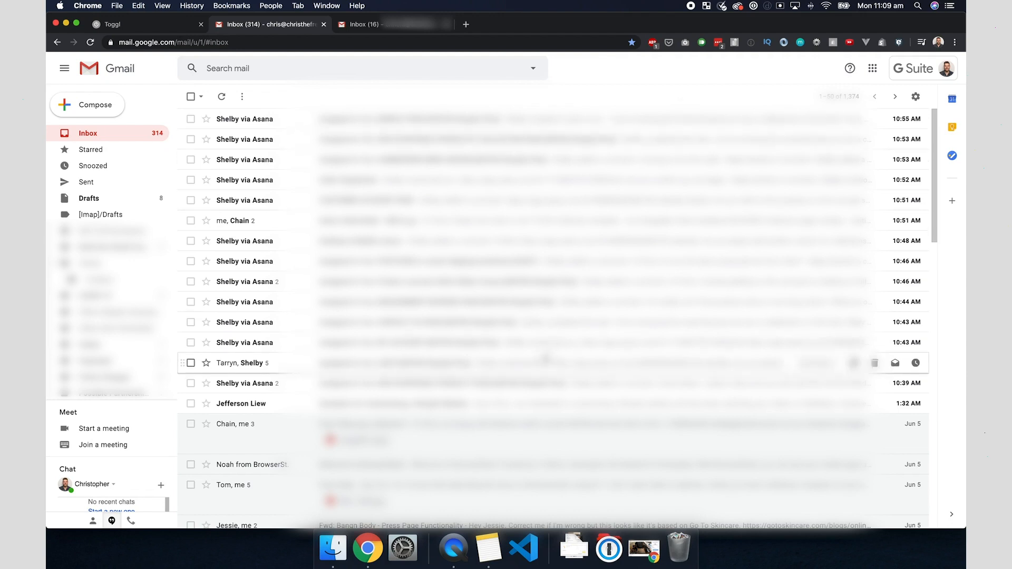
mouse_move(490, 383)
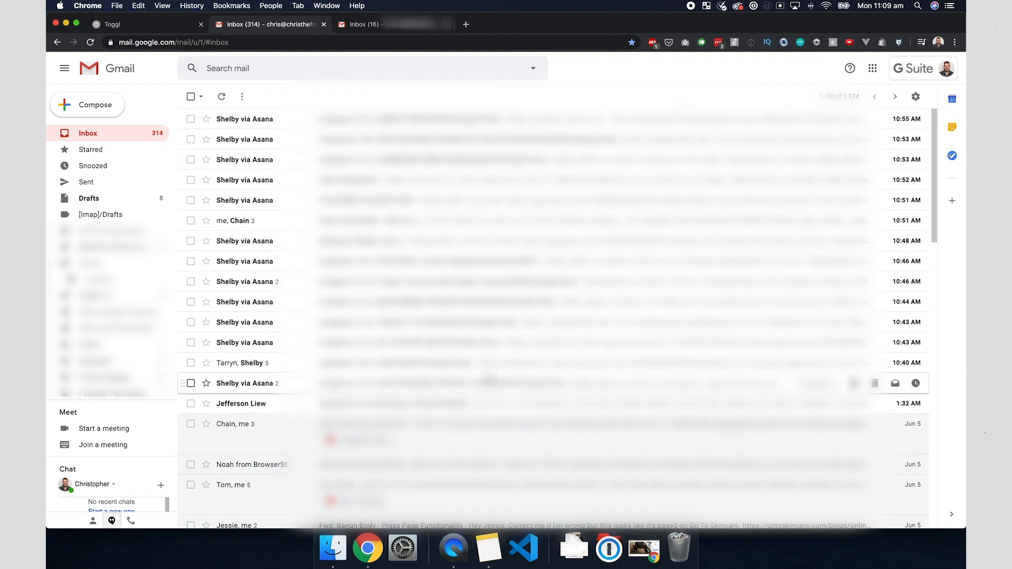
mouse_move(603, 94)
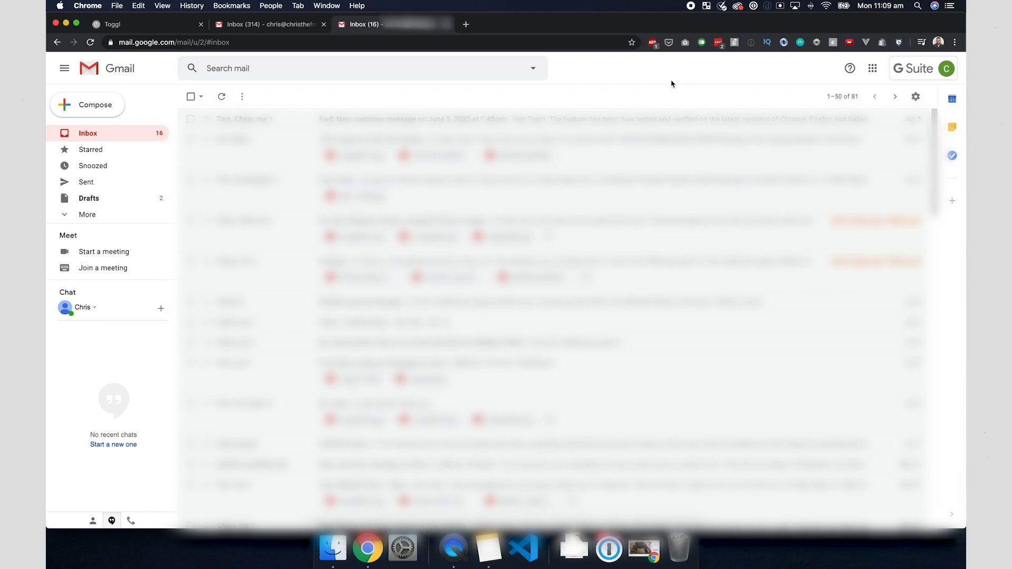
mouse_move(310, 101)
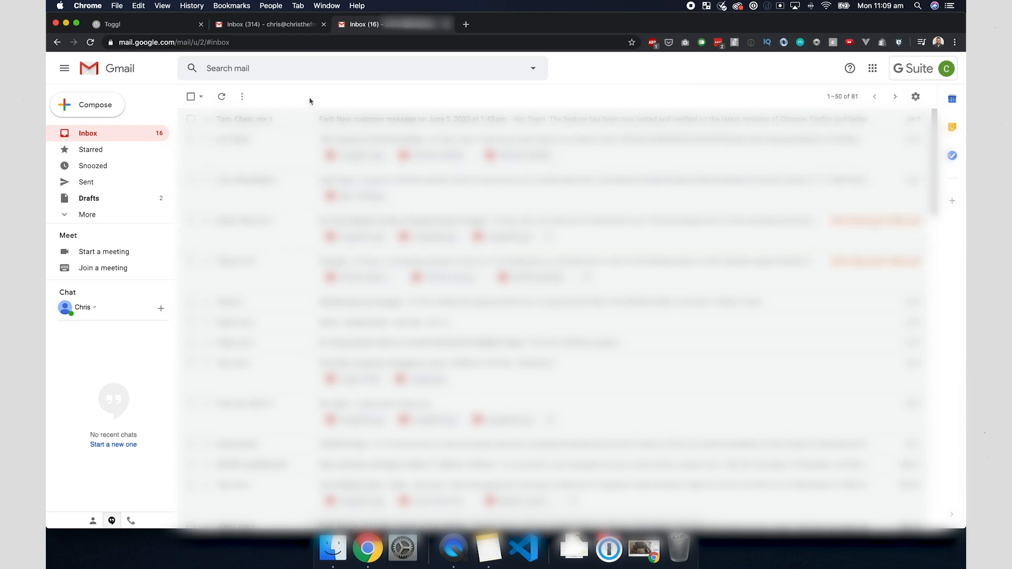
Return to the main 314-message Gmail inbox after checking the second account
left_click(268, 24)
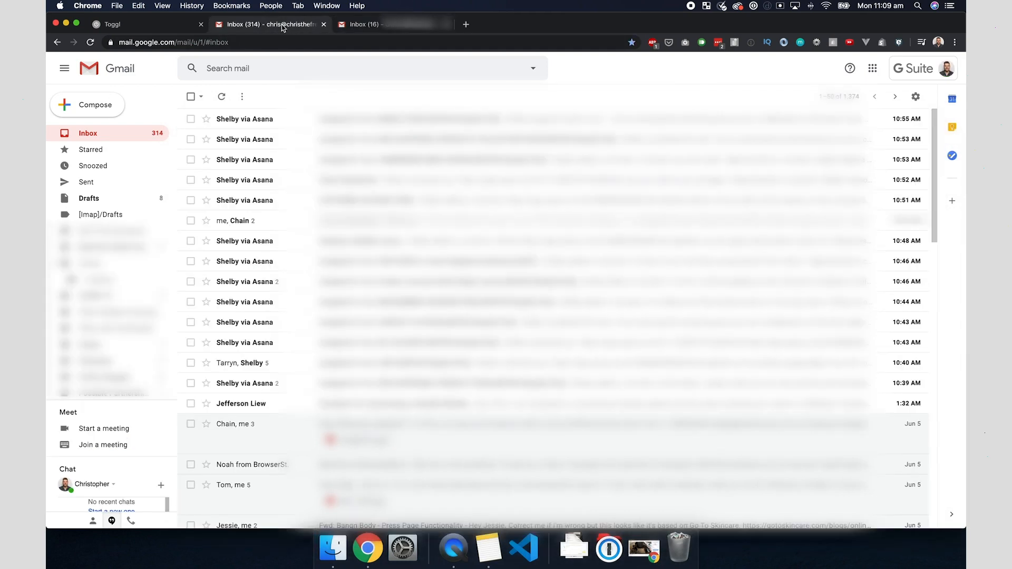
mouse_move(662, 102)
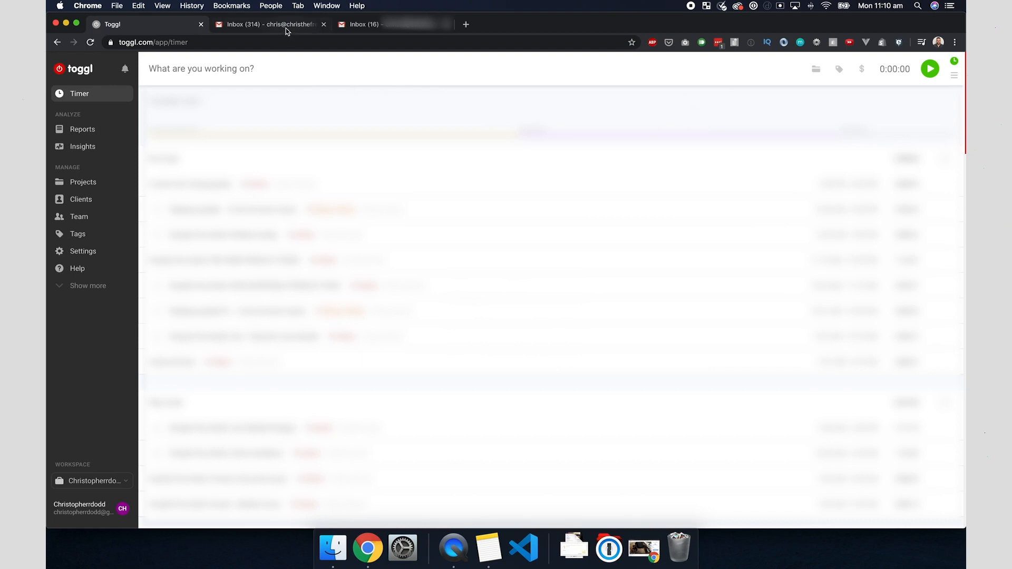
Open the NON SHOPPABLE PRODUCT PAGE notification and read down to Shelby's latest comment
left_click(264, 24)
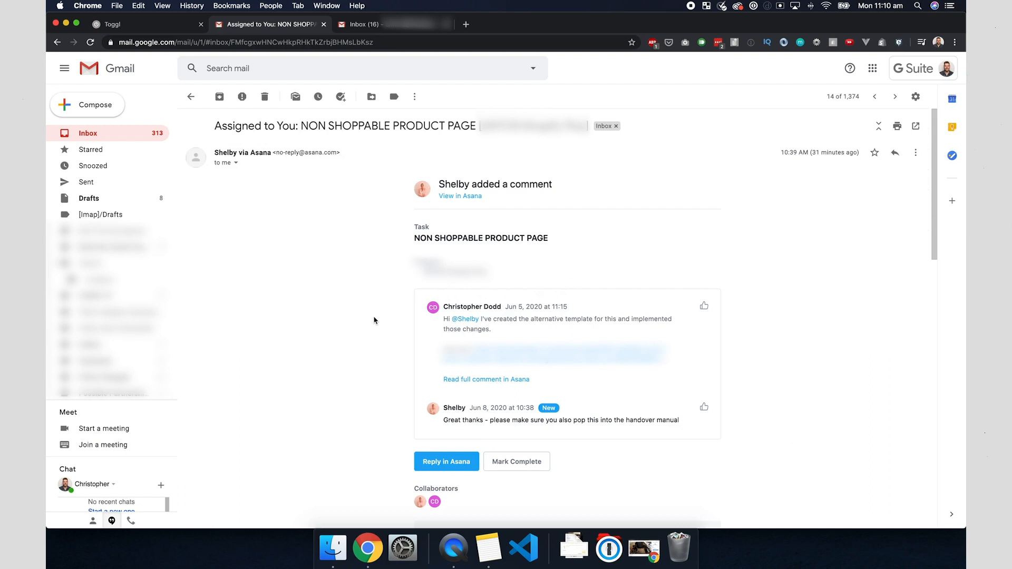
mouse_move(619, 320)
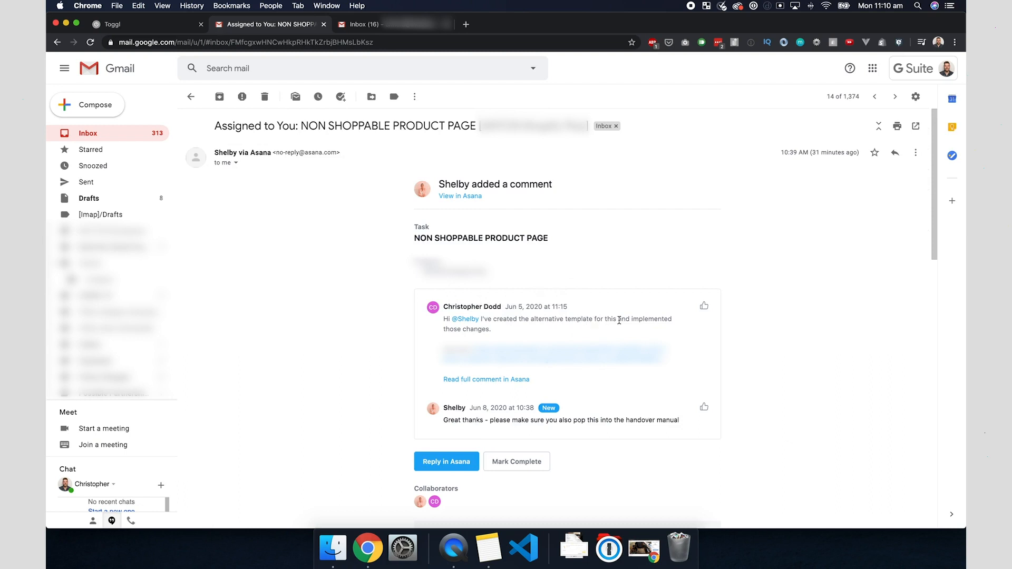
mouse_move(563, 360)
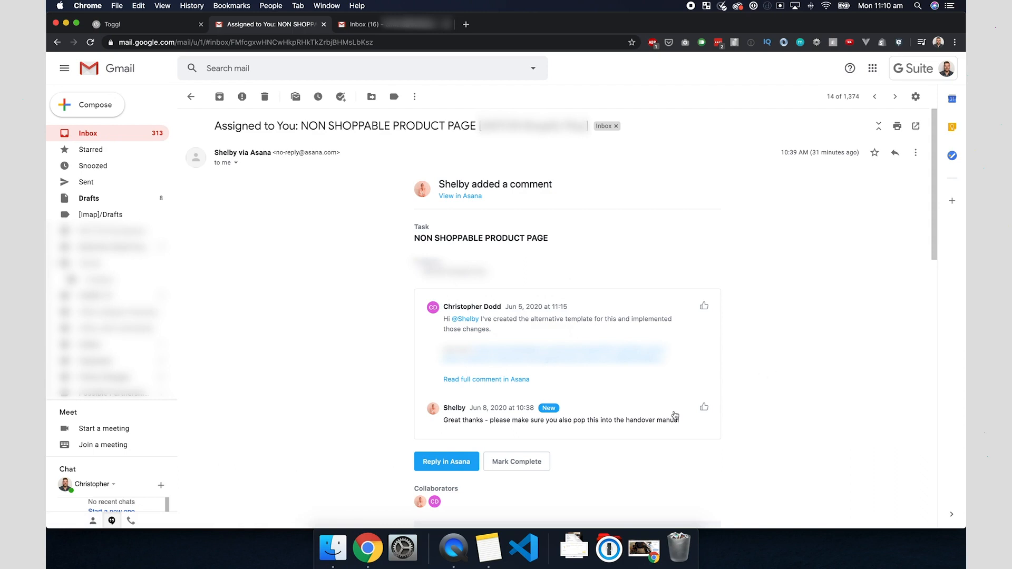
mouse_move(669, 421)
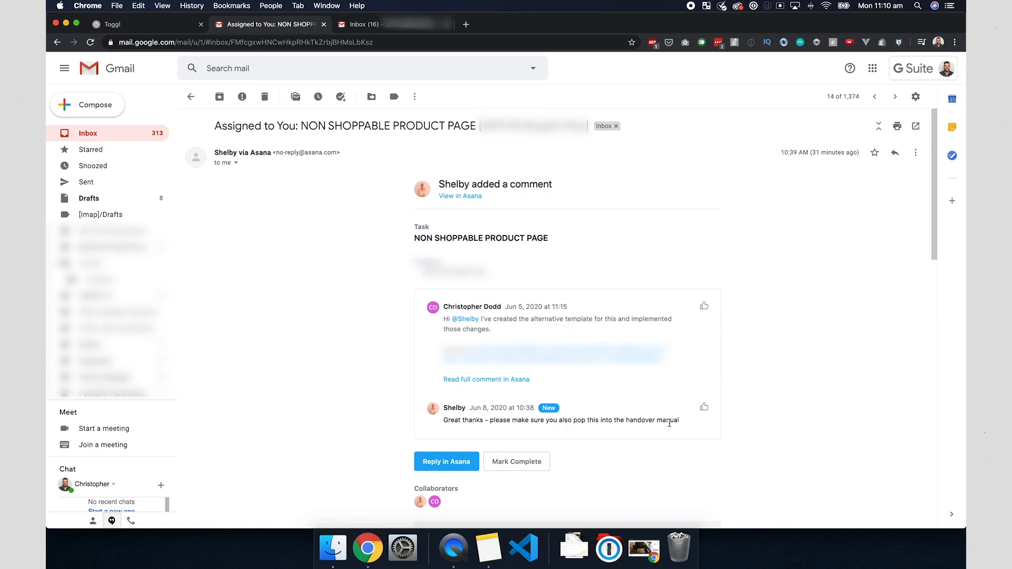
mouse_move(789, 269)
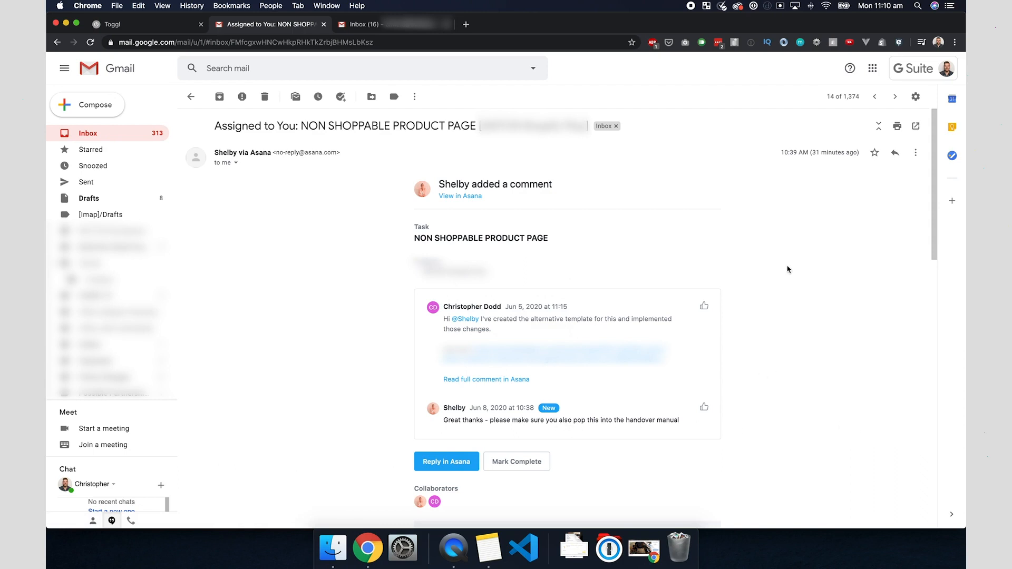
scroll("down", 3)
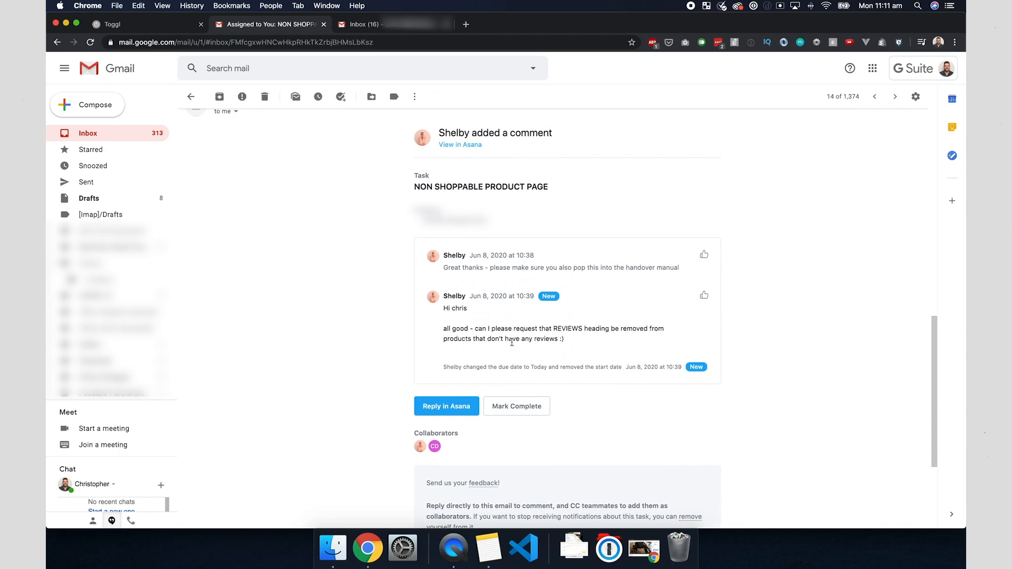
mouse_move(586, 343)
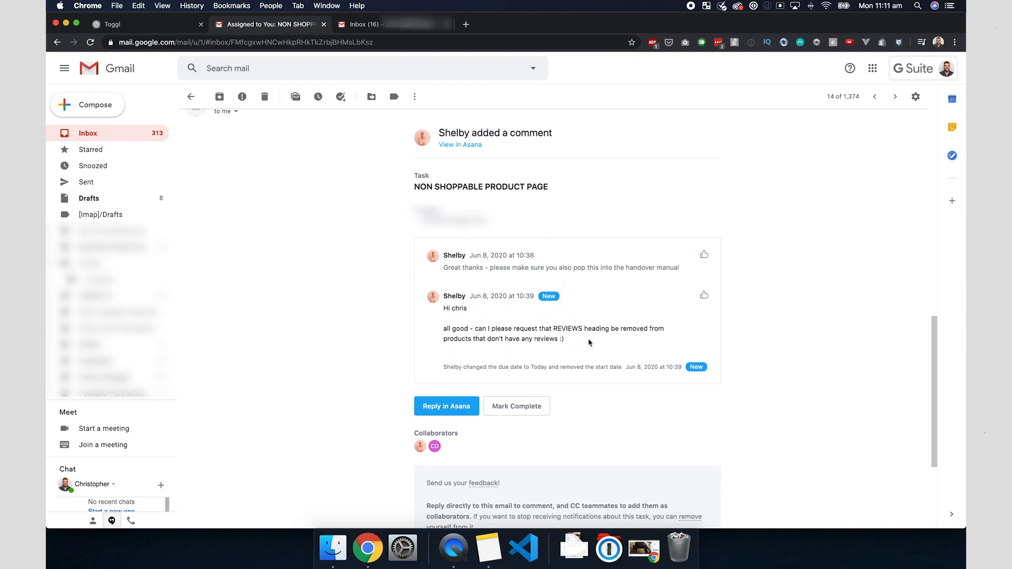
mouse_move(446, 406)
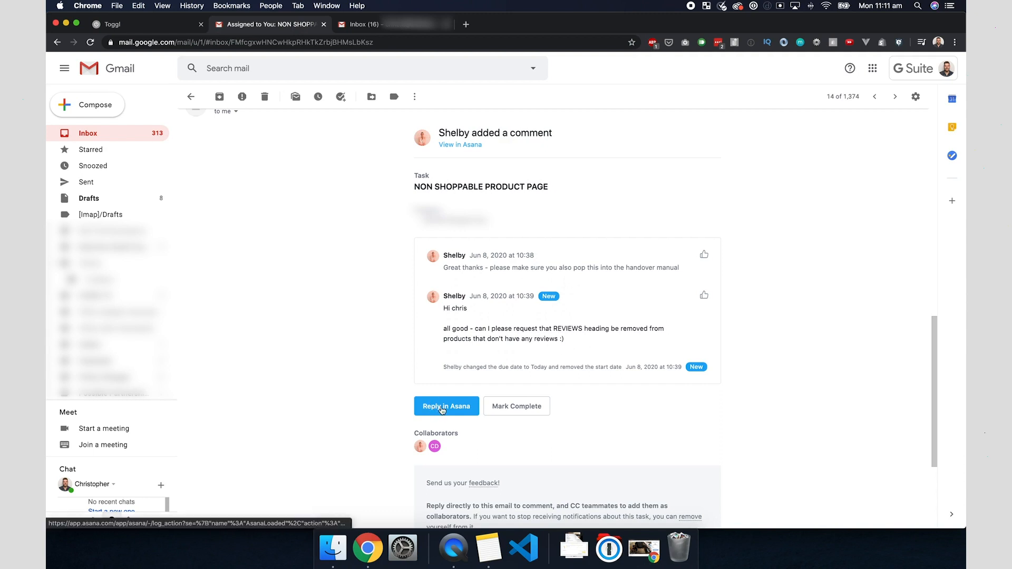
Follow Reply in Asana to the task and scroll to its comment thread
left_click(446, 406)
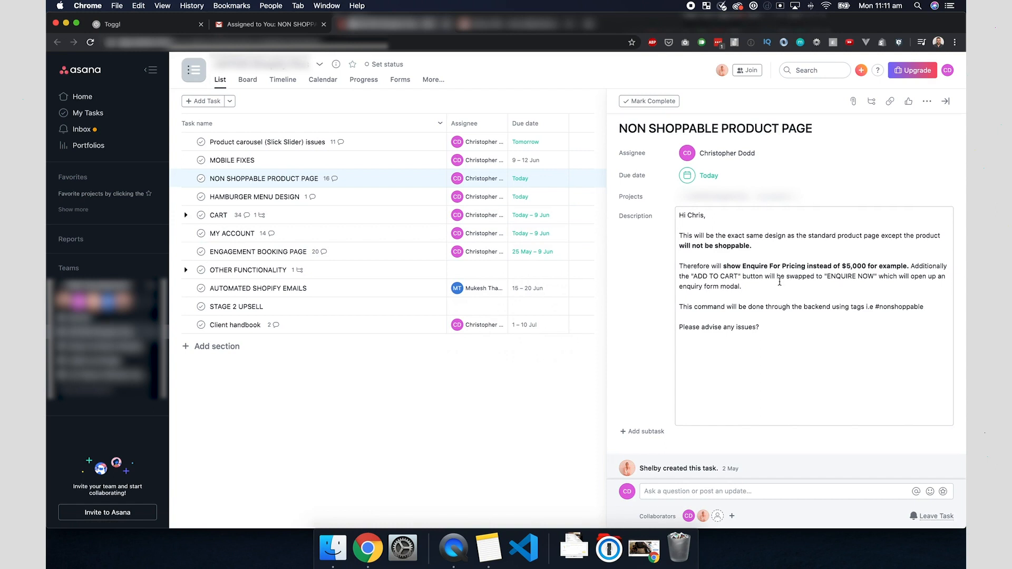
scroll("down", 3)
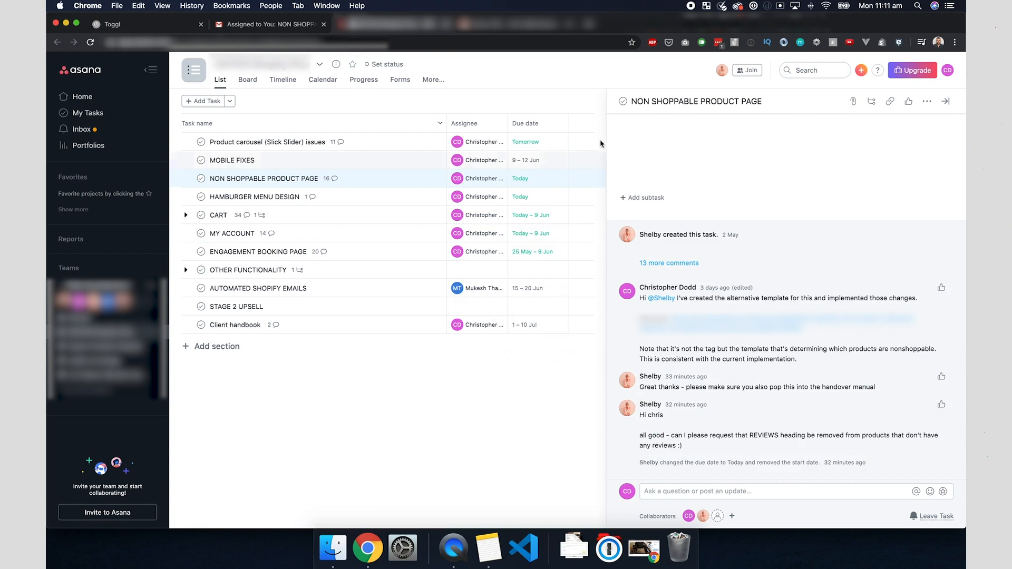
mouse_move(587, 32)
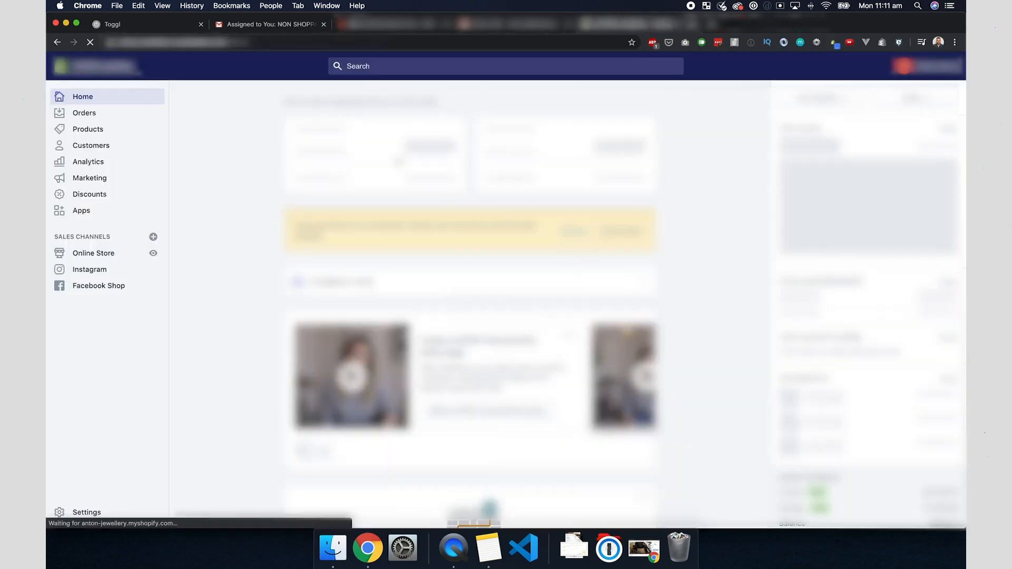
Reach Online Store > Themes and open Actions on the PLUS - DEV - Staging - Chris theme
left_click(94, 253)
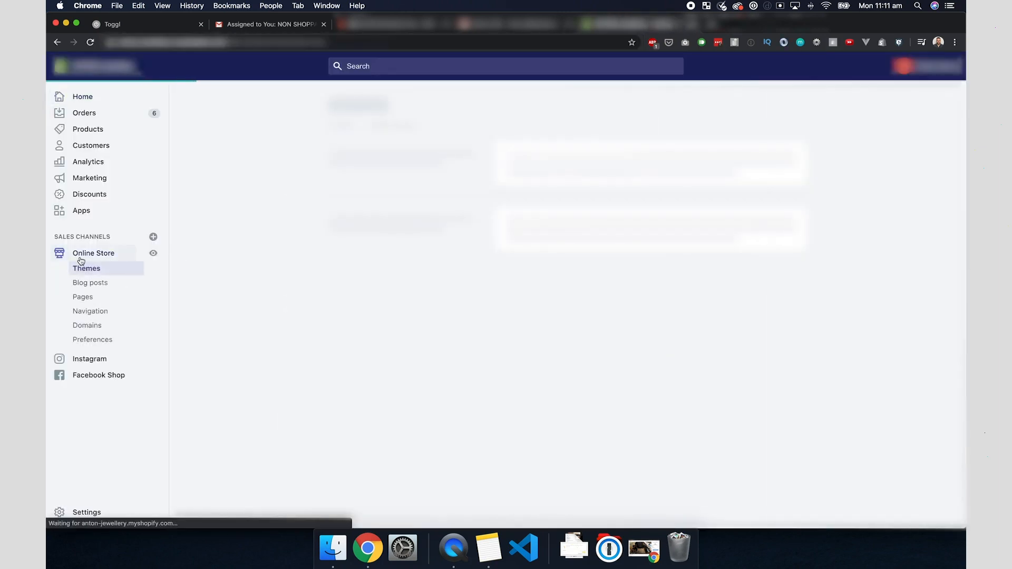
left_click(86, 269)
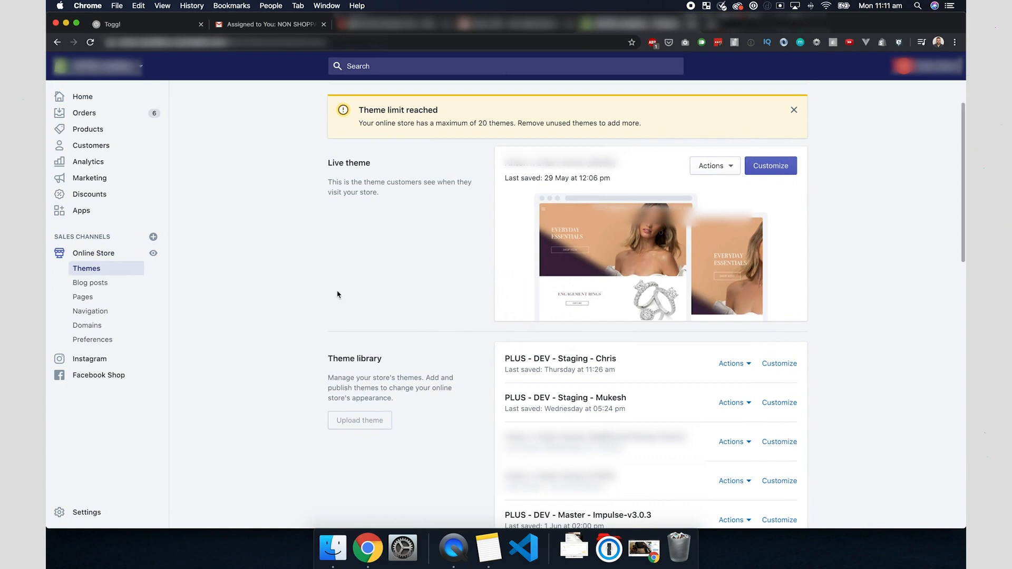
mouse_move(619, 365)
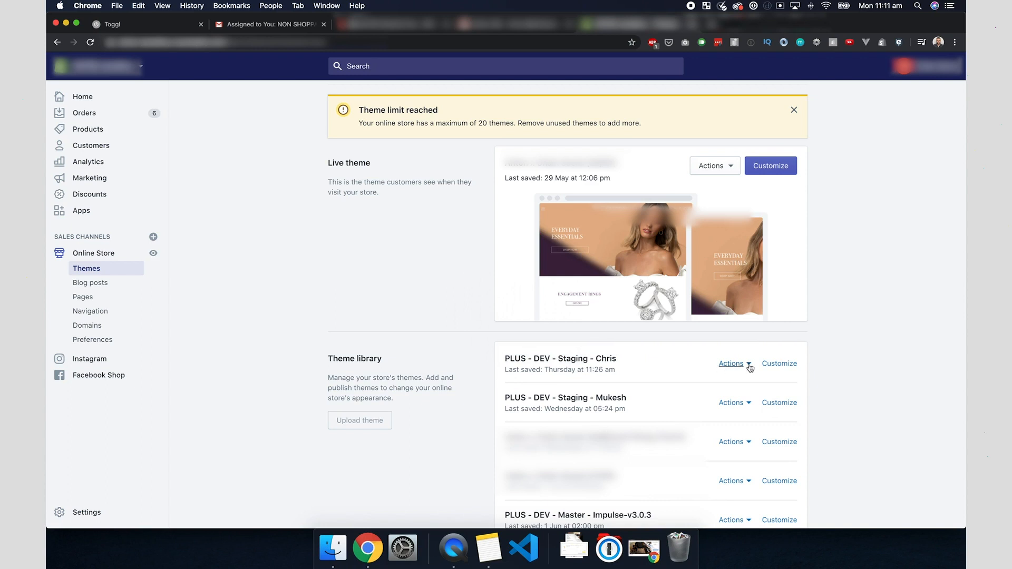
left_click(779, 363)
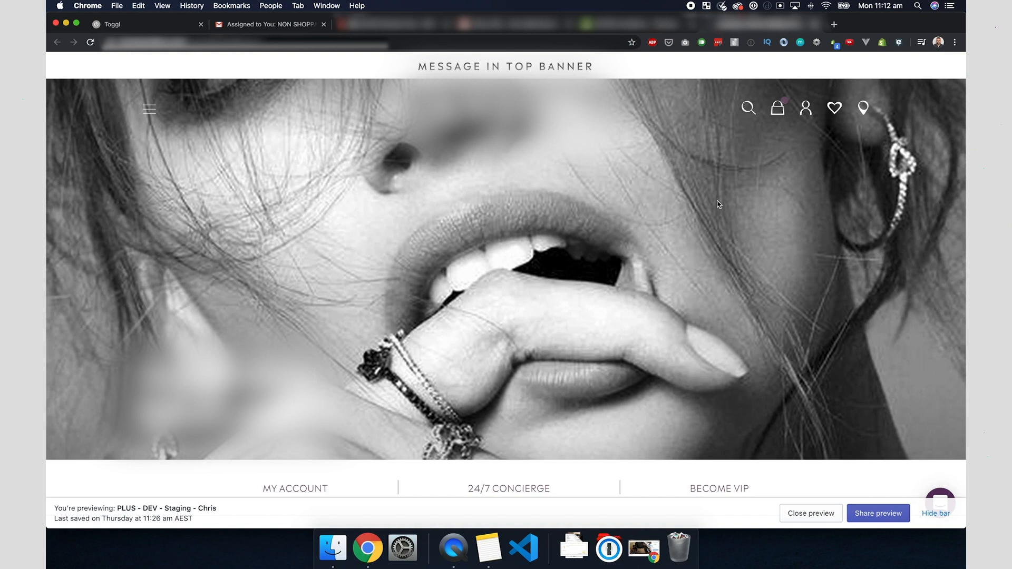
Navigate the preview to the Allure Collection Diamond Earrings page and its empty REVIEWS heading
scroll("up", 3)
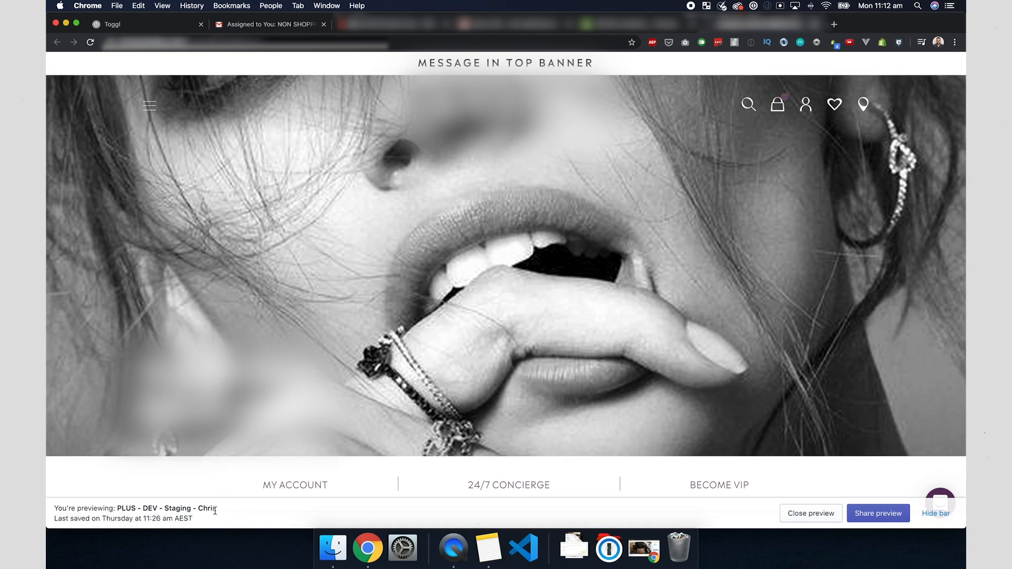
mouse_move(485, 252)
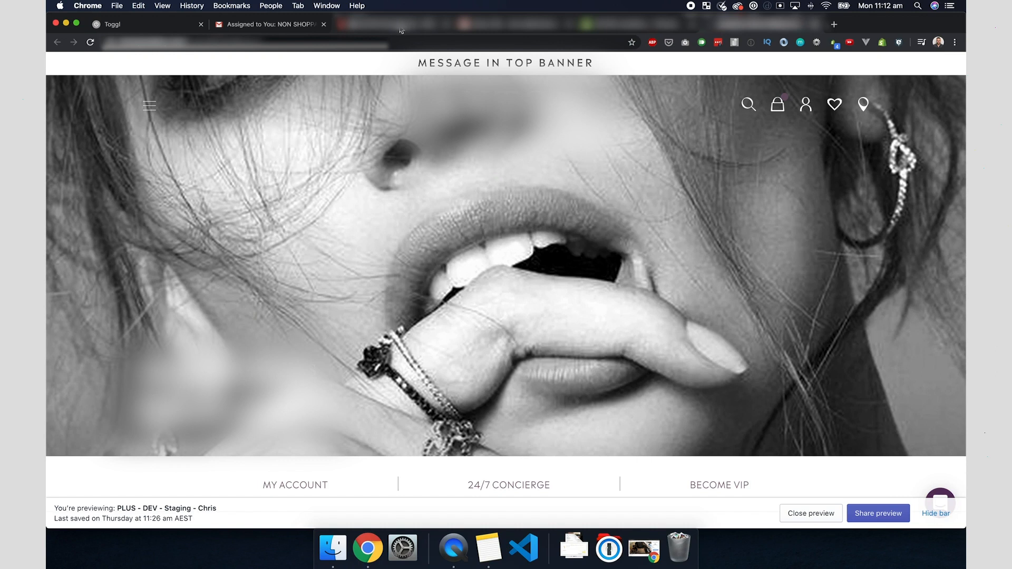
left_click(267, 24)
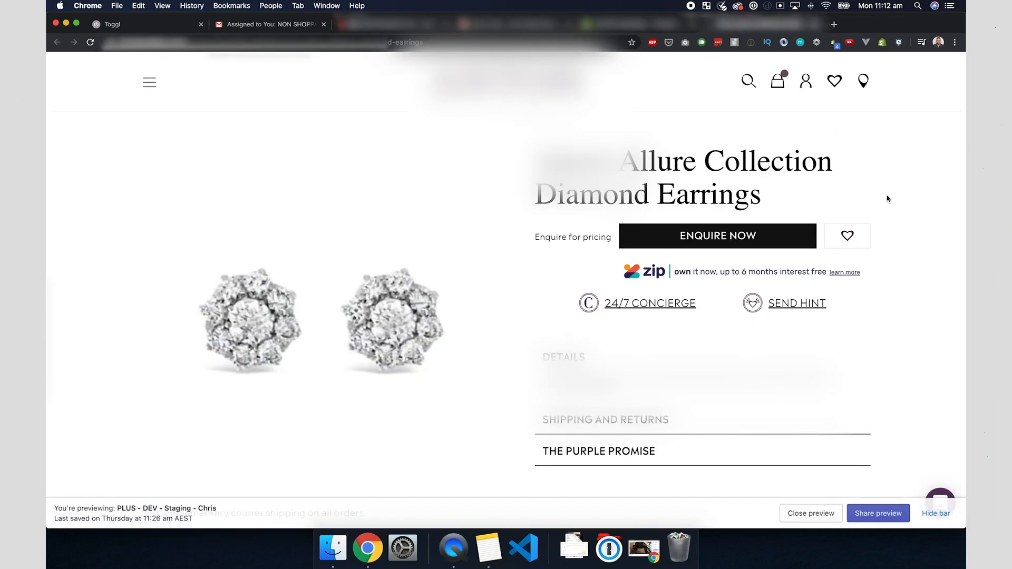
scroll("down", 3)
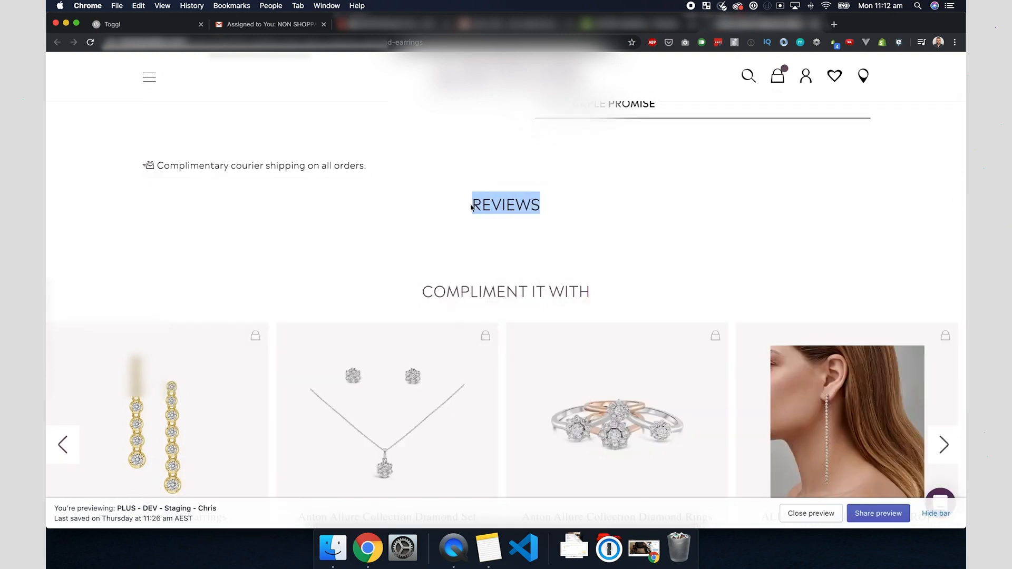
mouse_move(575, 206)
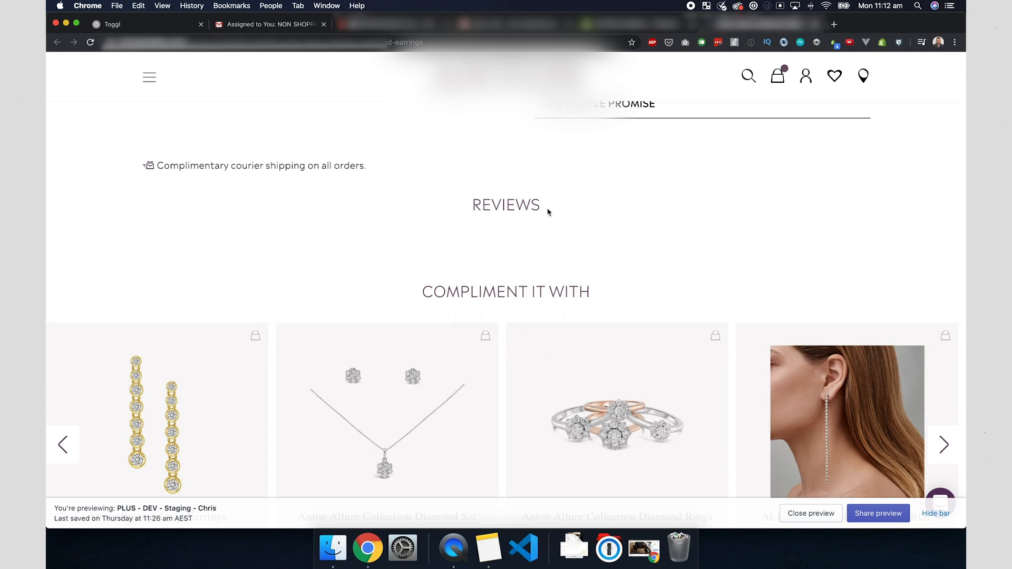
mouse_move(119, 51)
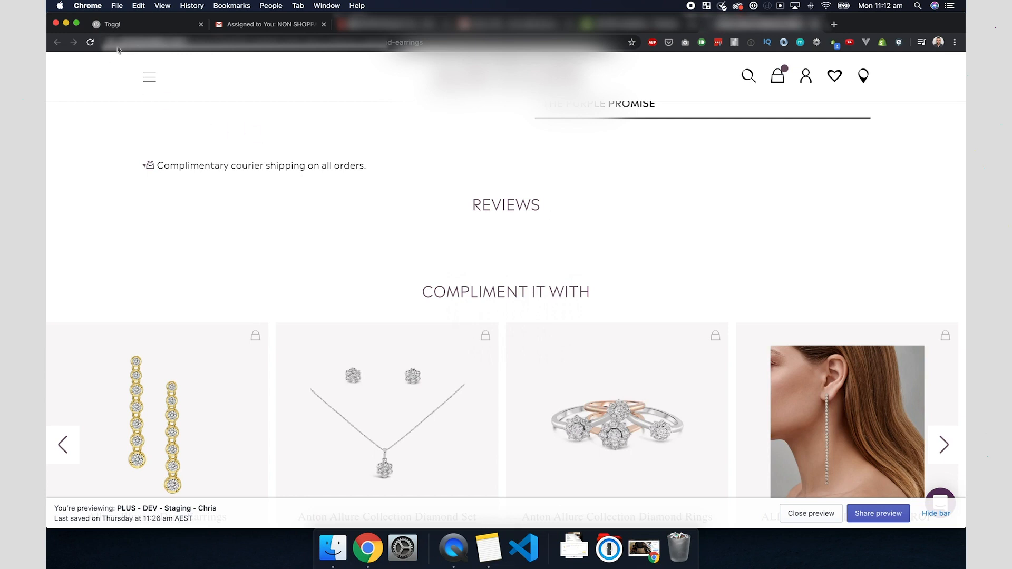
mouse_move(688, 234)
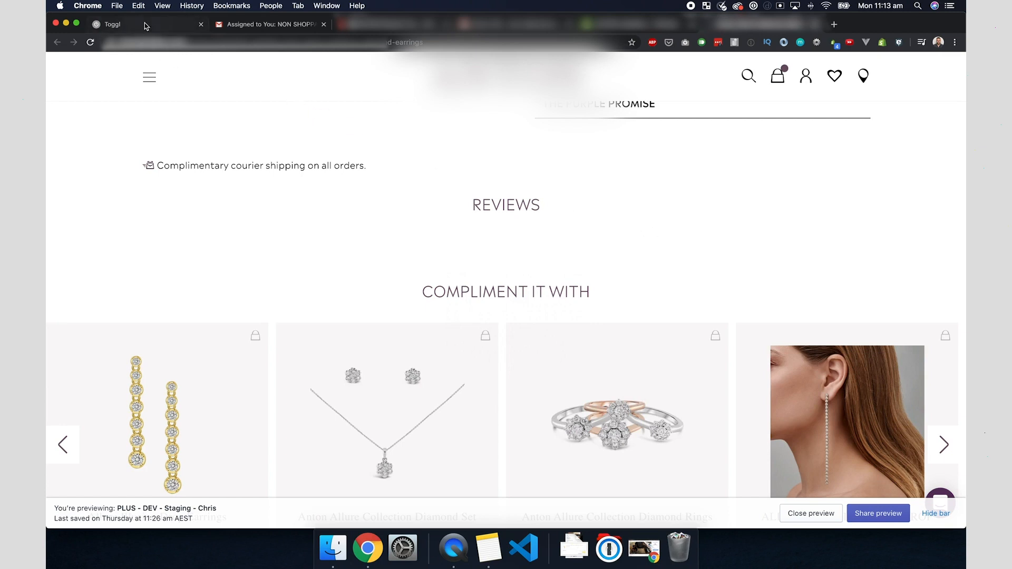
Start a Toggl timer 'Shopify Plus Build: Reviews heading showing on products with no reviews', then move to the code editor
left_click(113, 24)
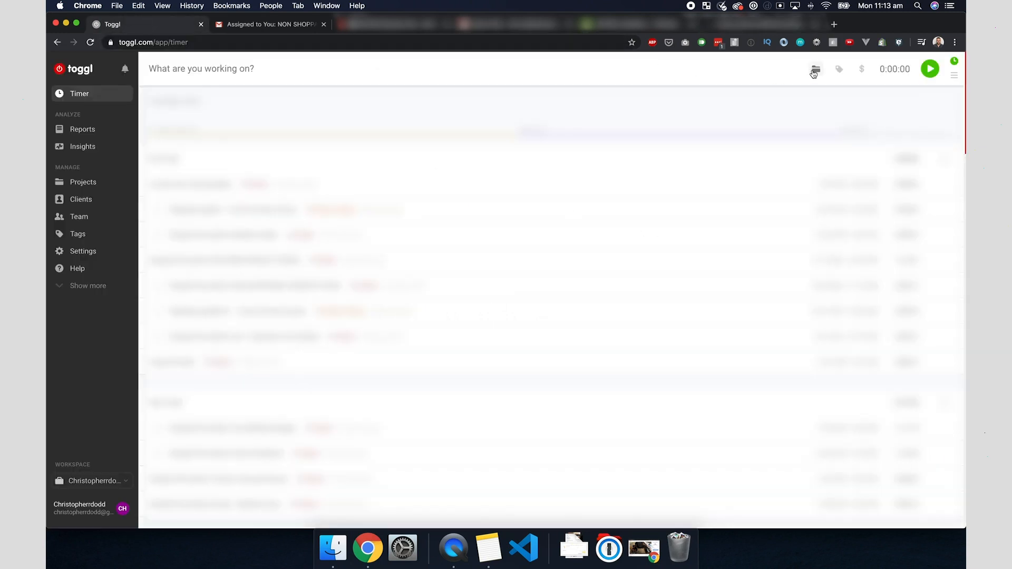
left_click(814, 69)
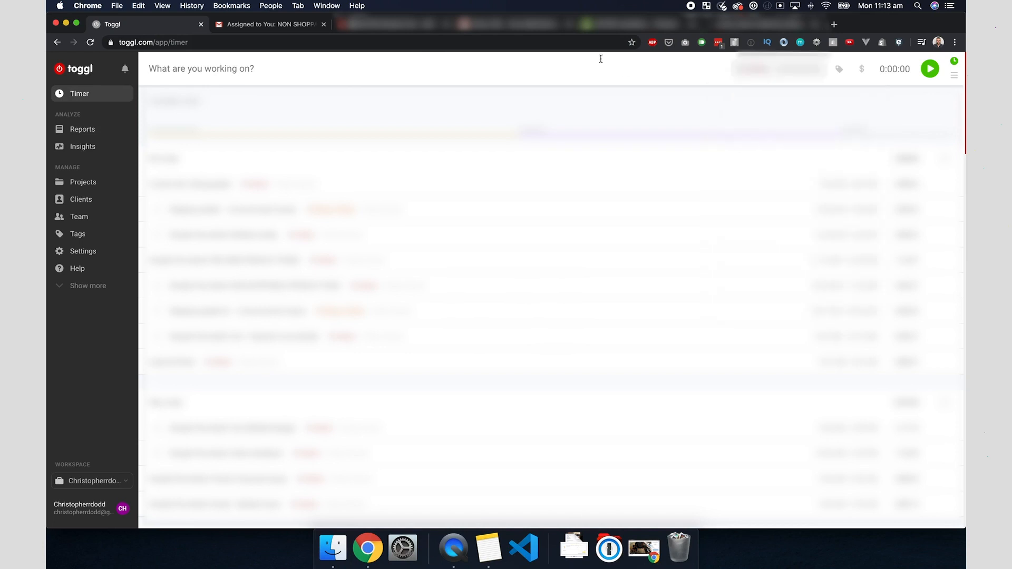
left_click(200, 68)
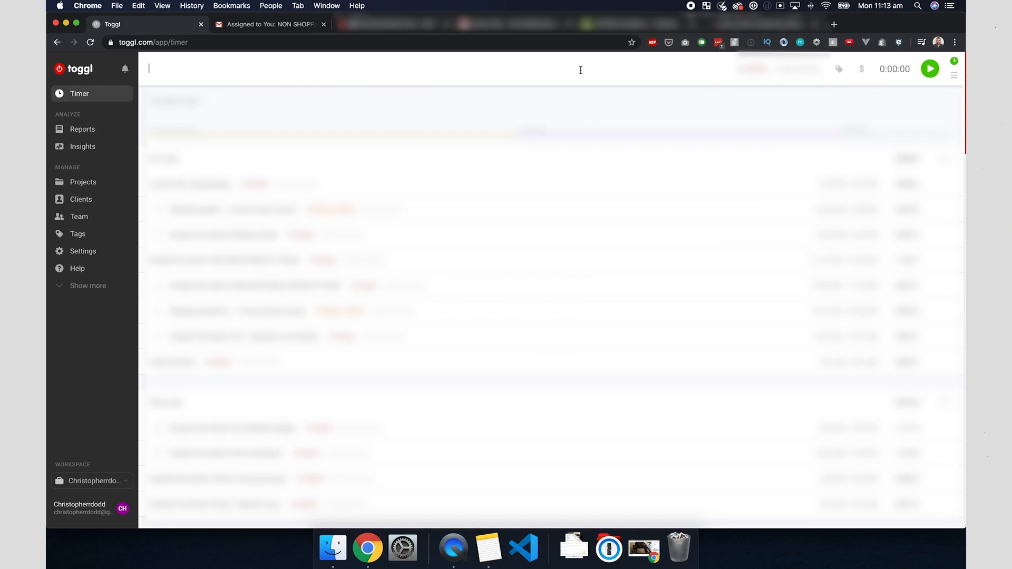
type("Shopify Plu")
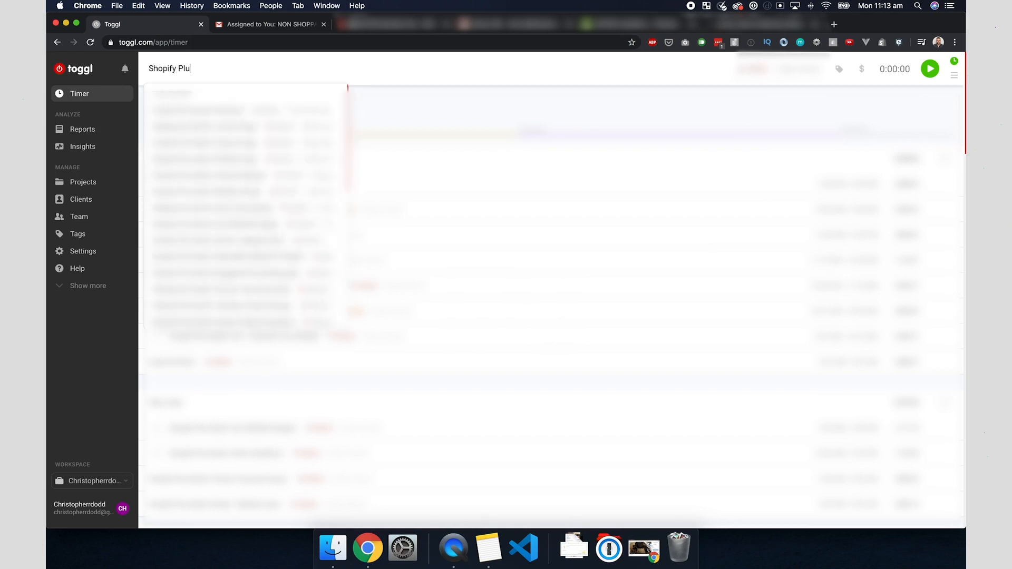
type("s Bui")
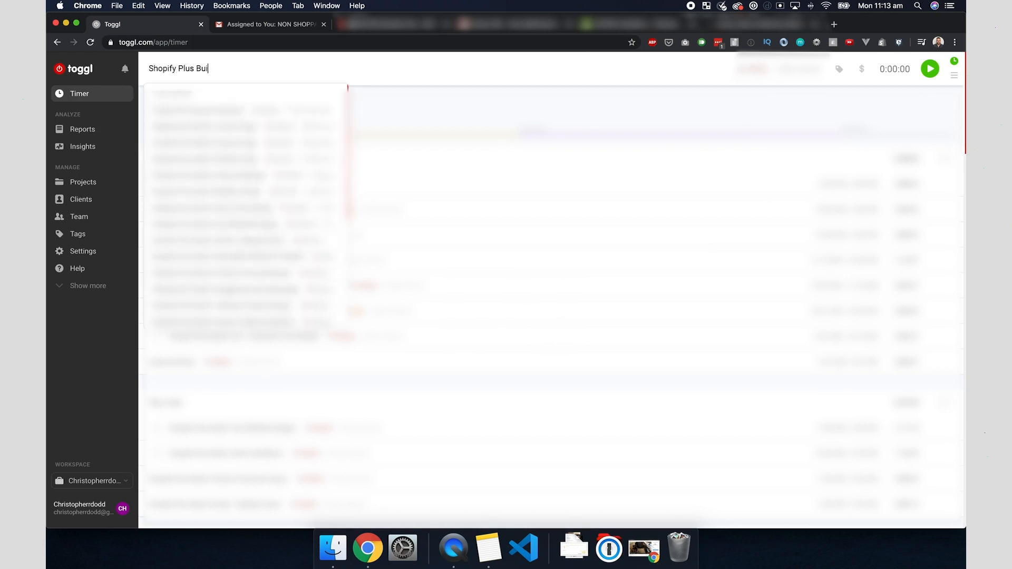
left_click(929, 68)
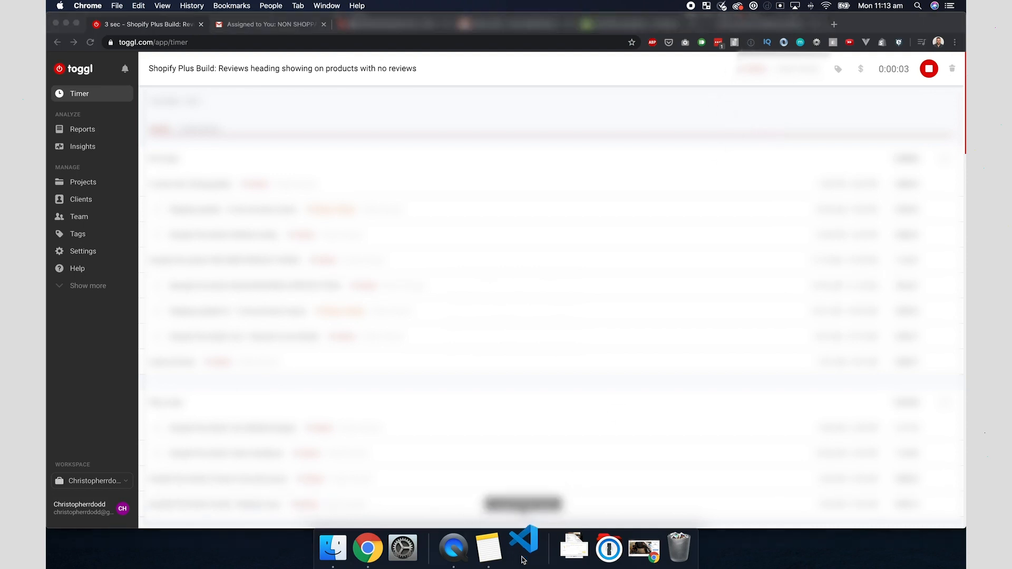
left_click(524, 550)
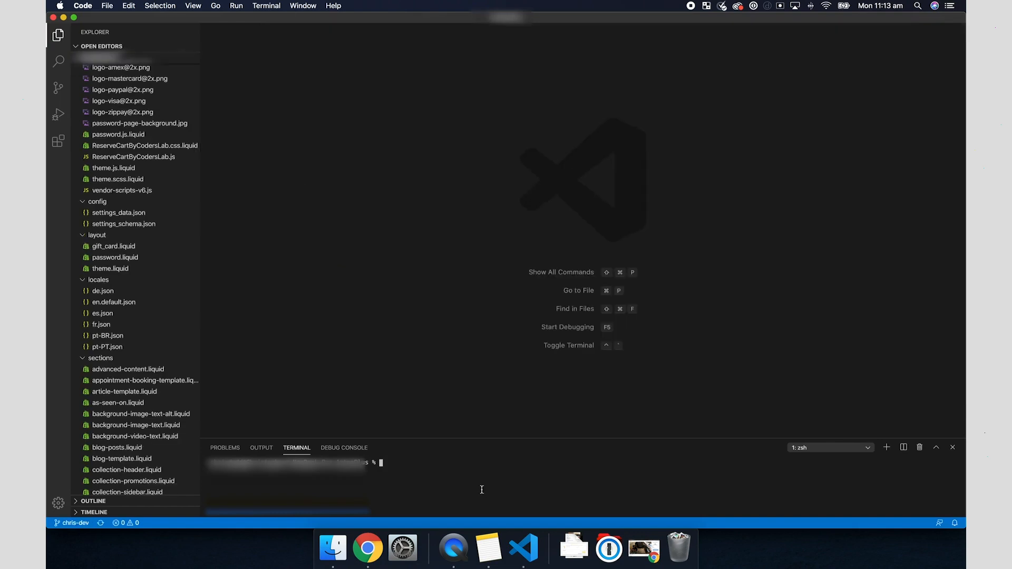
mouse_move(839, 448)
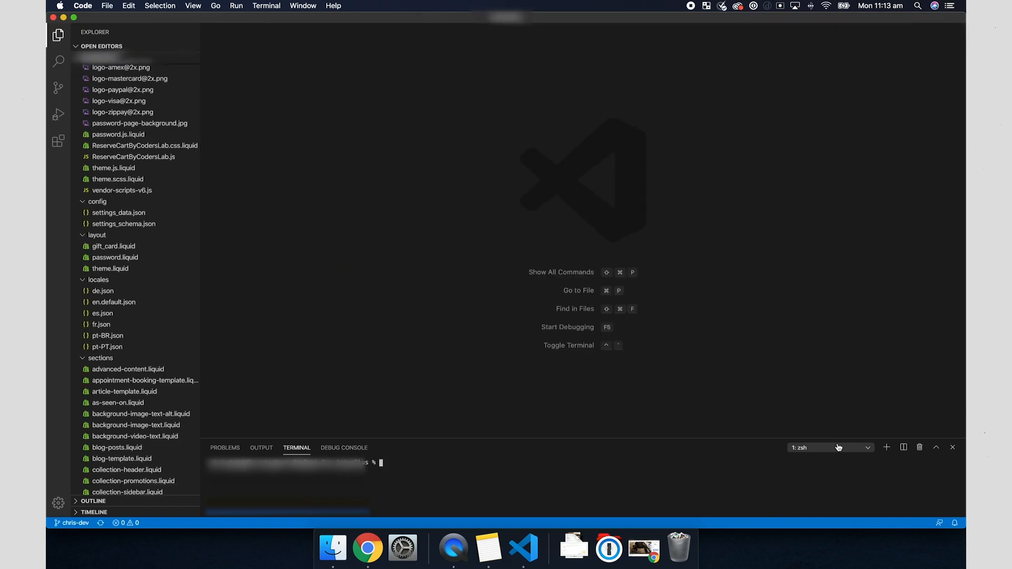
Run git status in a second terminal, confirming nothing to commit
left_click(887, 447)
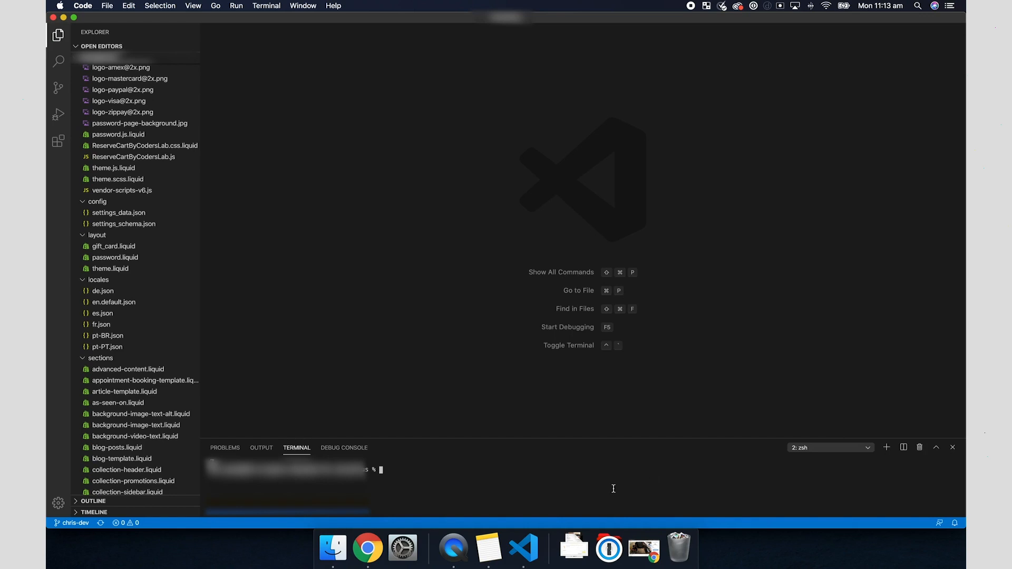
type("git status")
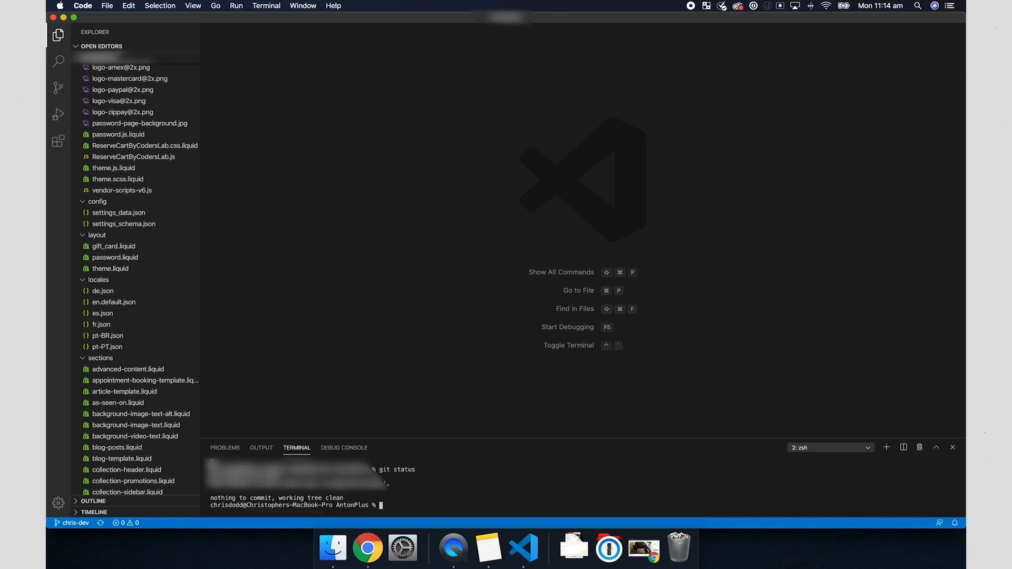
mouse_move(582, 482)
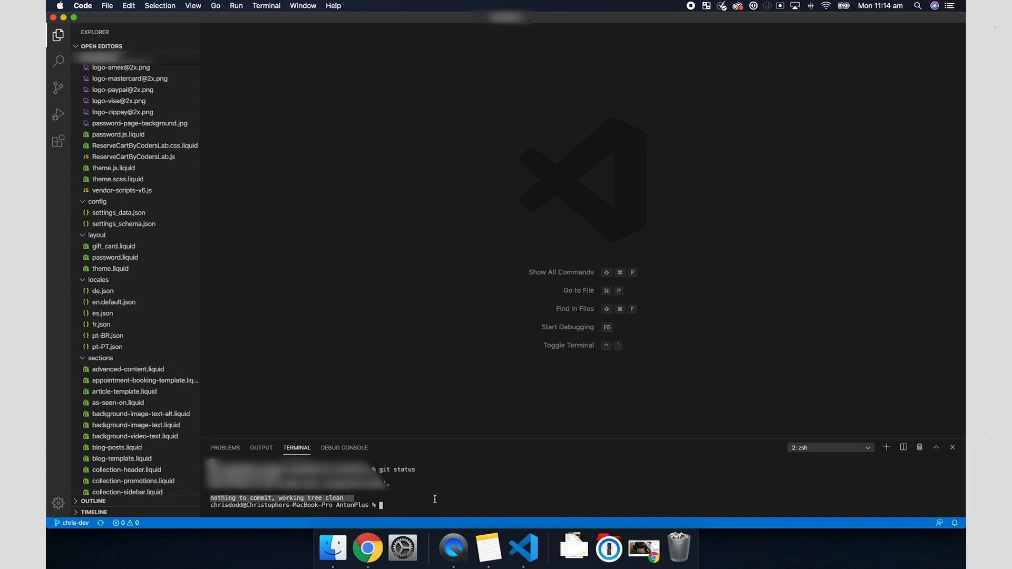
mouse_move(441, 512)
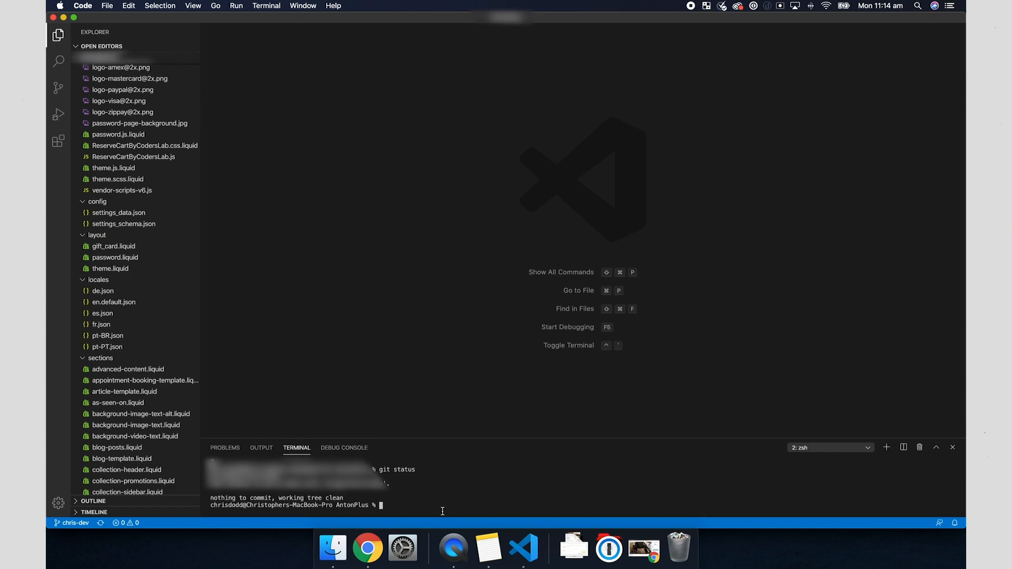
mouse_move(434, 508)
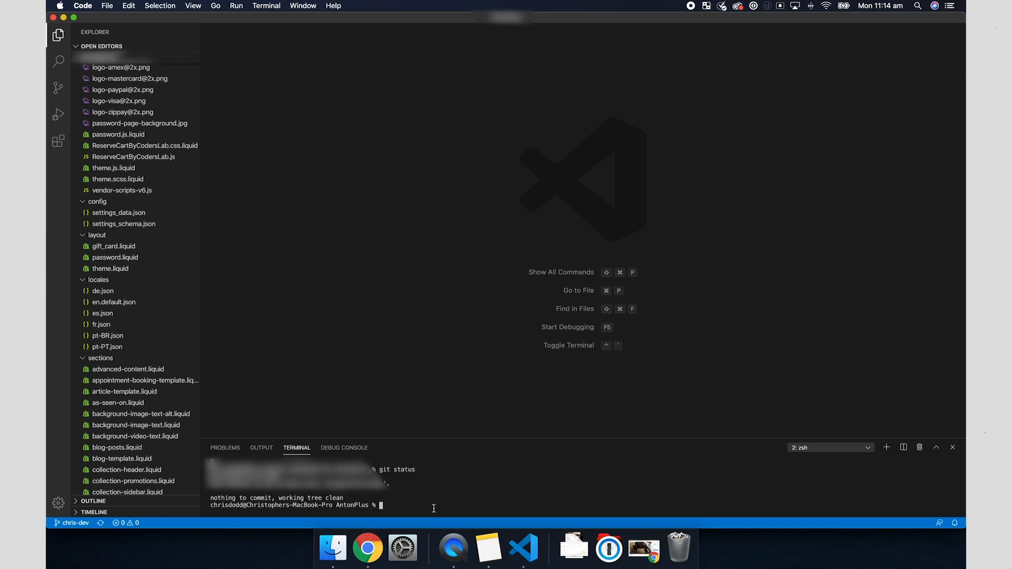
right_click(367, 548)
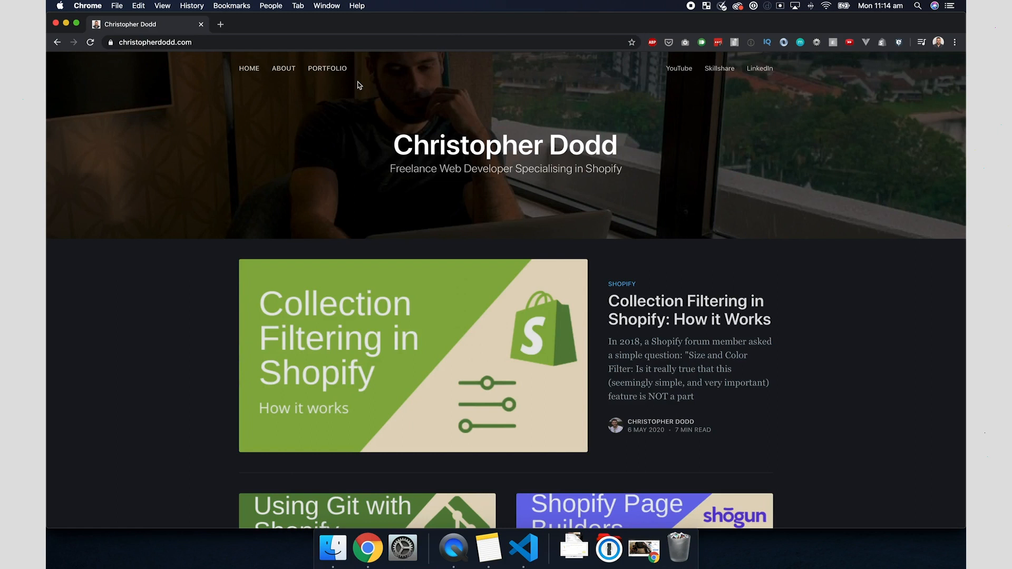
Open the 'Using Git with Shopify' article on christopherdodd.com and skim through it
scroll("down", 3)
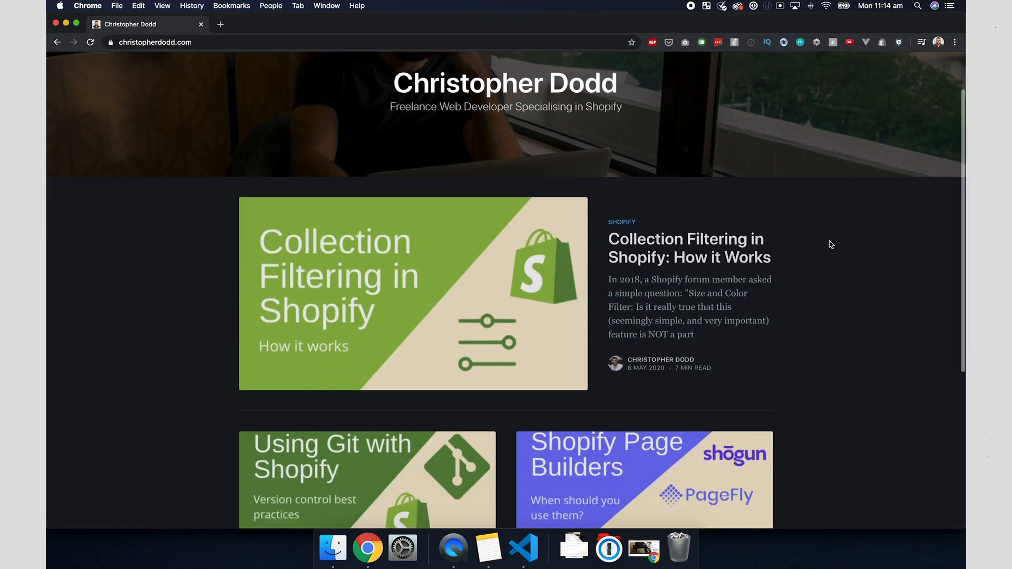
scroll("down", 3)
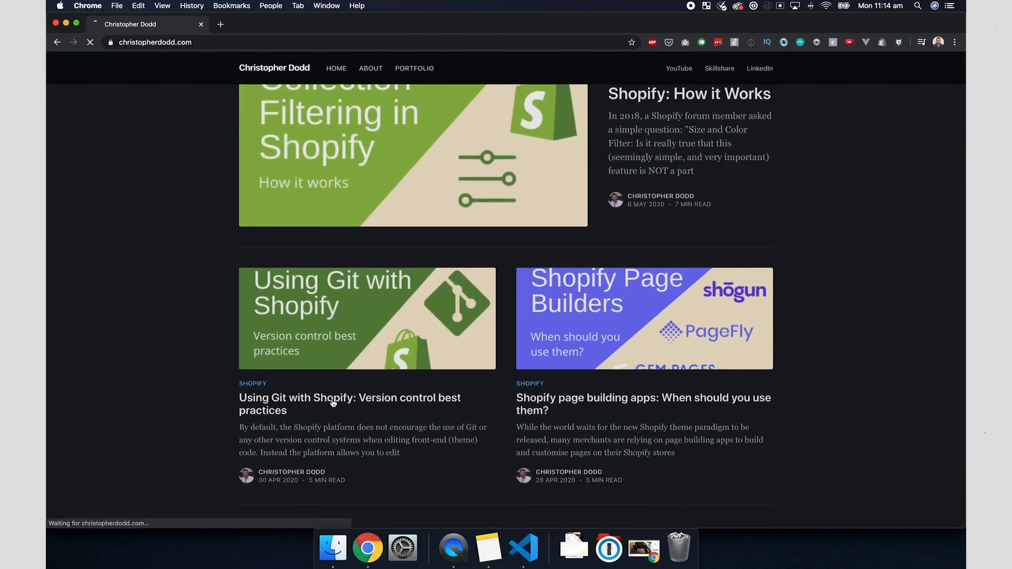
left_click(349, 403)
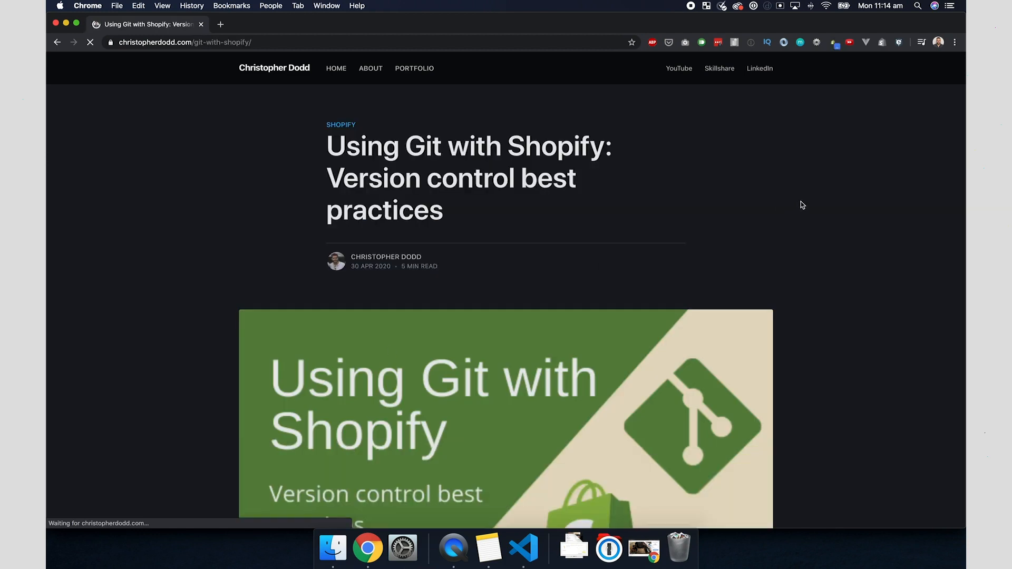
scroll("down", 3)
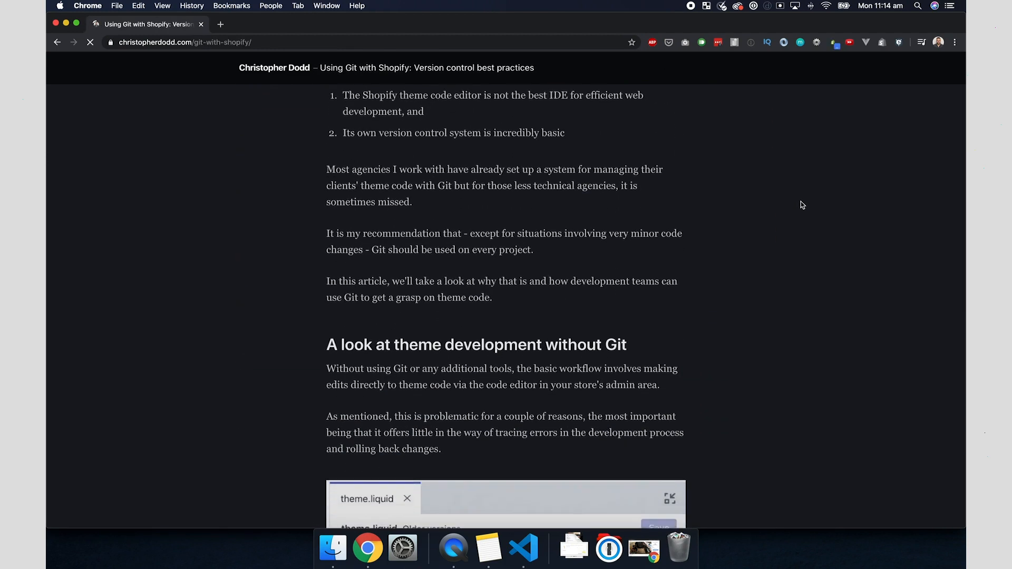
scroll("up", 3)
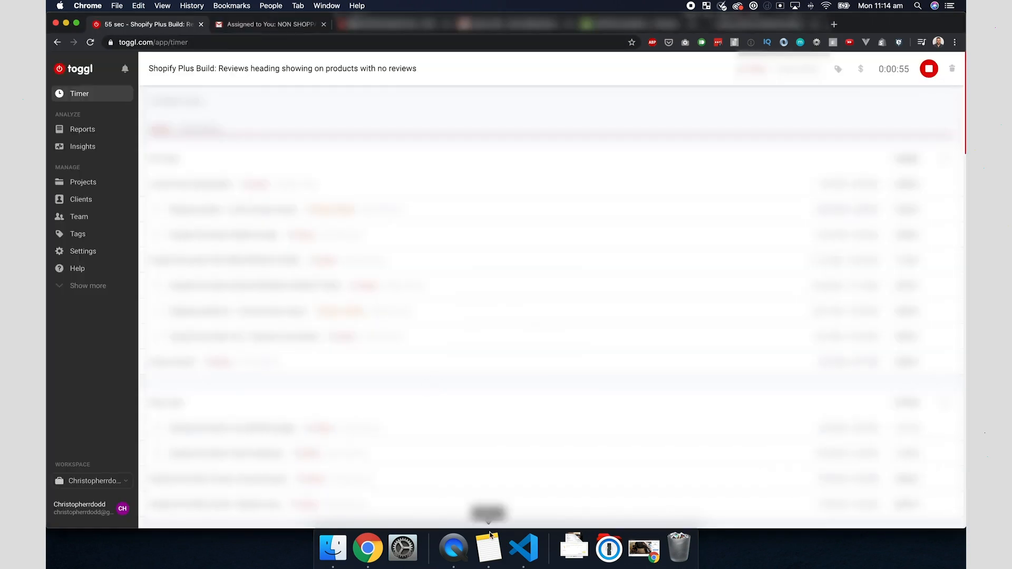
Run theme watch in the first VS Code terminal so edits sync to the development theme
left_click(523, 549)
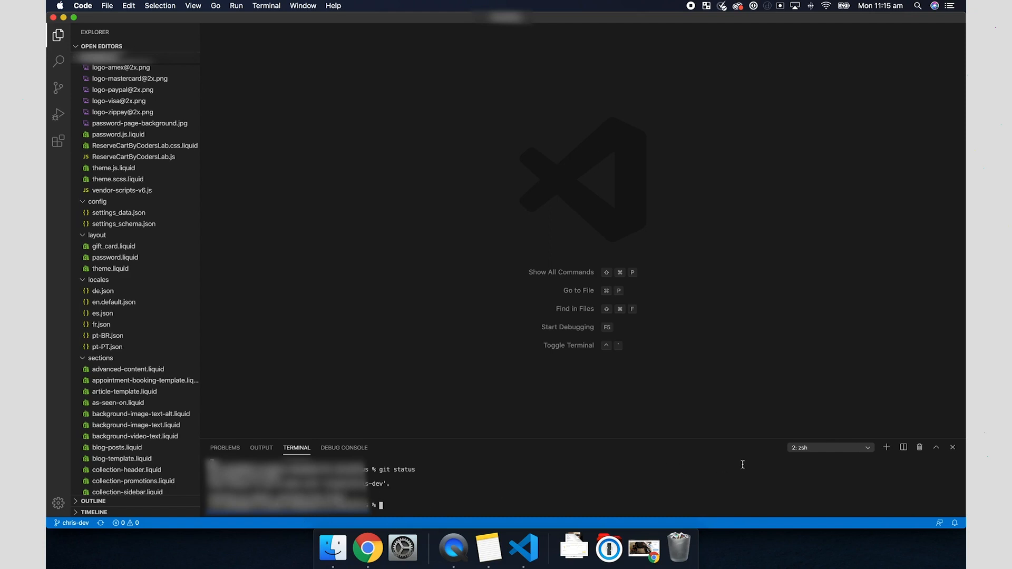
left_click(831, 447)
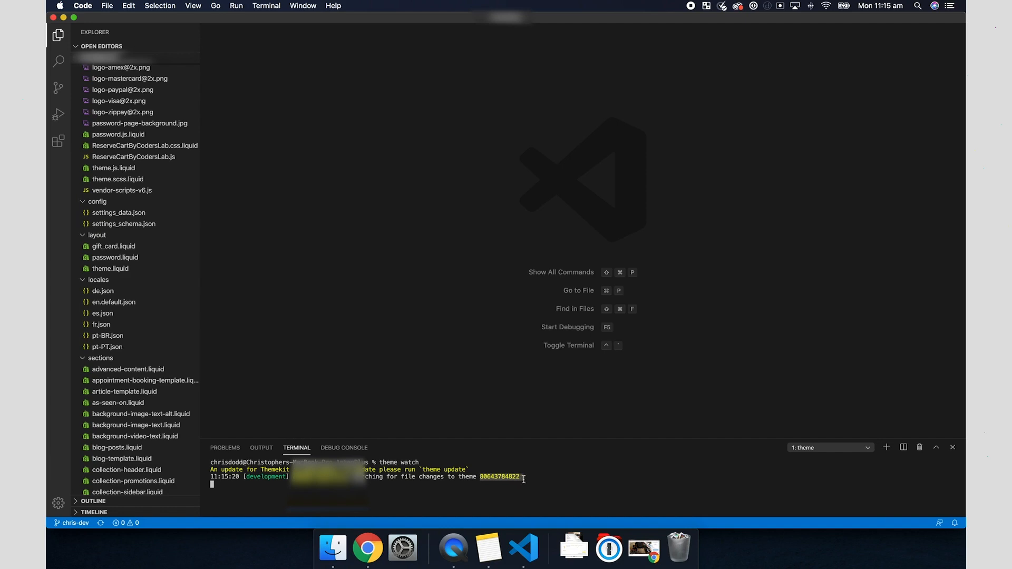
mouse_move(368, 265)
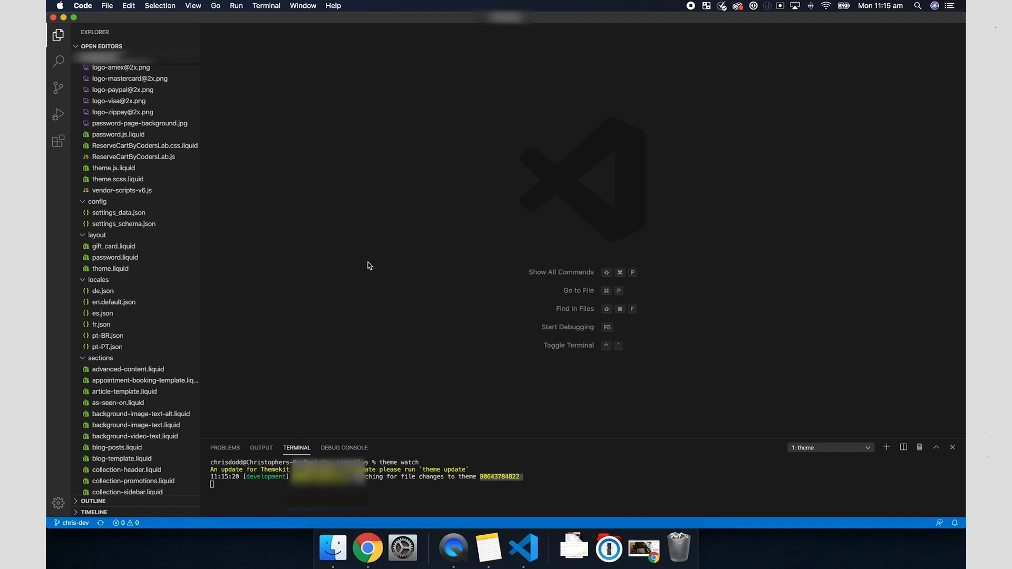
Inspect the empty REVIEWS heading's markup on the storefront earrings page preview
left_click(367, 548)
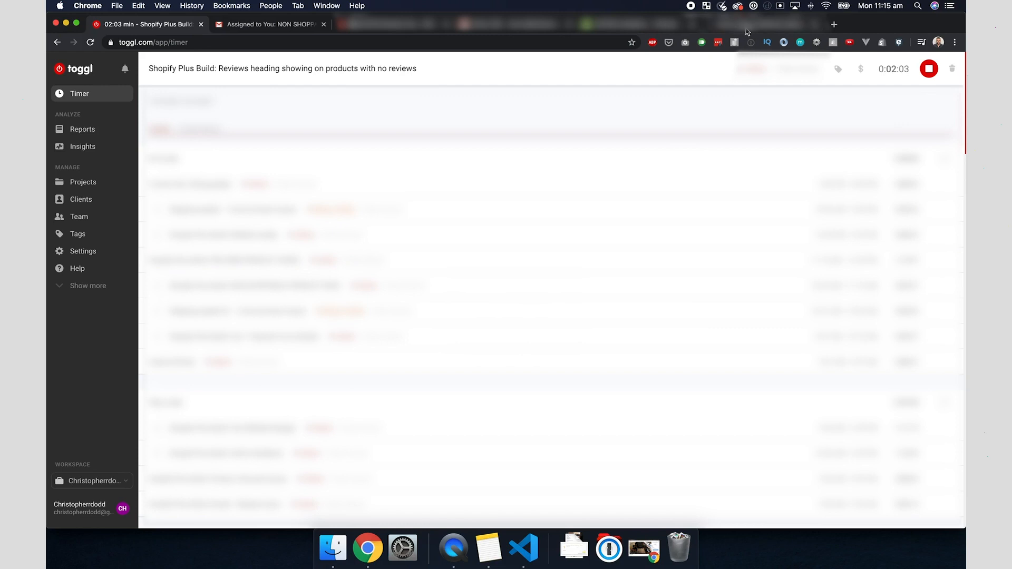
right_click(506, 204)
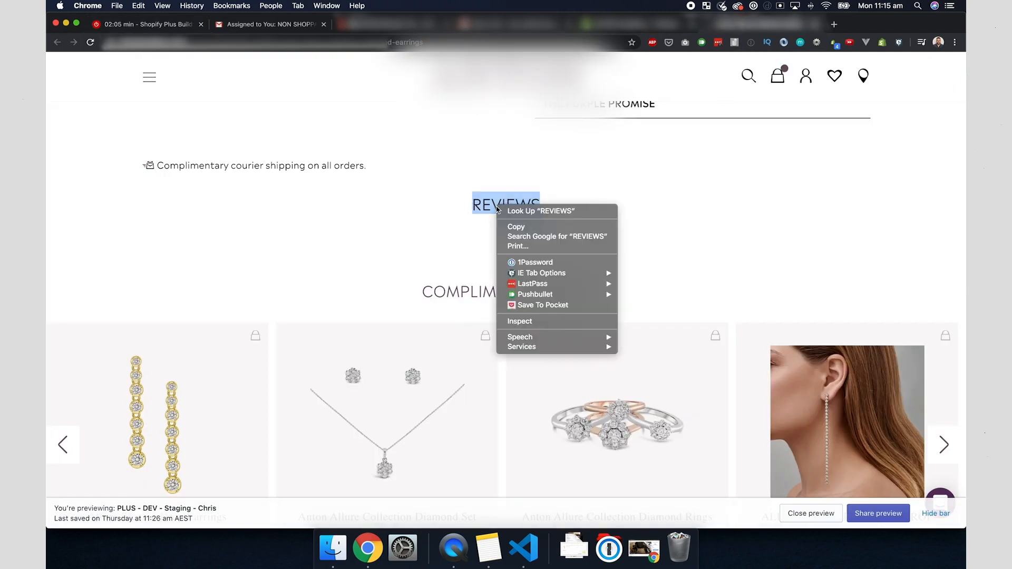
left_click(519, 320)
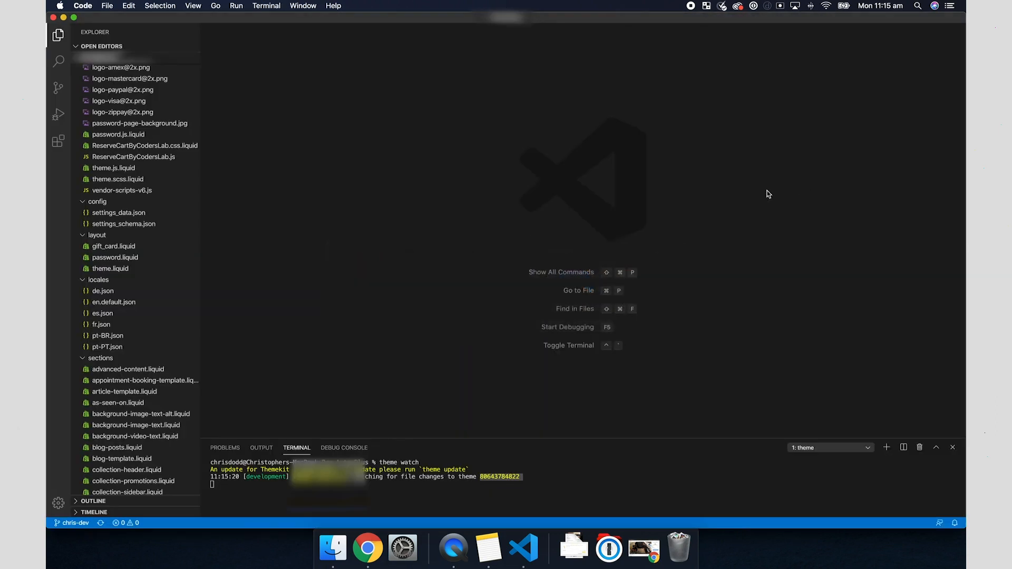
Search the theme for reviews-sections__title and review the heading and widget render line in judgeme-reviews.liquid
left_click(58, 60)
type("reviews-sections__title")
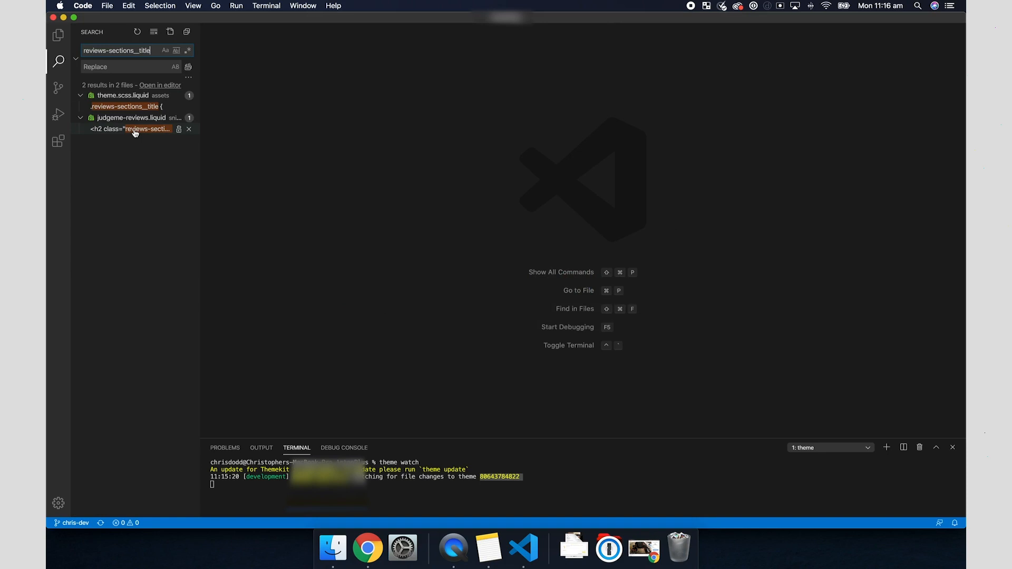
mouse_move(128, 129)
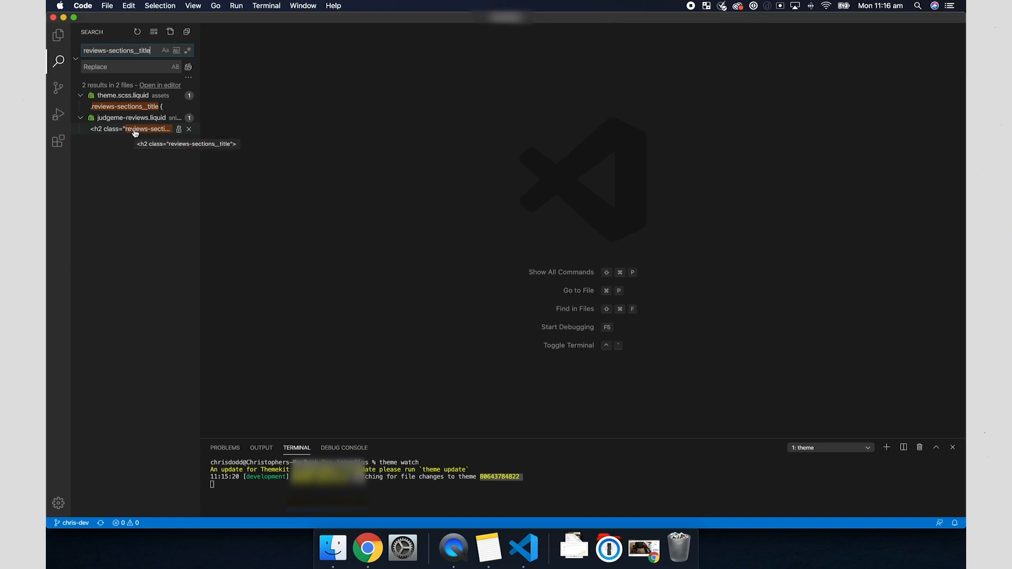
left_click(130, 128)
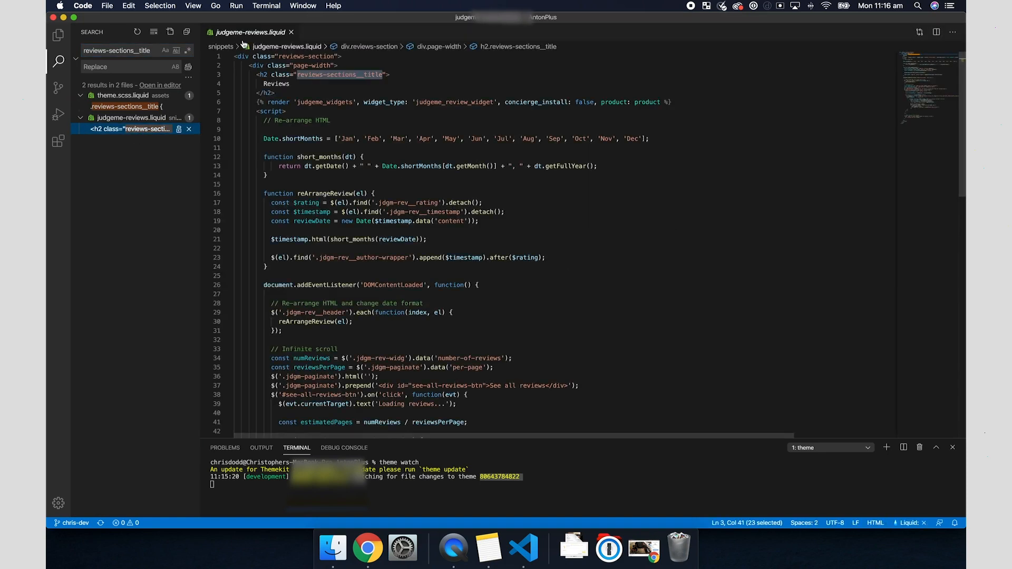
left_click(460, 233)
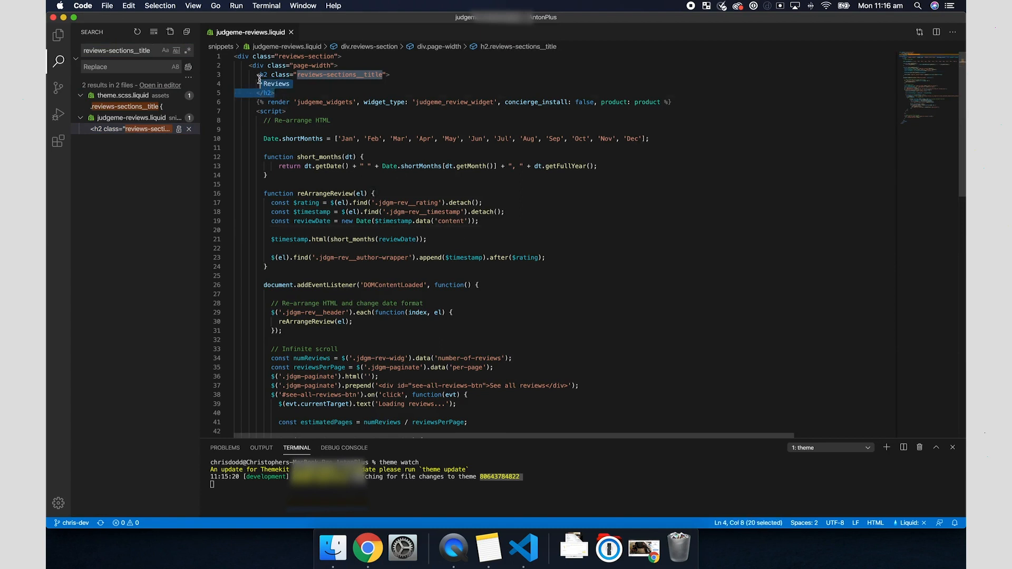
left_click(352, 102)
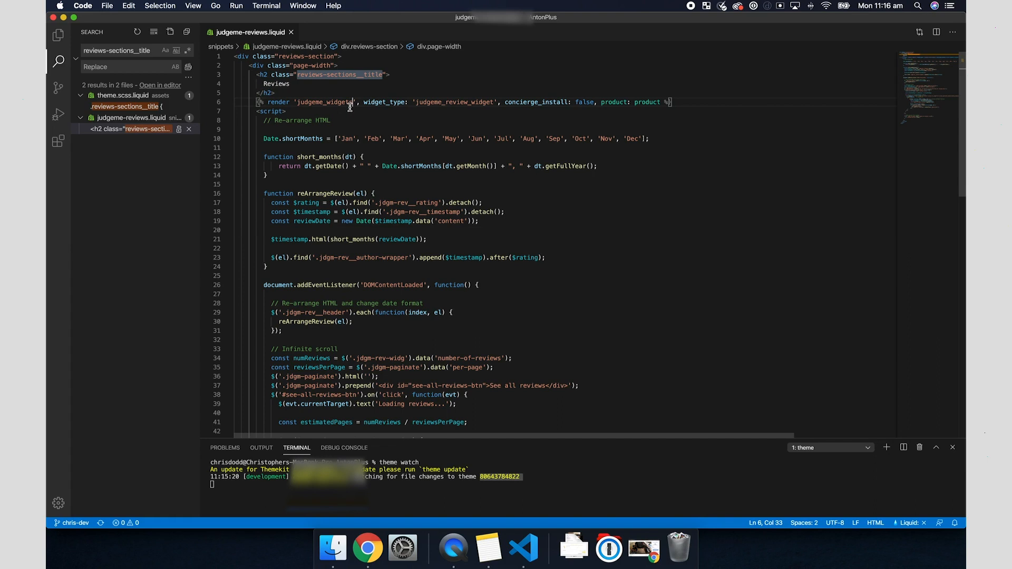
left_click(387, 74)
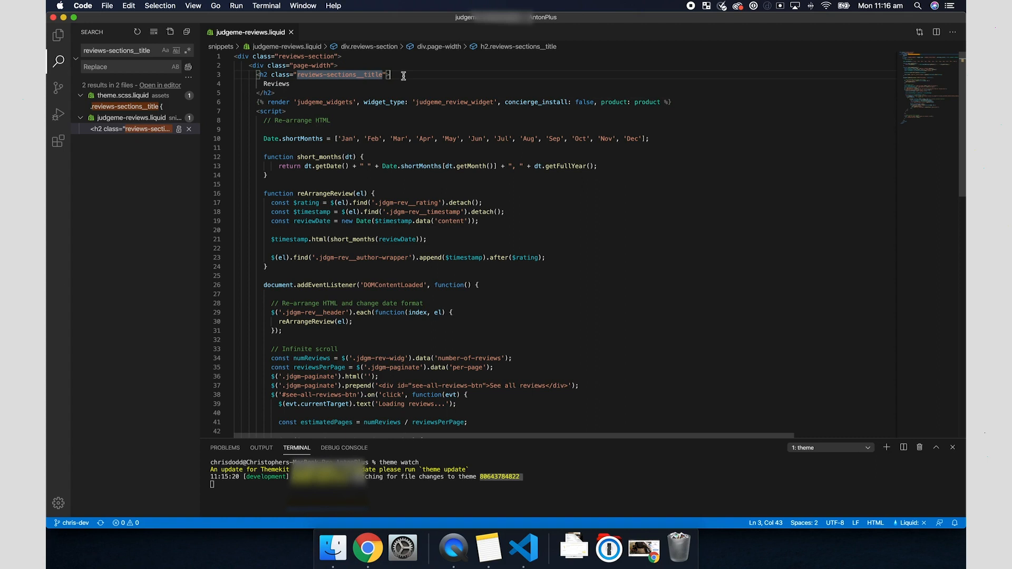
Locate the 'Hide section if no reviews' script and pick out the jdgm-rev-widg class name
scroll("down", 3)
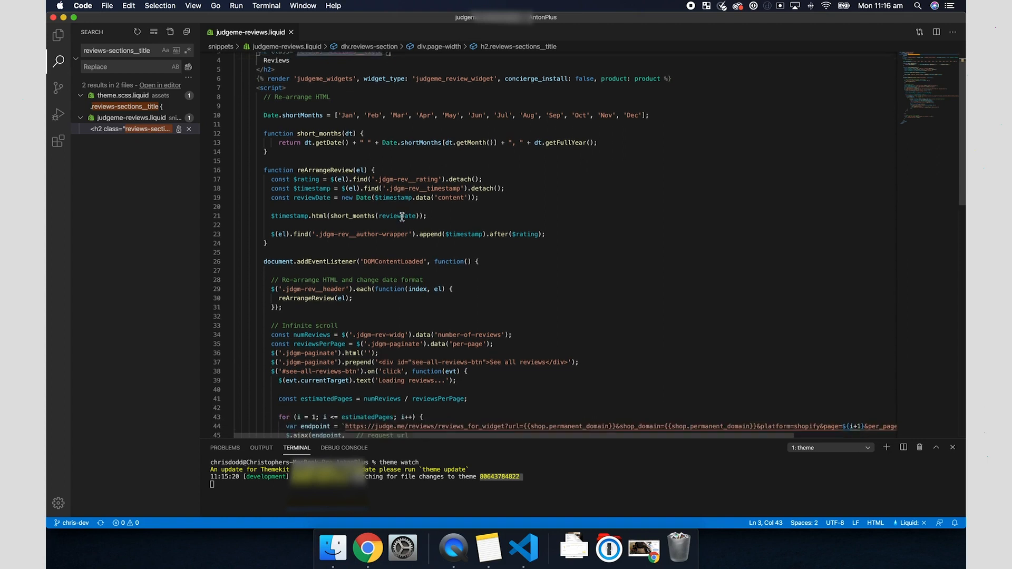
scroll("down", 3)
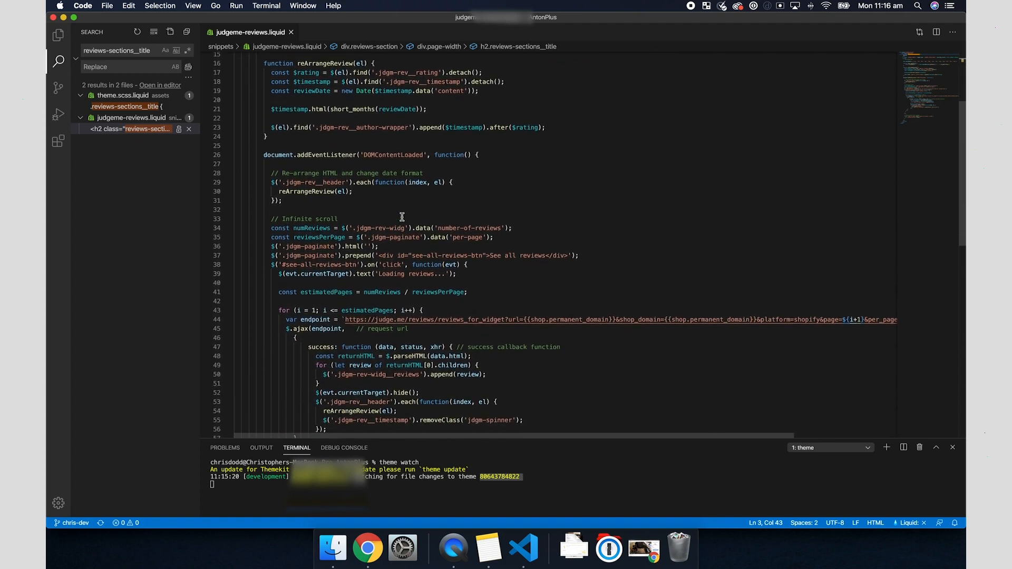
scroll("down", 3)
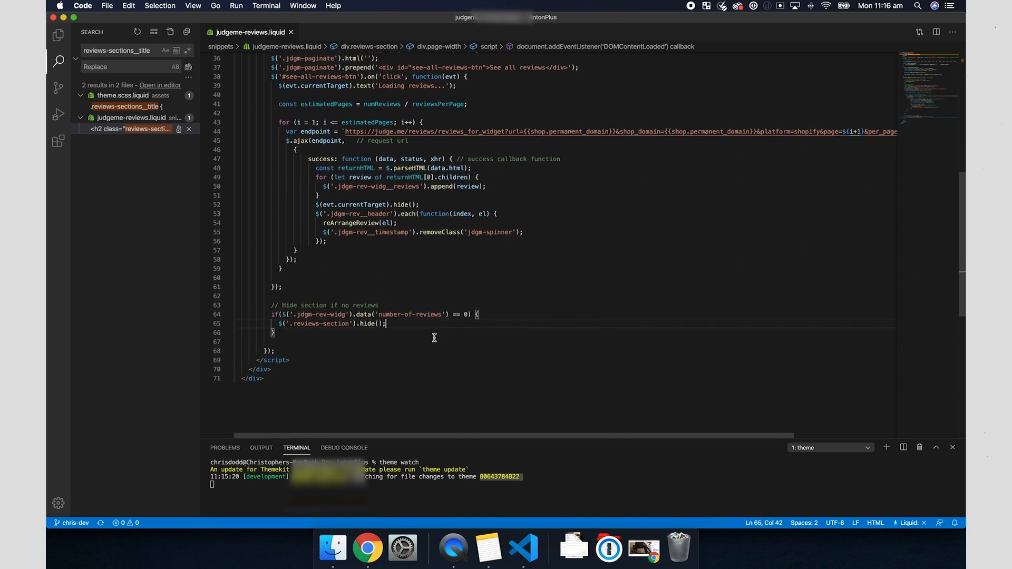
scroll("up", 3)
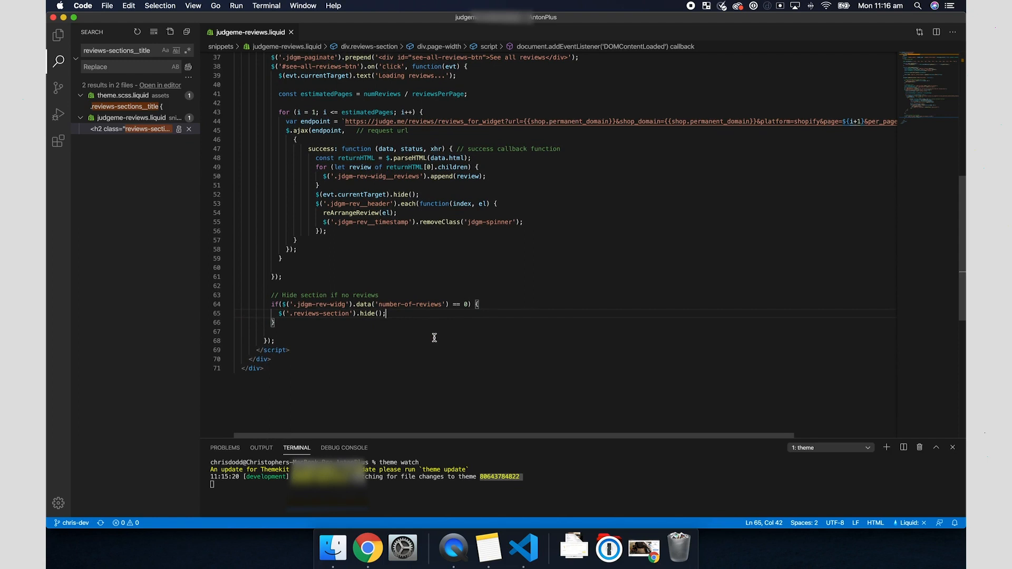
left_click(367, 550)
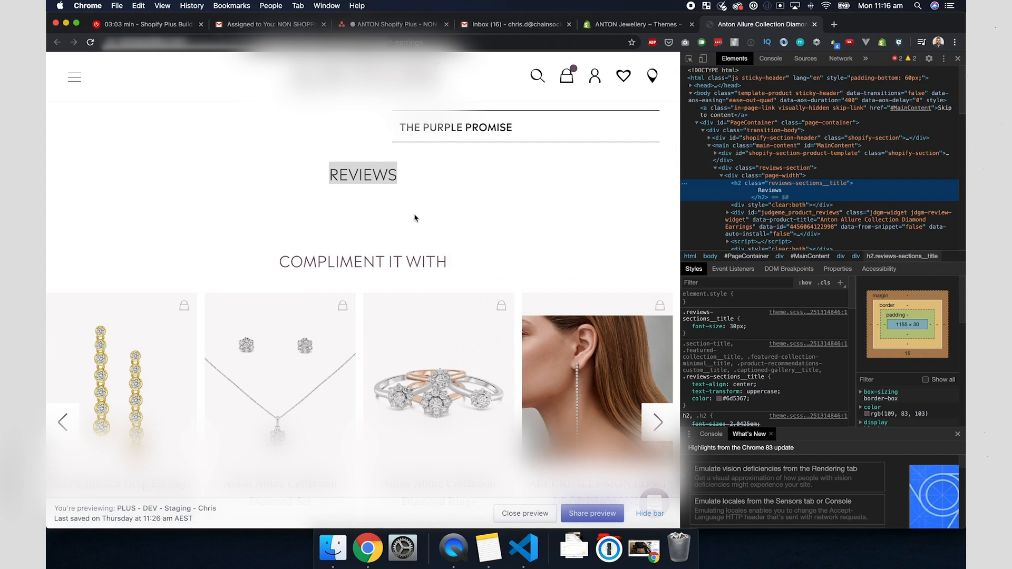
left_click(523, 549)
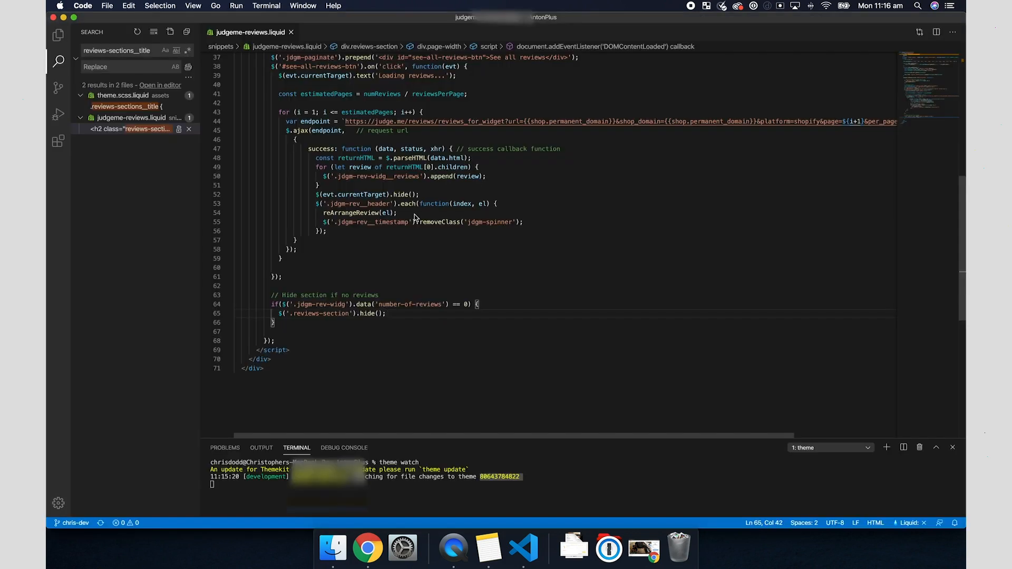
mouse_move(394, 314)
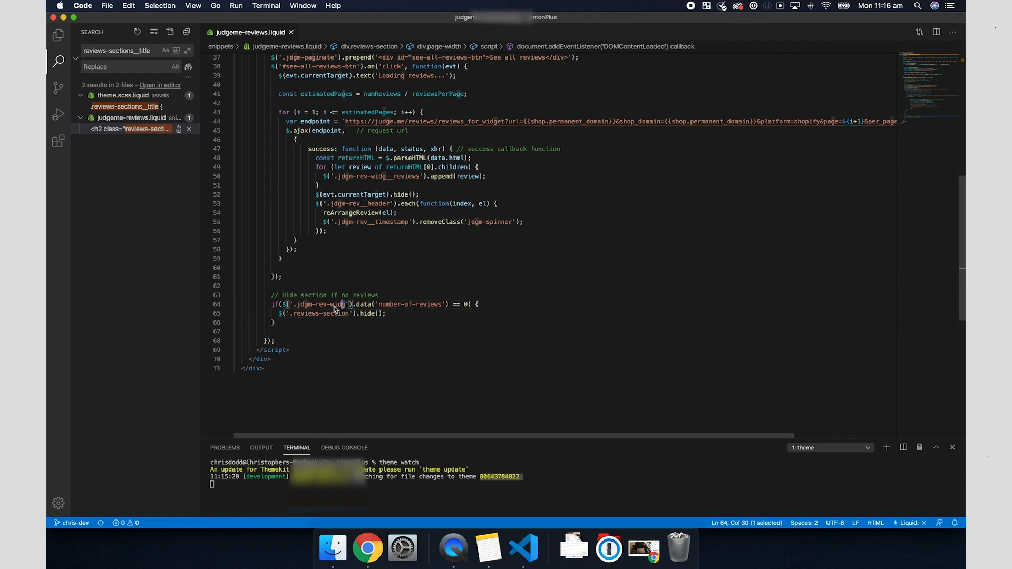
double_click(320, 303)
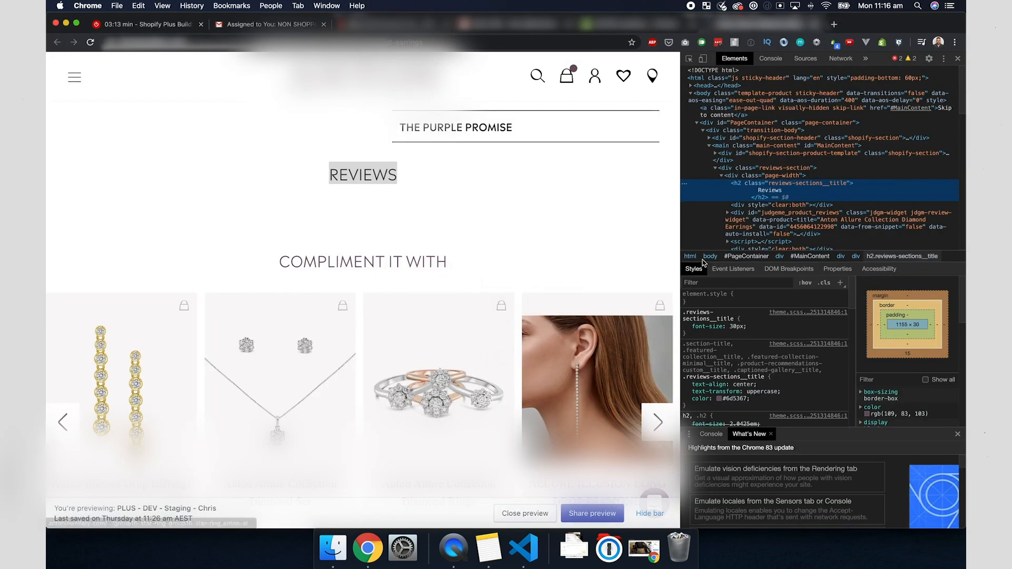
Find the jdgm-rev-widg element in DevTools Elements and select the reviews widget div
left_click(523, 549)
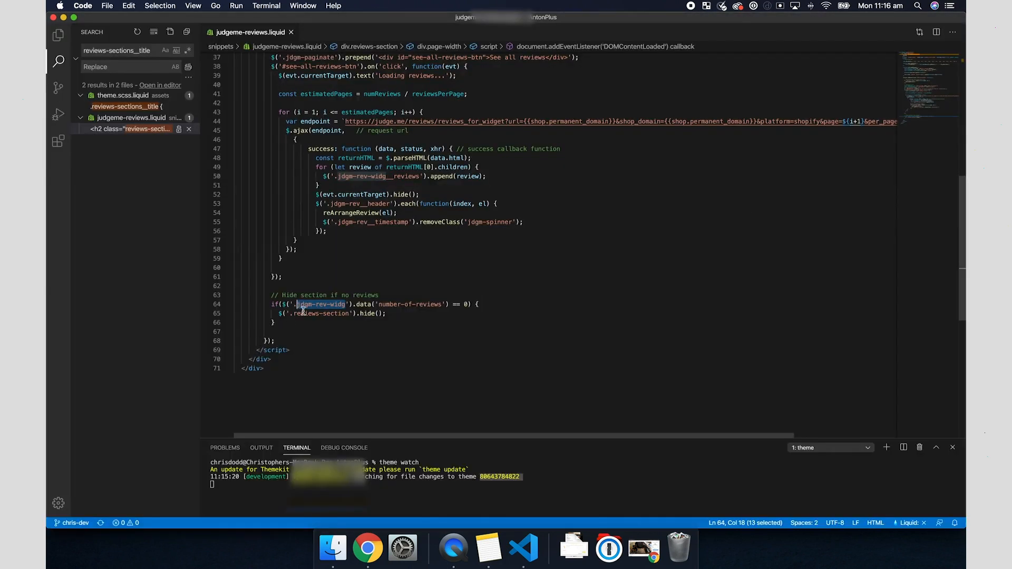
left_click(366, 549)
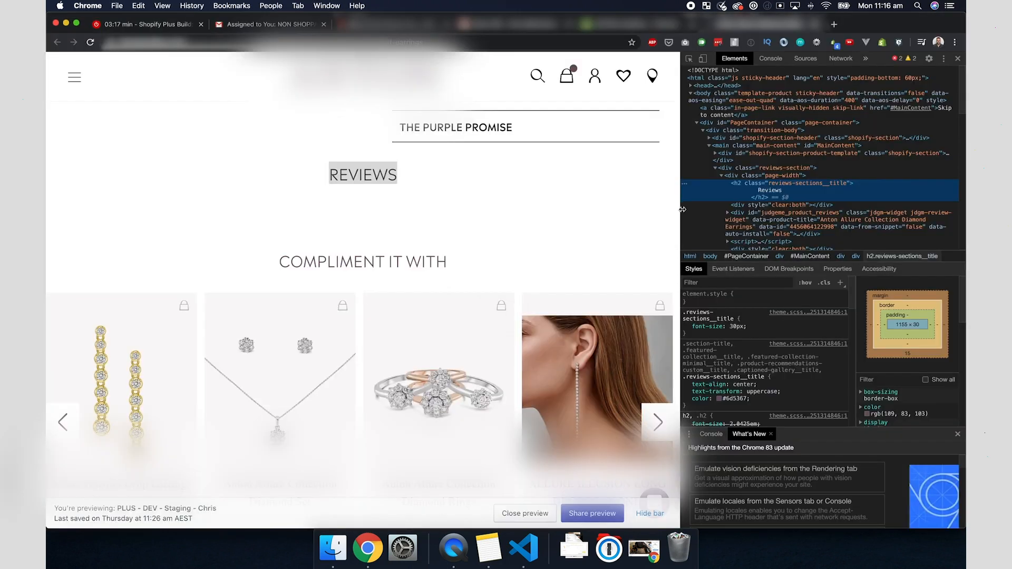
type("jdgm-rev-widg")
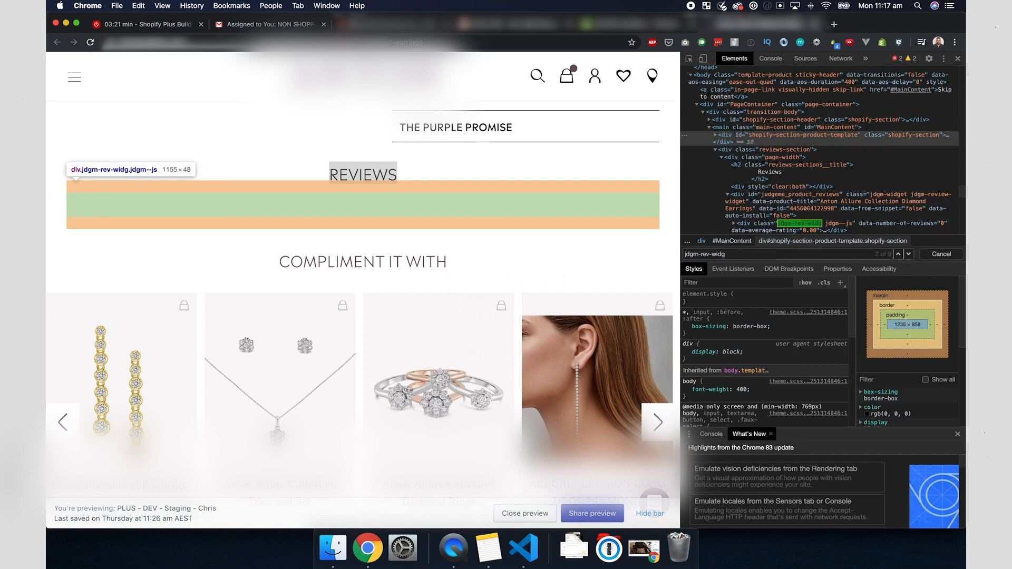
left_click(802, 223)
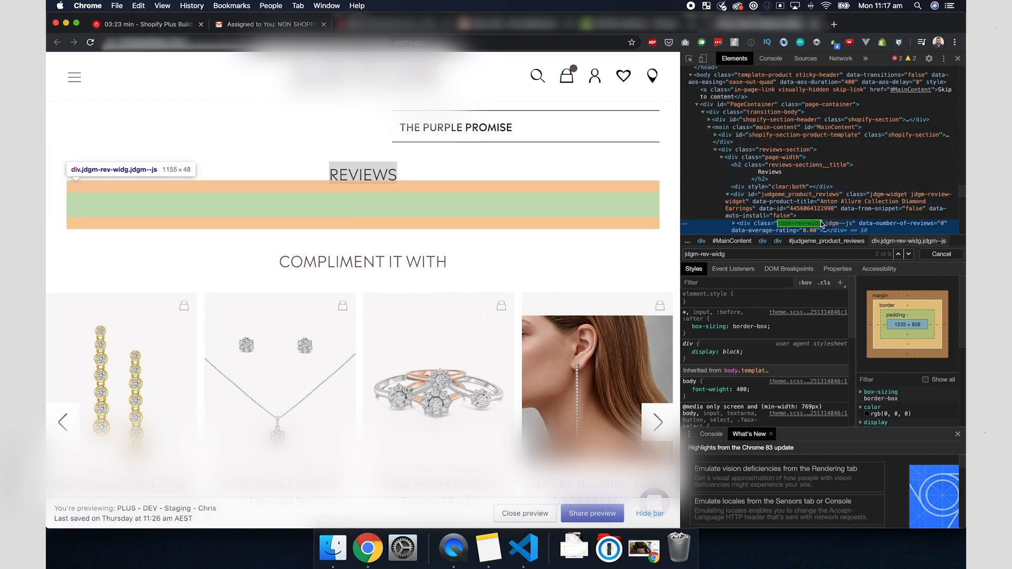
left_click(799, 169)
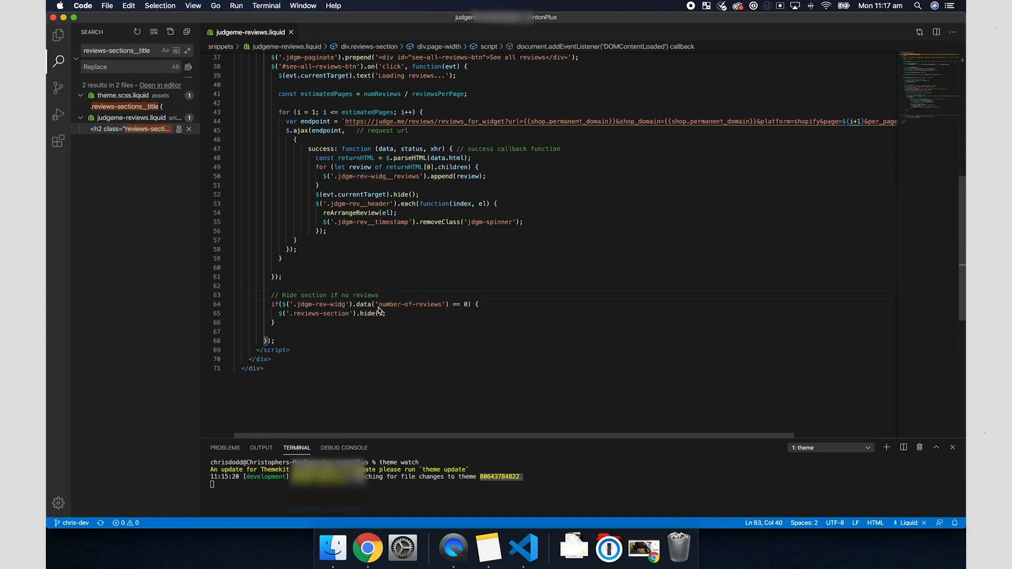
Confirm data-number-of-reviews is 0 against the snippet's condition and select the reviews-section container
left_click(367, 548)
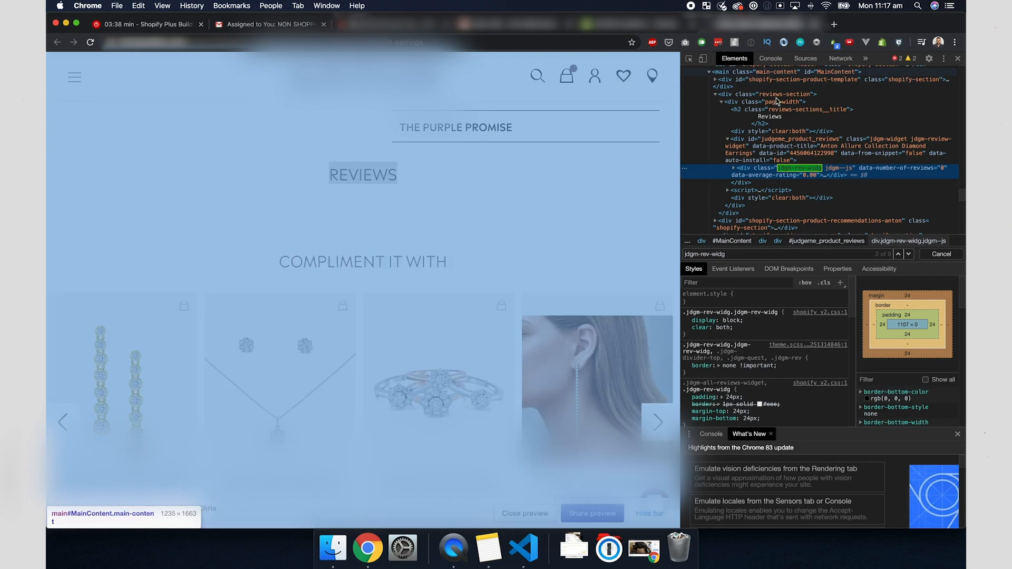
left_click(765, 94)
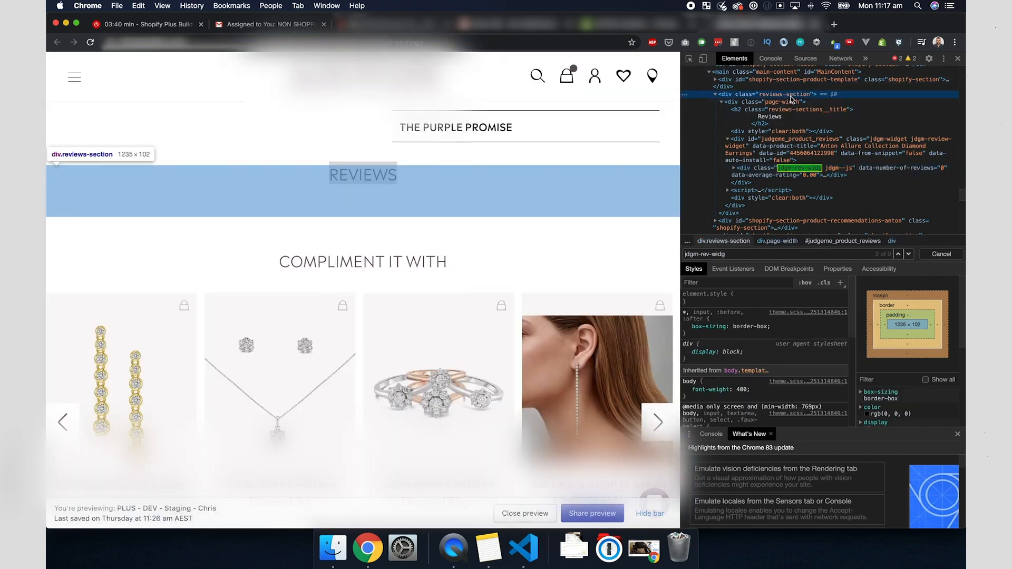
left_click(523, 548)
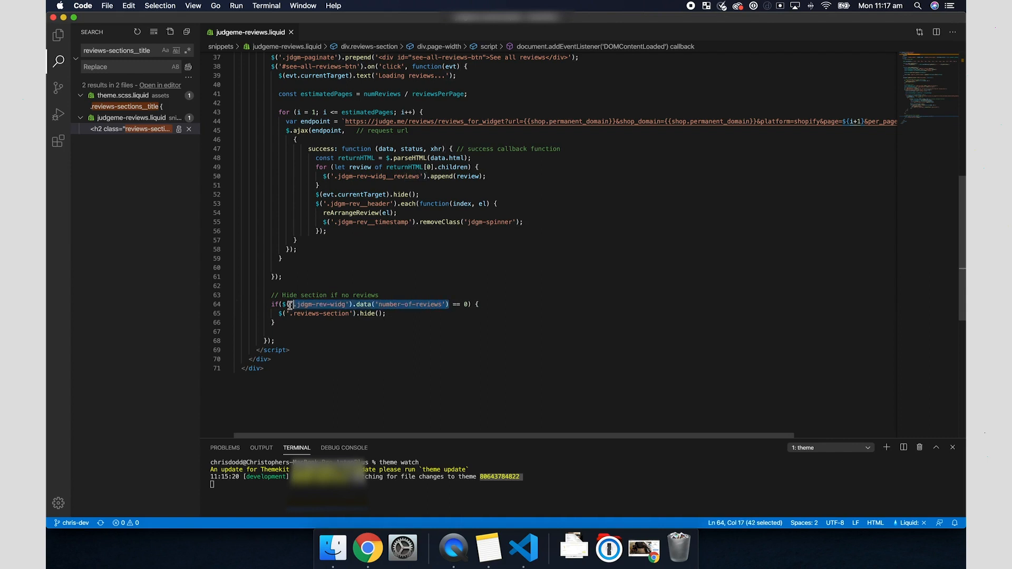
Run the number-of-reviews lookup in Chrome's console on the storefront page
left_click(366, 548)
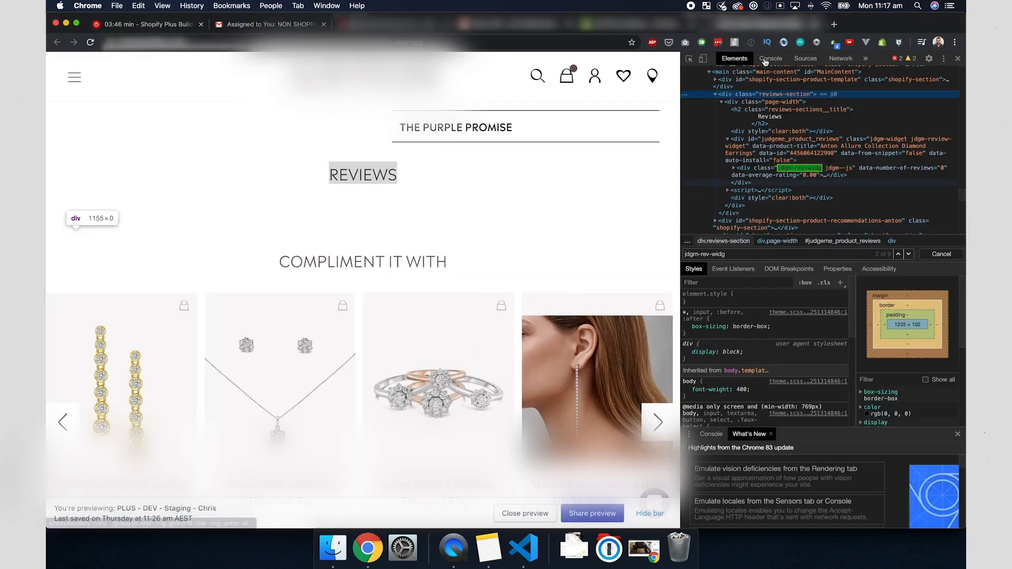
left_click(770, 58)
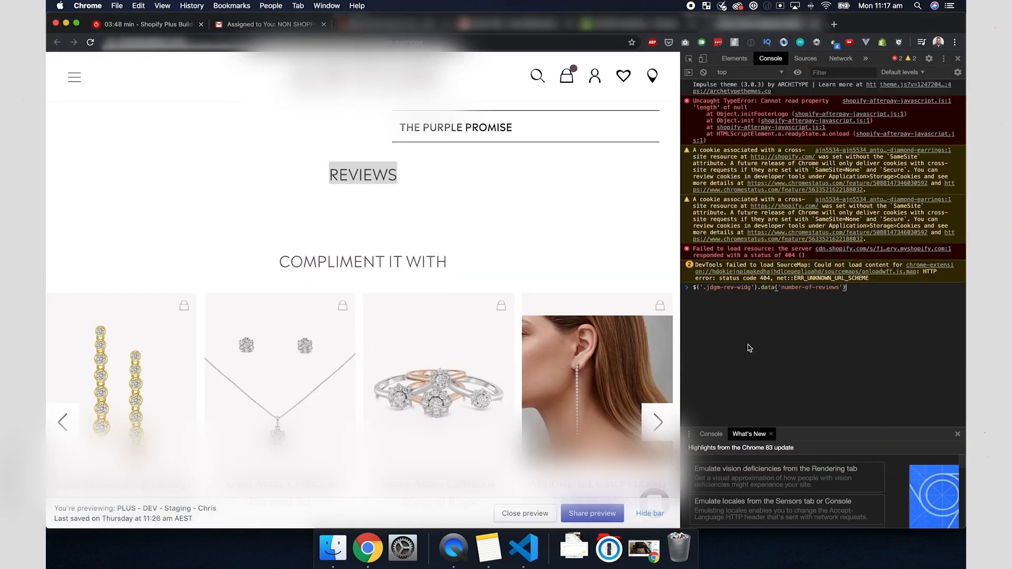
key("Return")
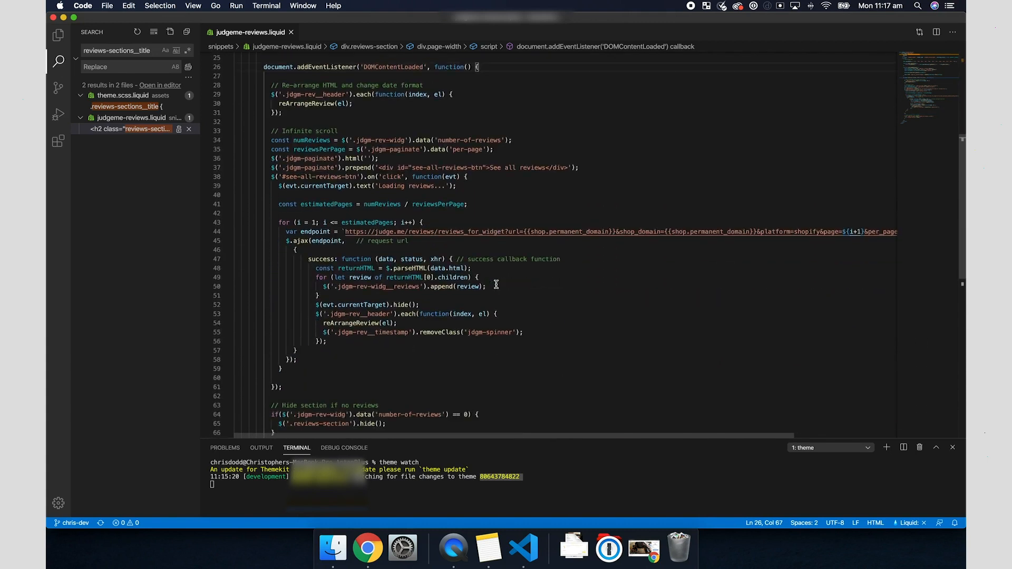
Scroll judgeme-reviews.liquid to the == 0 hide-section condition near the end
scroll("up", 3)
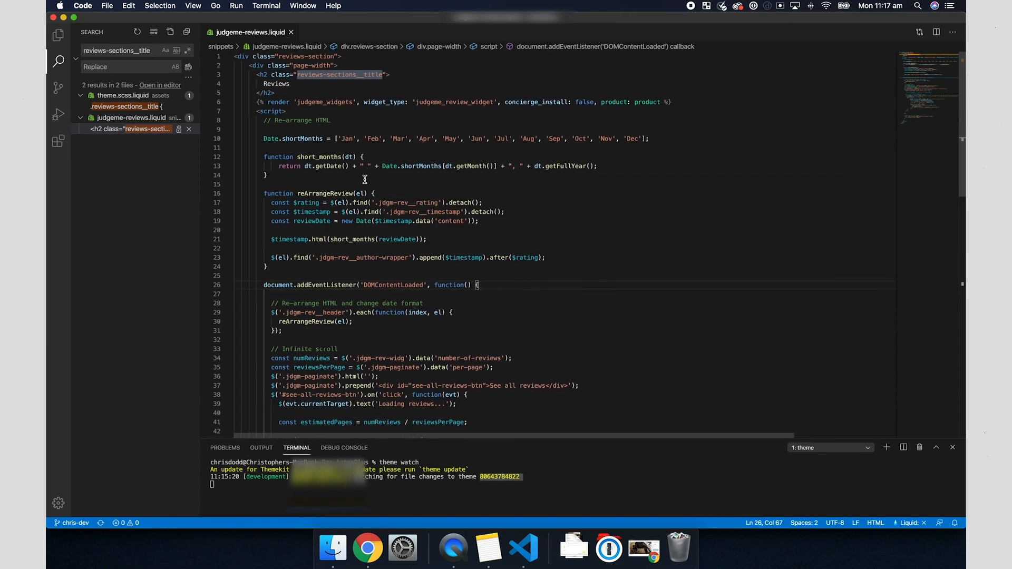
scroll("down", 3)
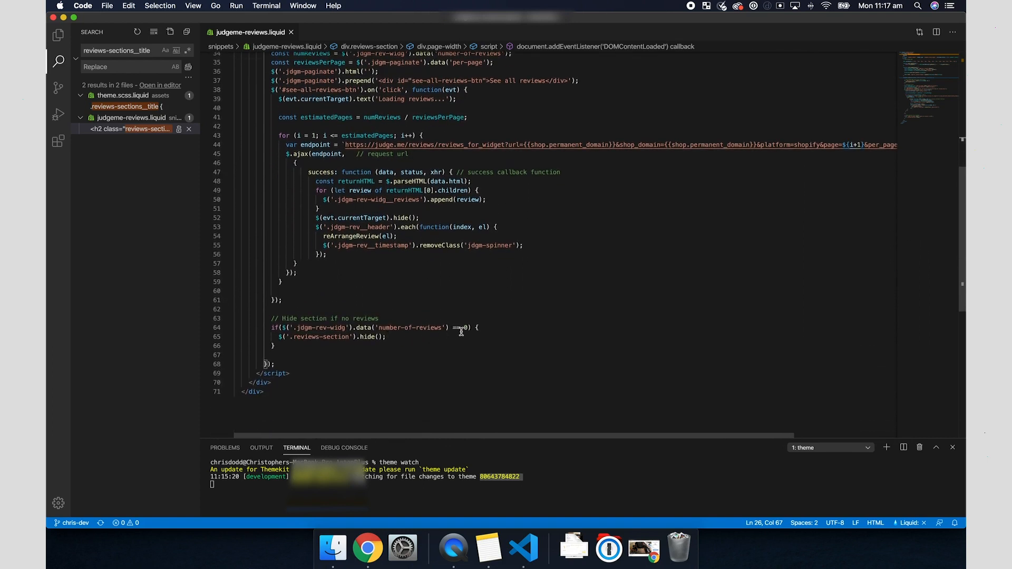
scroll("up", 3)
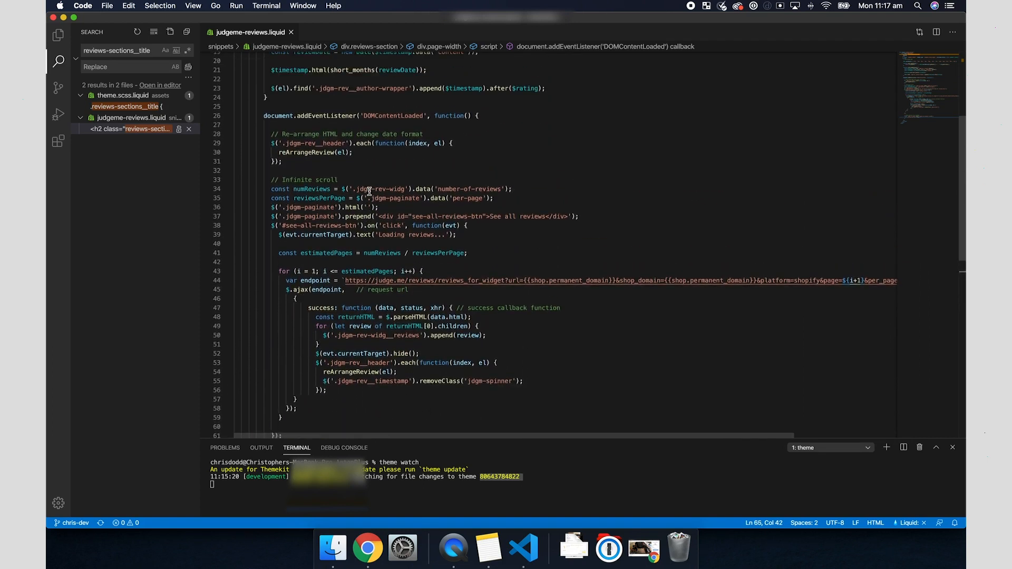
scroll("up", 3)
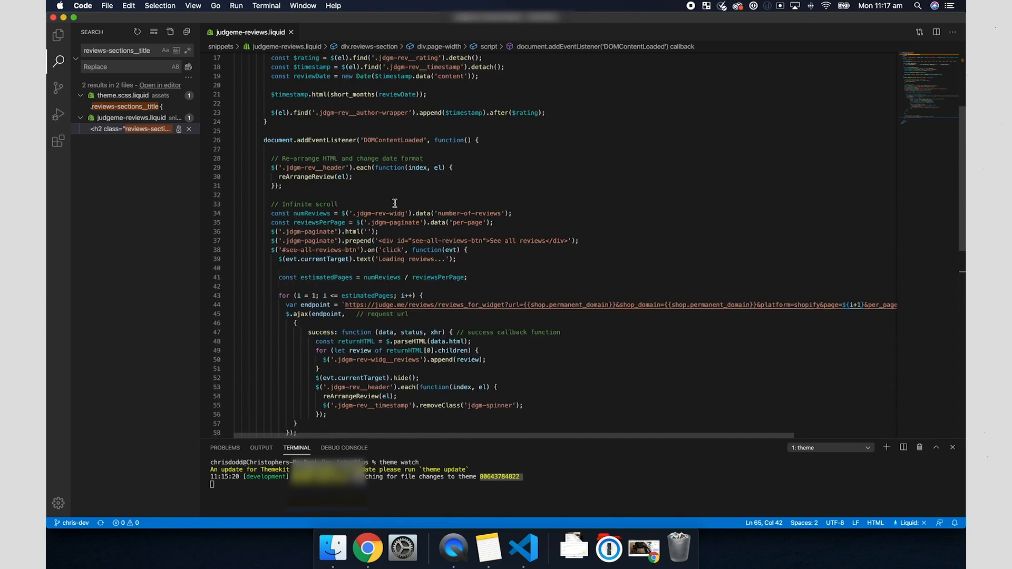
scroll("down", 3)
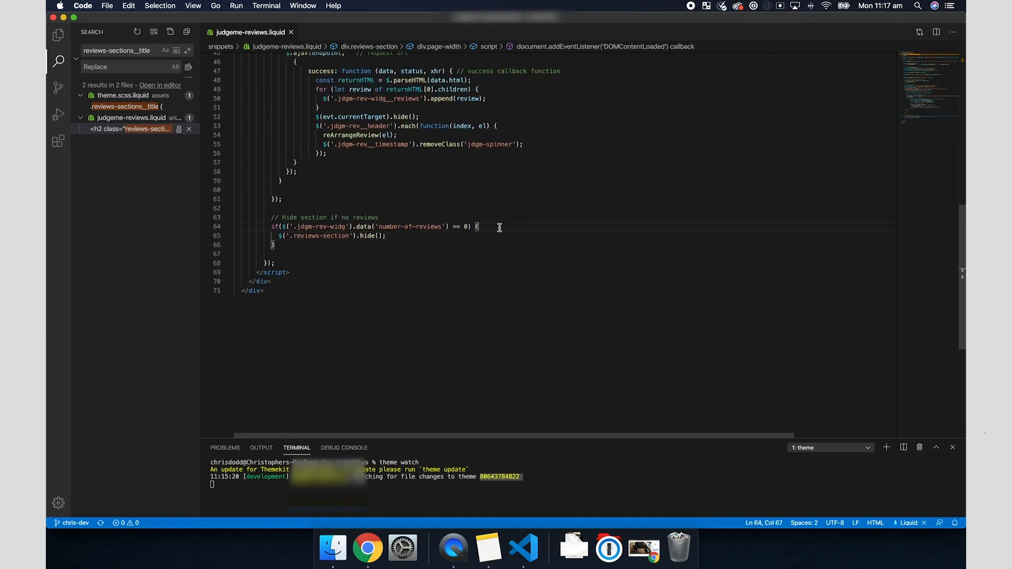
Add console.log($('.jdgm-rev-widg').data('number-of-reviews')) on its own line above the hide-section if statement
type("console.log(")
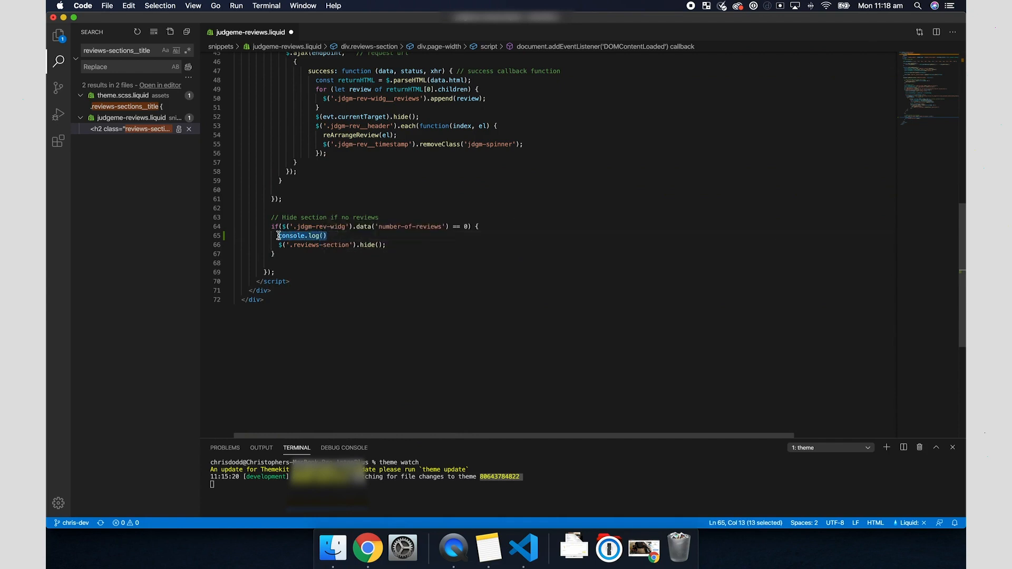
key("Backspace")
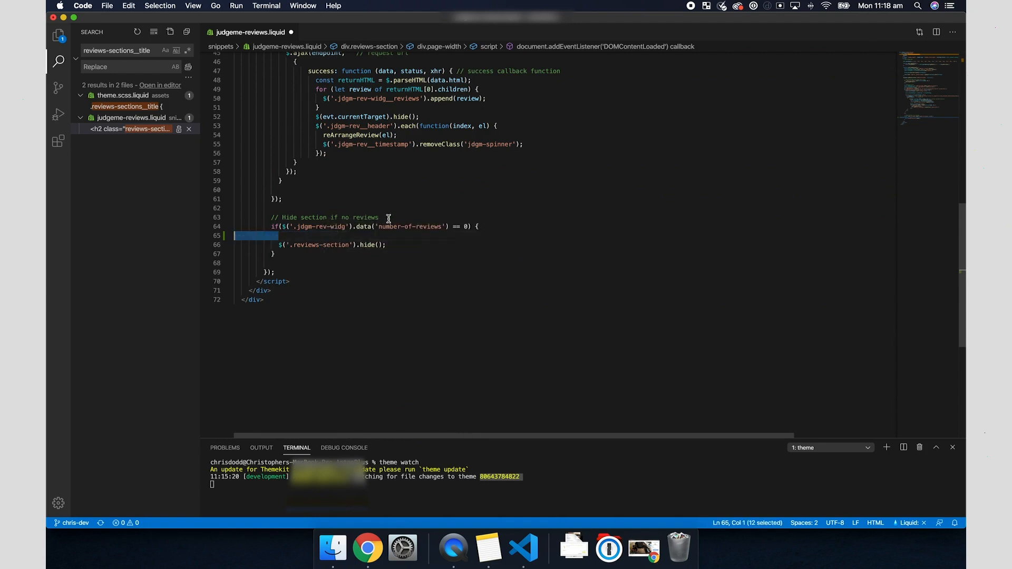
type("console.log()")
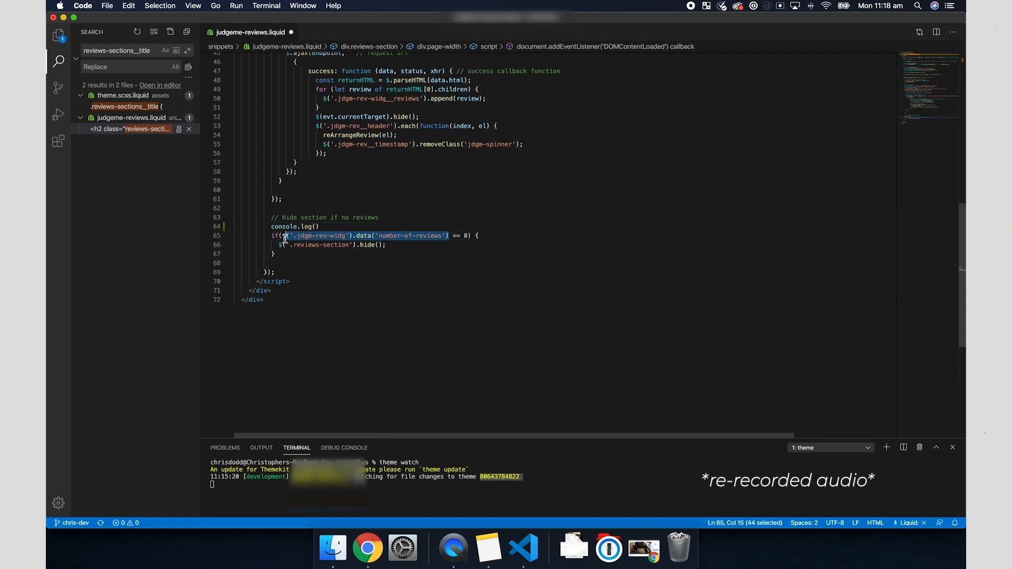
left_click(312, 227)
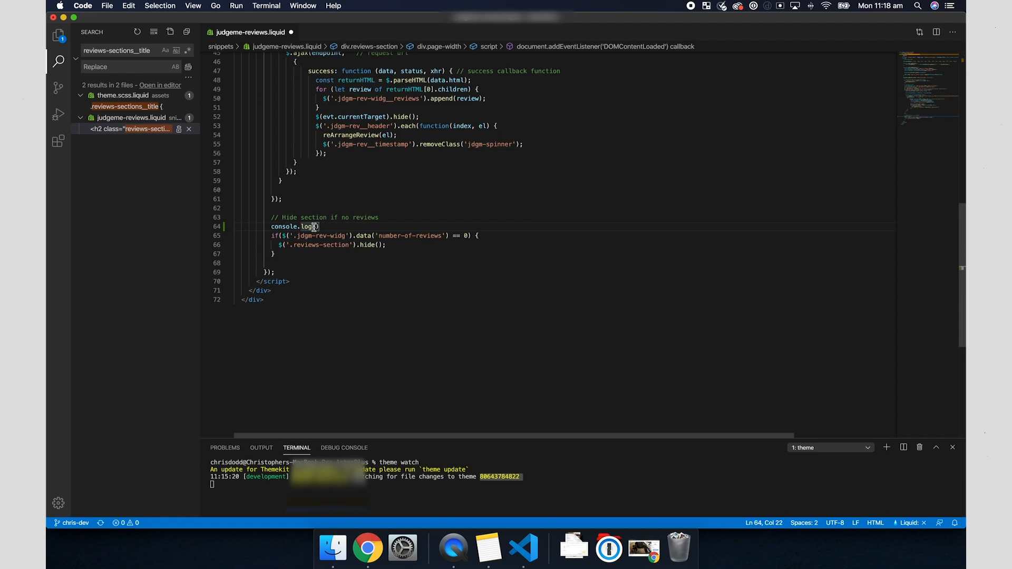
type("$('.jdgm-rev-widg').data('number-of-reviews'))")
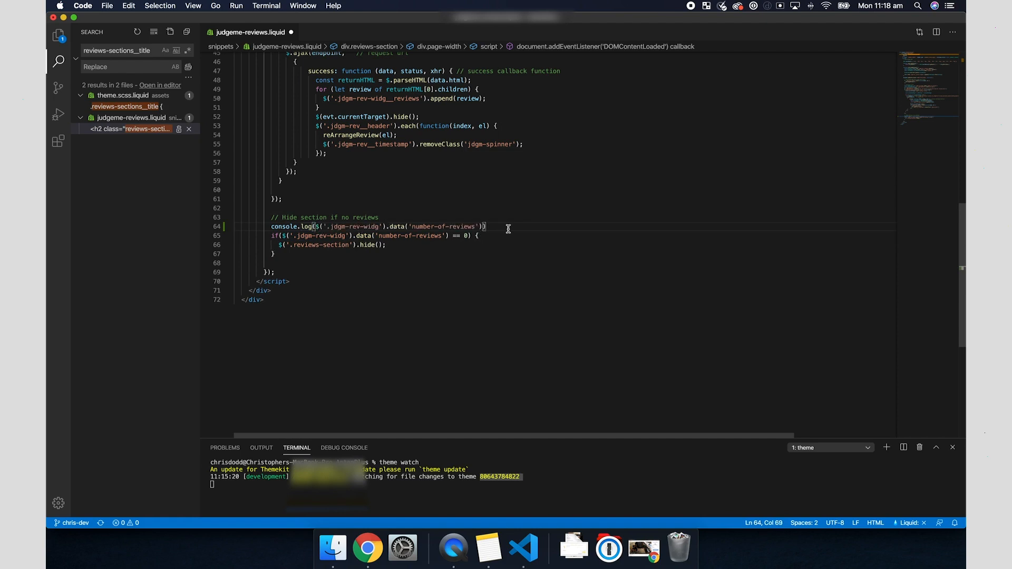
left_click(367, 548)
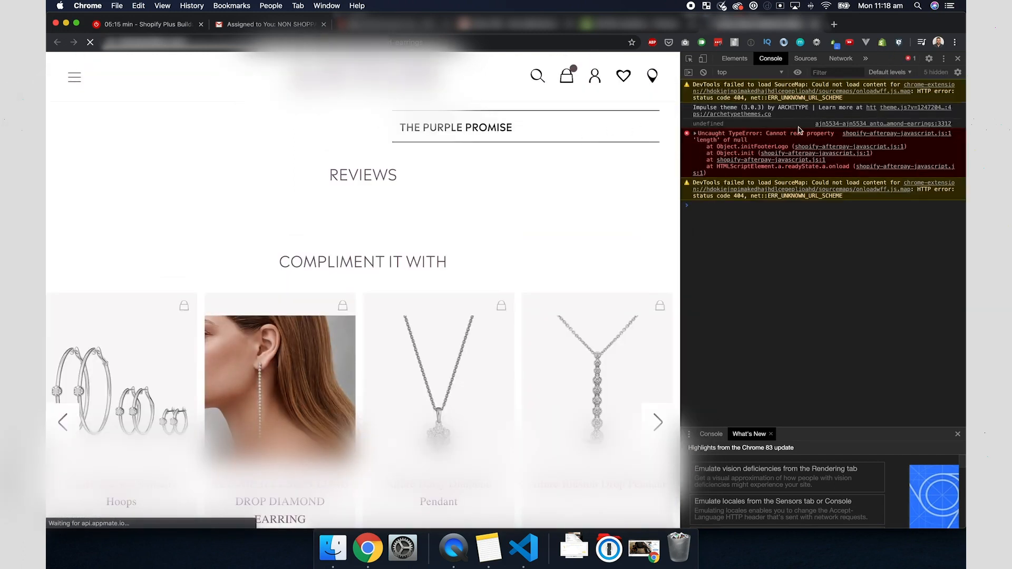
Check the log's source showing undefined on load versus 0 when evaluated afterwards in the console
left_click(804, 58)
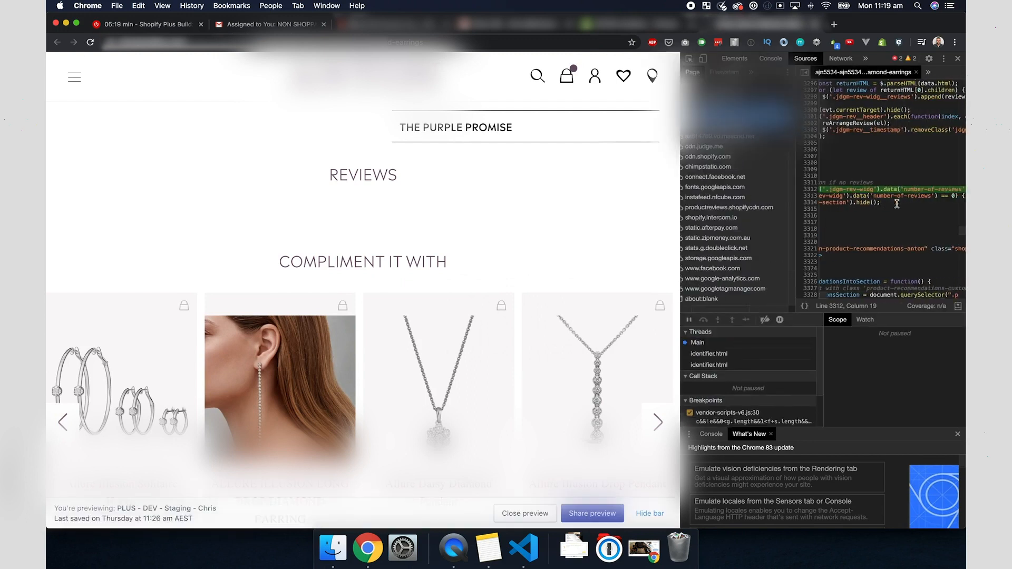
left_click(770, 58)
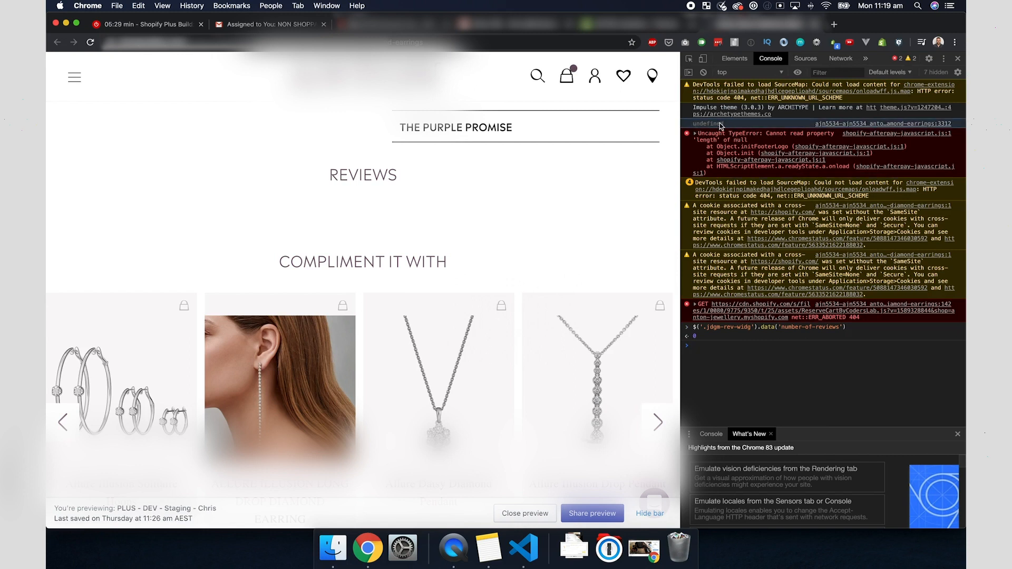
left_click(523, 549)
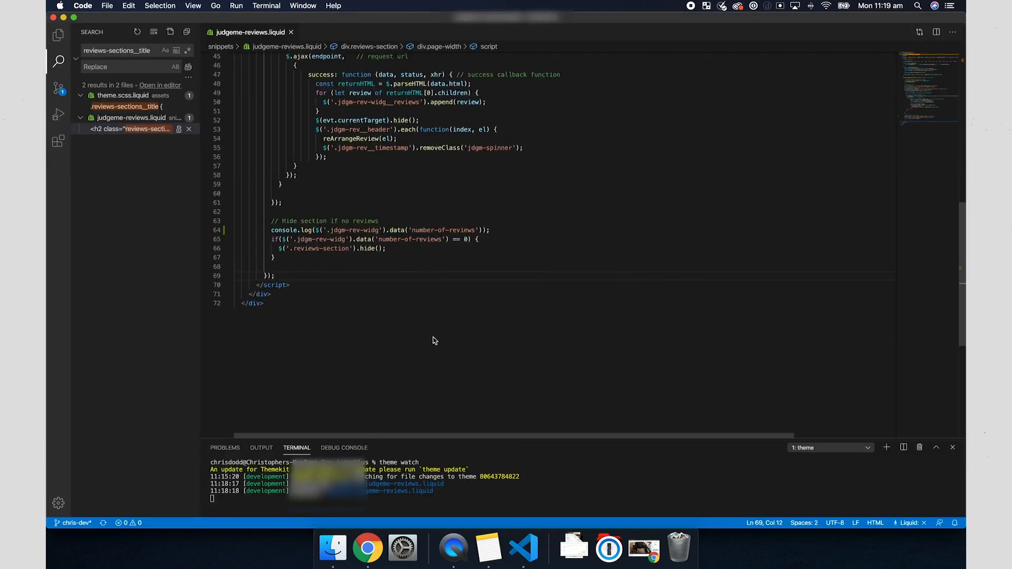
Review where numReviews reads the reviews count before starting a setTimeout line above the log
scroll("up", 3)
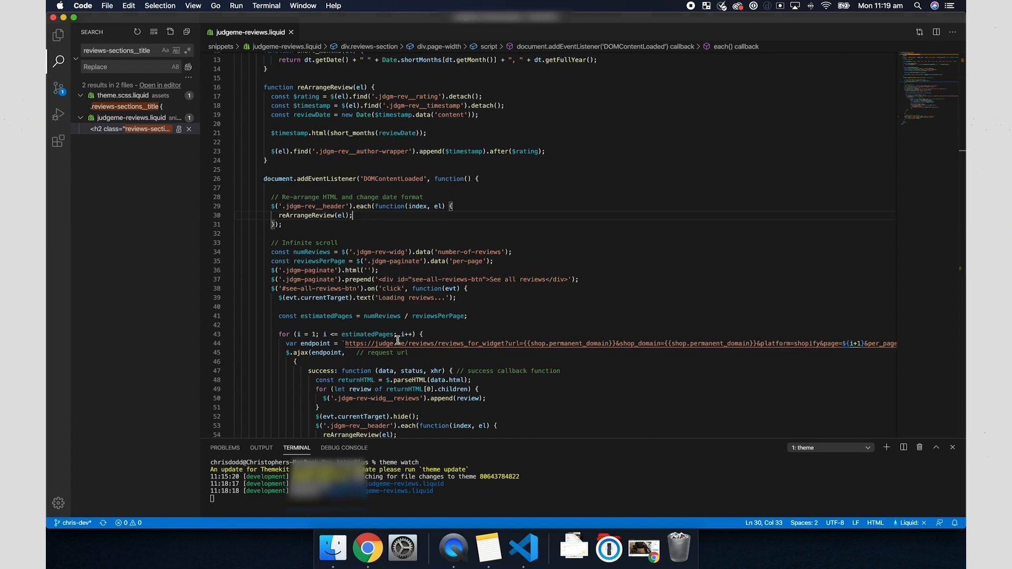
scroll("down", 3)
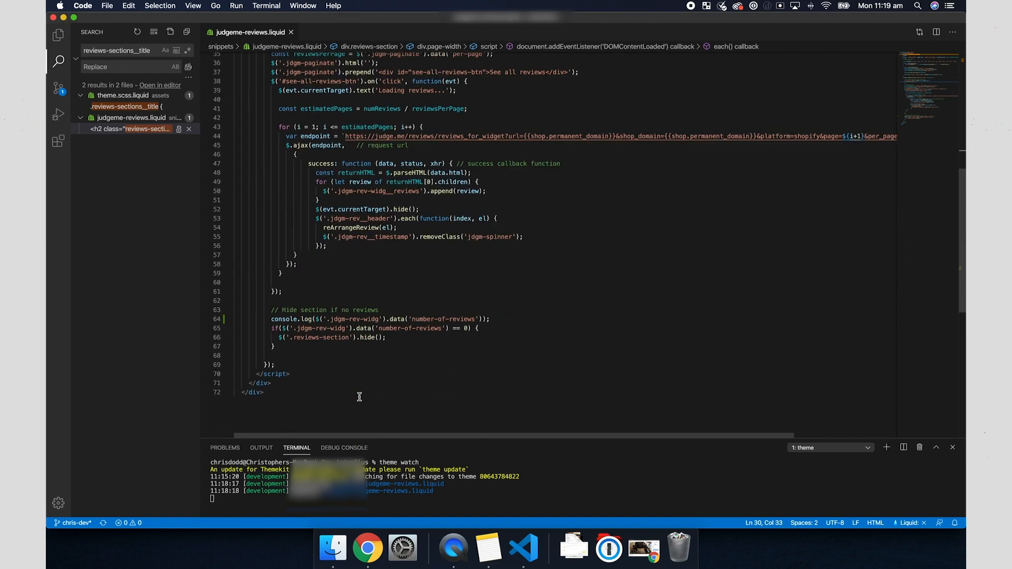
scroll("up", 3)
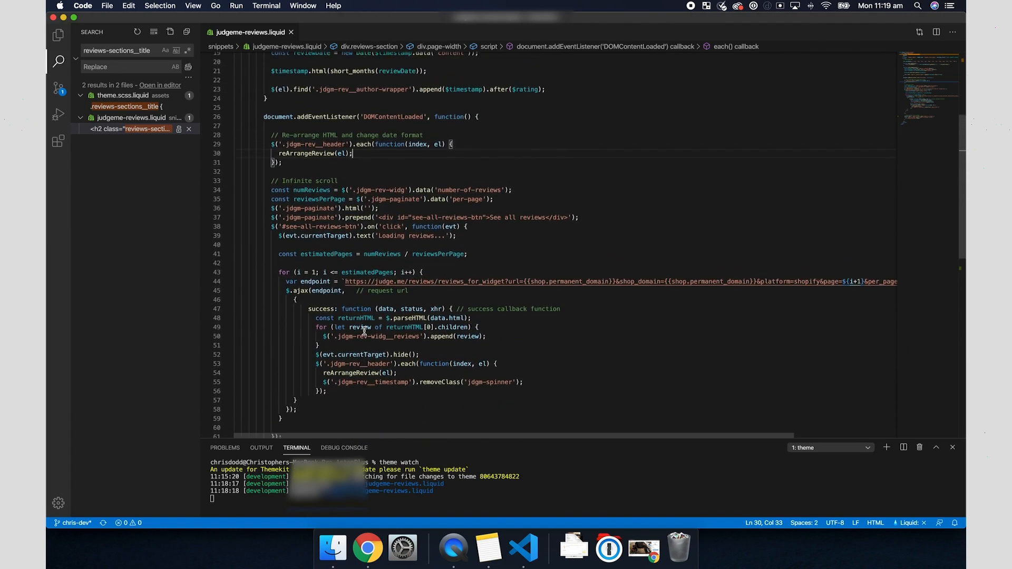
scroll("up", 3)
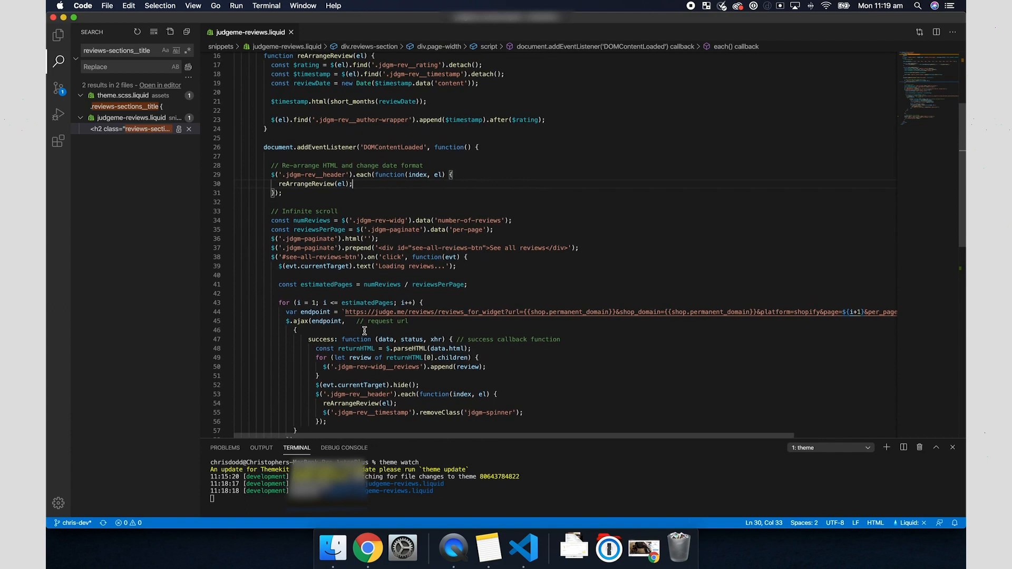
left_click(353, 224)
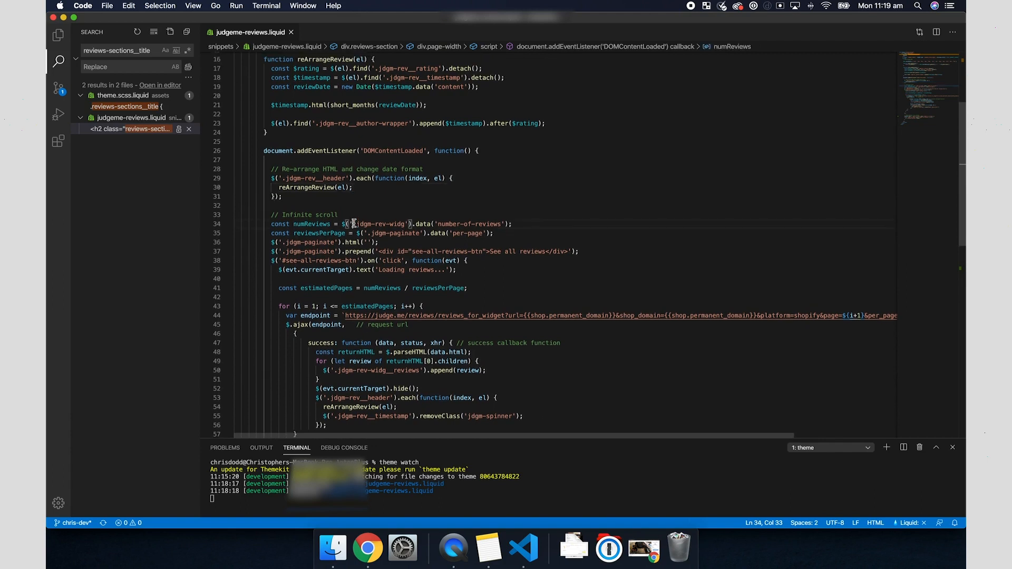
scroll("down", 3)
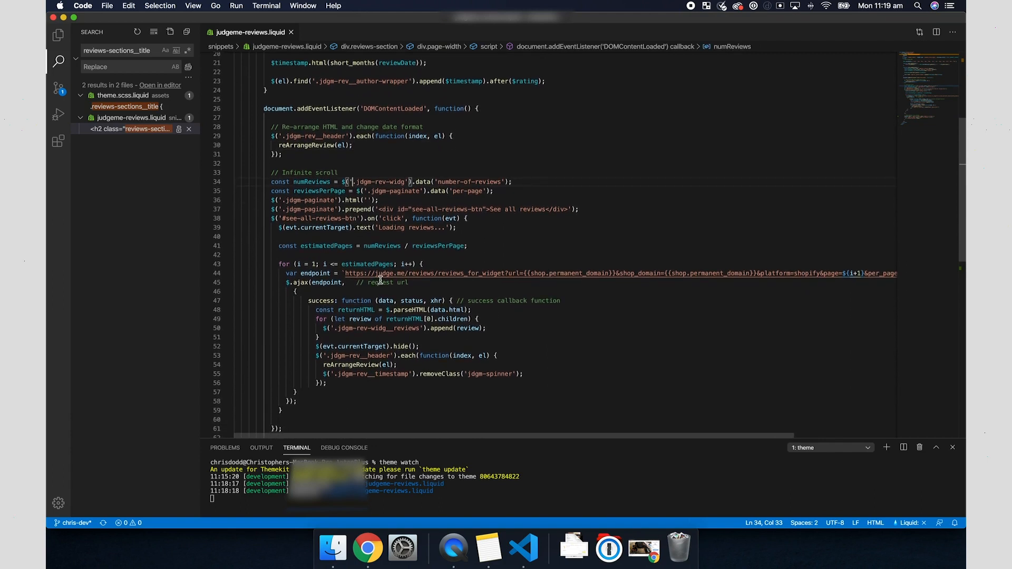
scroll("up", 3)
type("setTimeout")
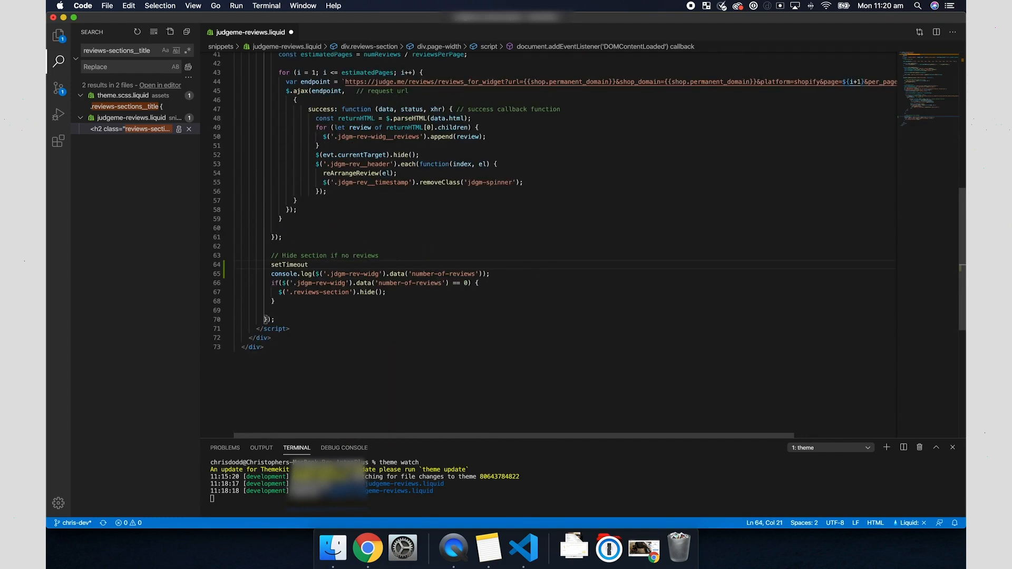
Wrap the reviews-count log and hide-section check in setTimeout(function() { … }, 500) and save
type("(function() {")
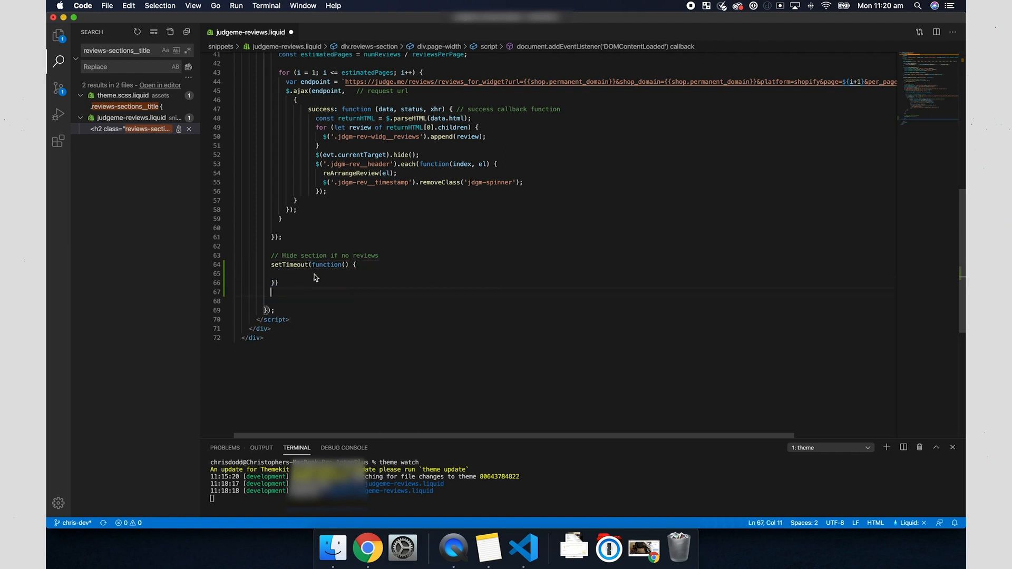
type("console.log($('.jdgm-rev-widg').data('number-of-reviews'));")
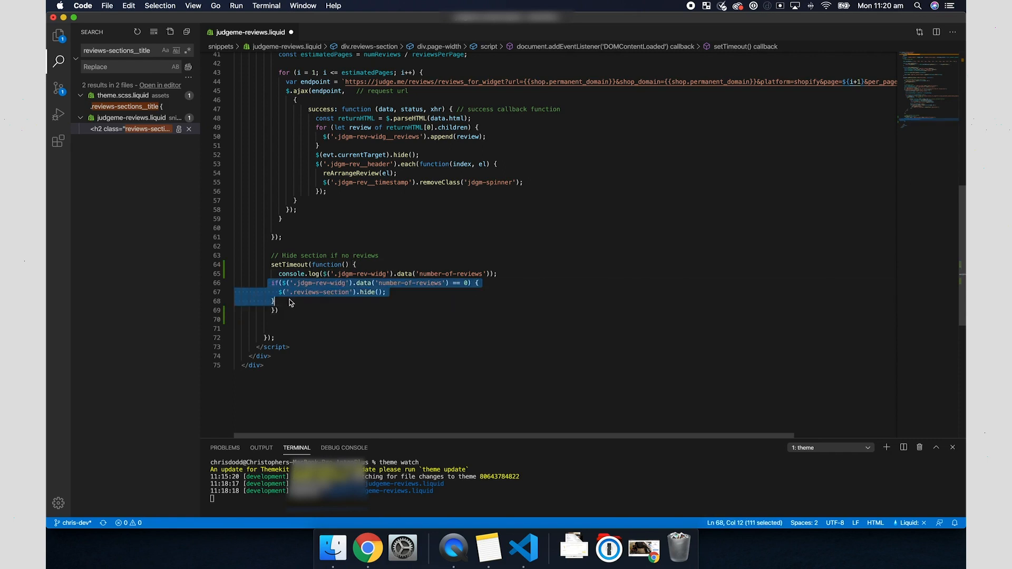
left_click(280, 301)
type(", ")
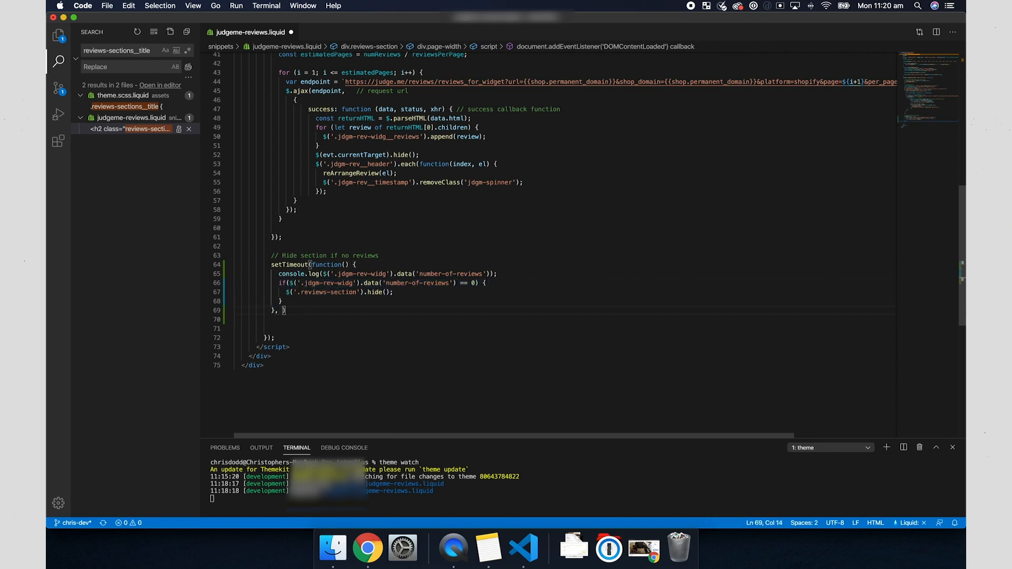
type("500")
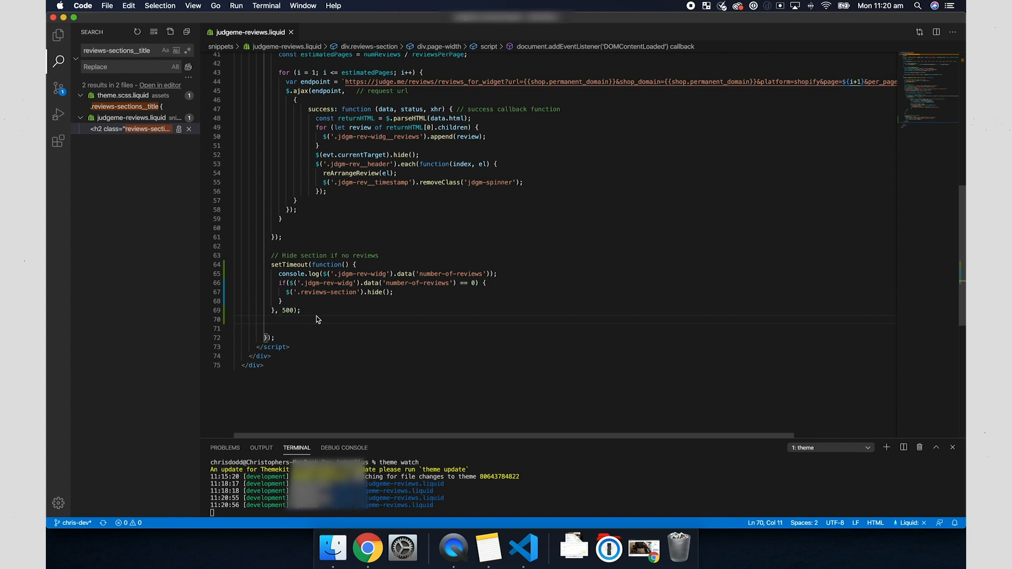
left_click(367, 549)
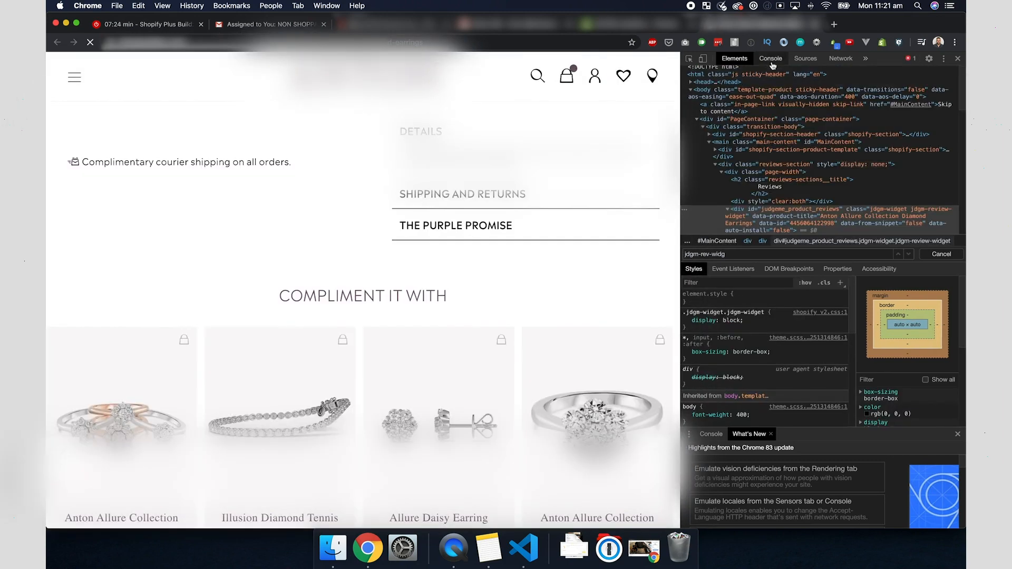
Check the console output on the reloaded page confirming the reviews section is hidden
left_click(769, 58)
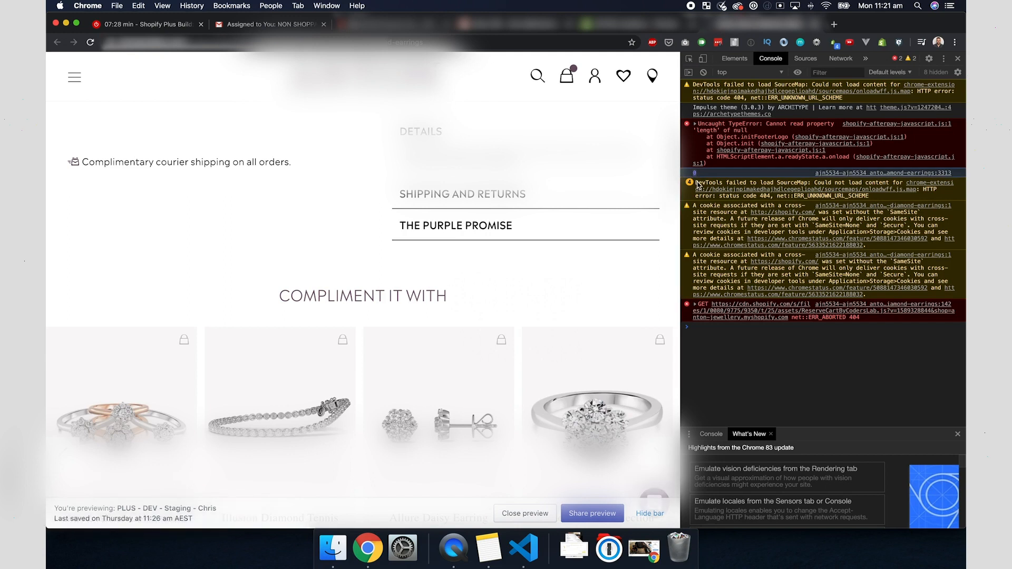
left_click(523, 548)
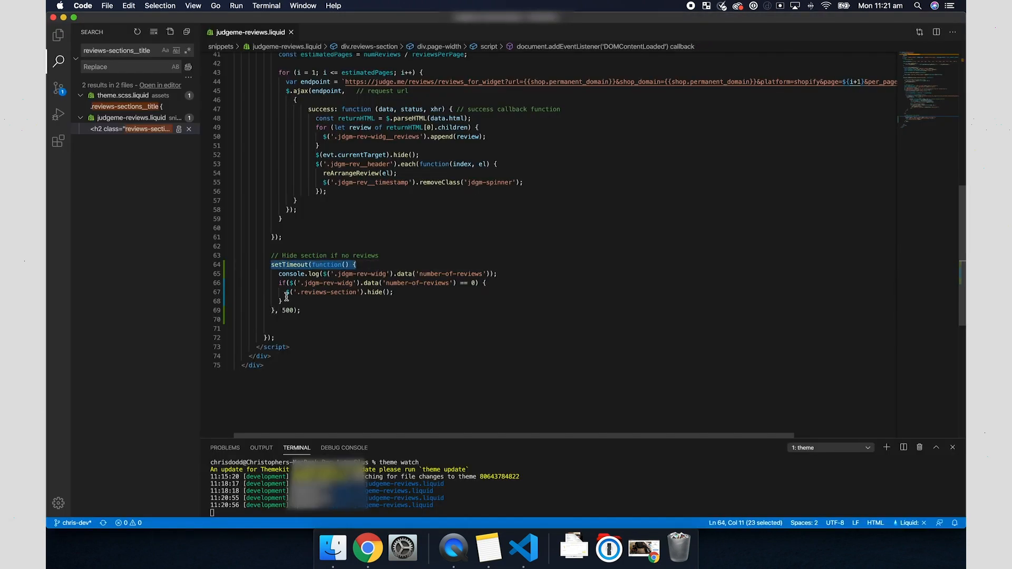
Delete the debug console.log from the setTimeout block, save, and recheck the product page
left_click(299, 310)
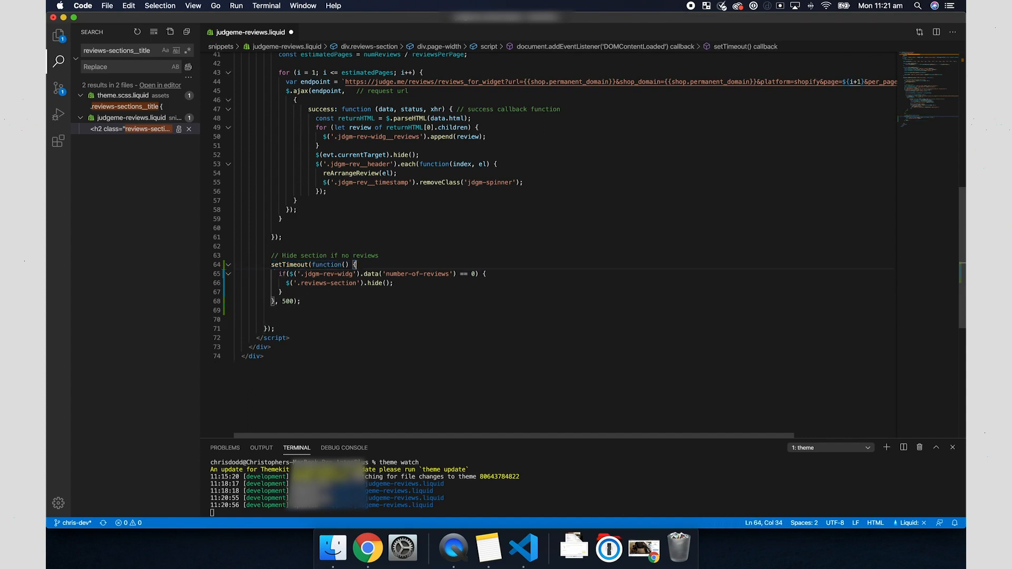
left_click(367, 548)
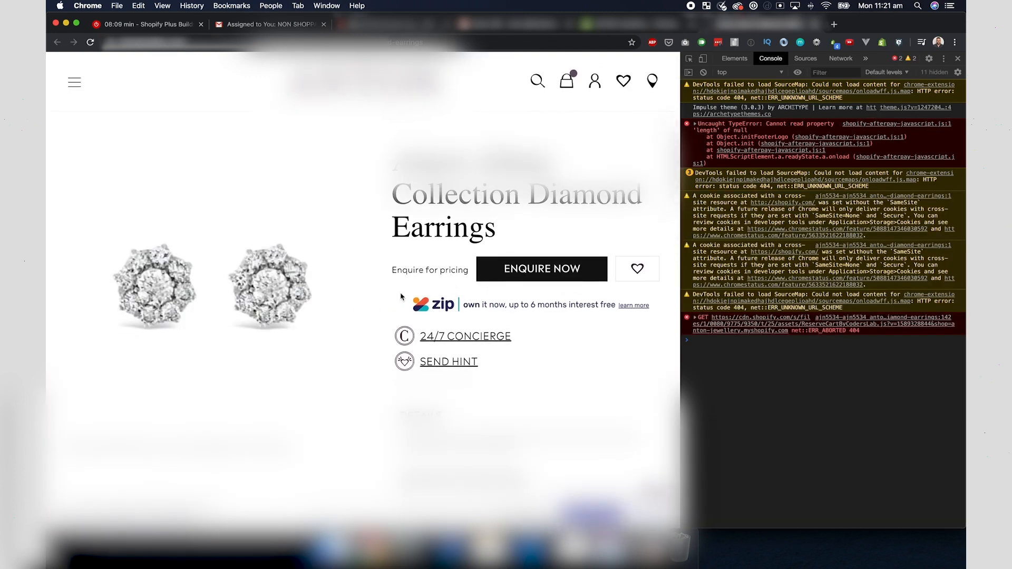
left_click(522, 548)
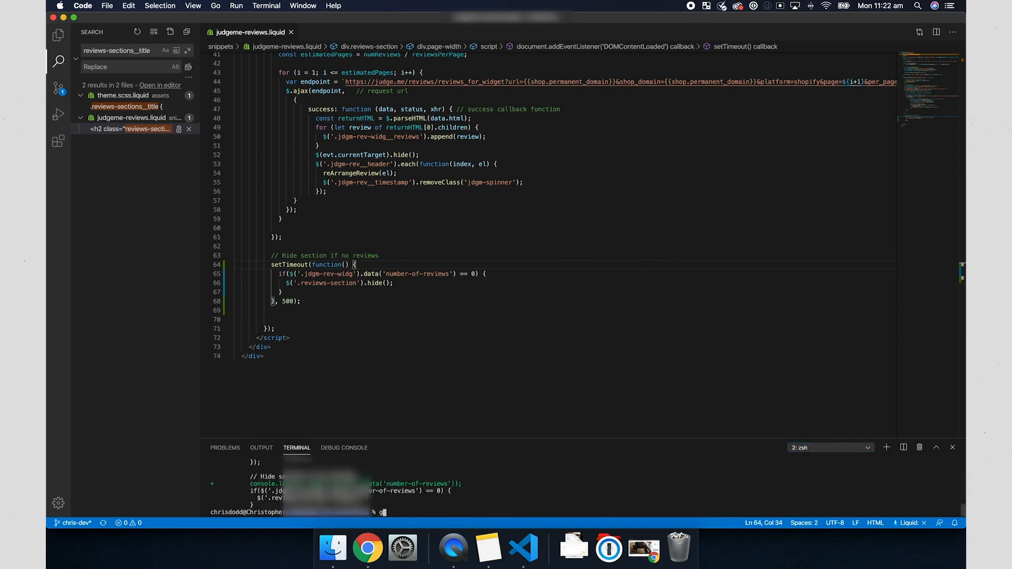
Check git status, then git add and git commit the hide-section snippet change on chris-dev
key("Return")
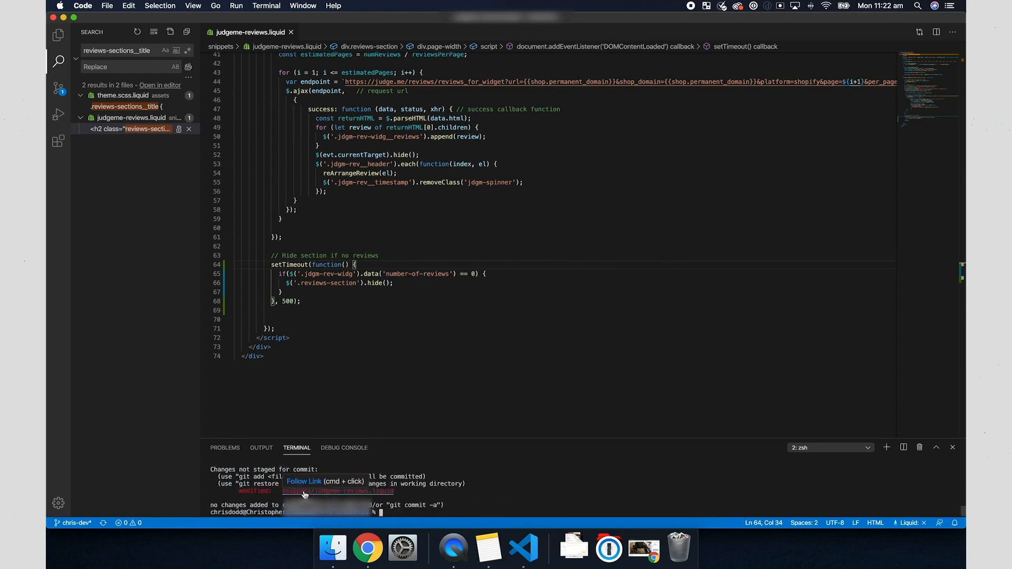
mouse_move(384, 512)
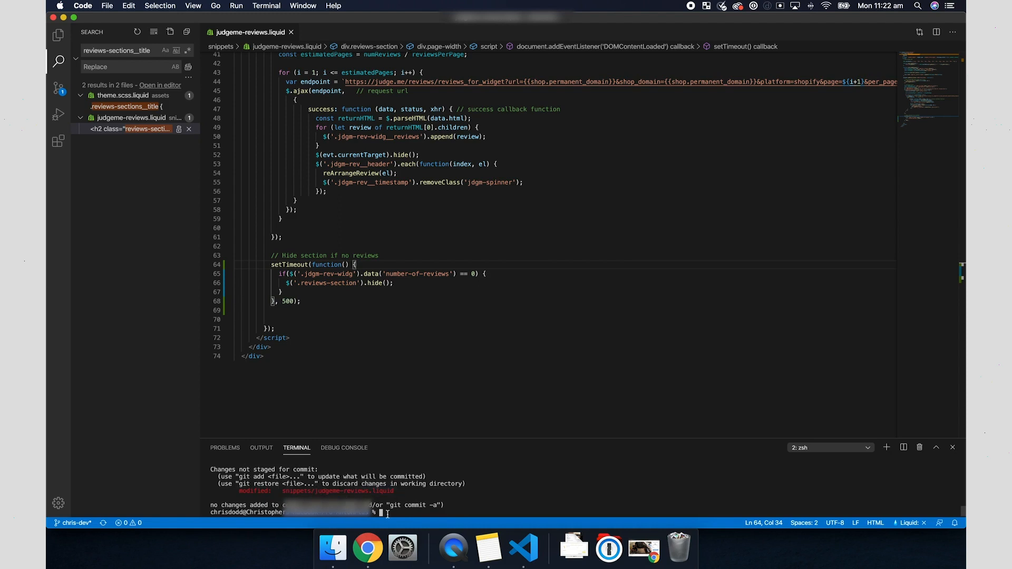
type("git")
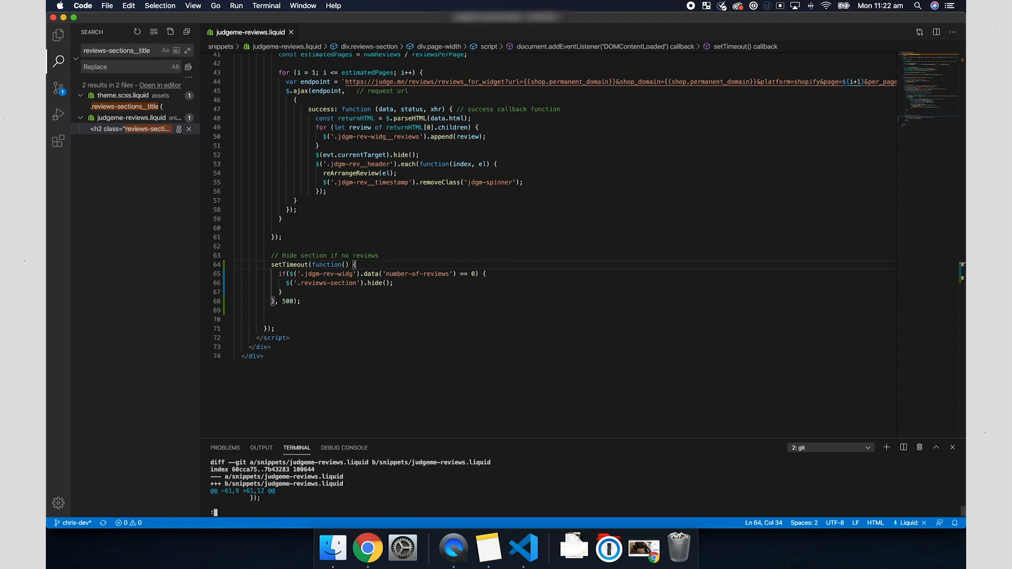
scroll("down", 3)
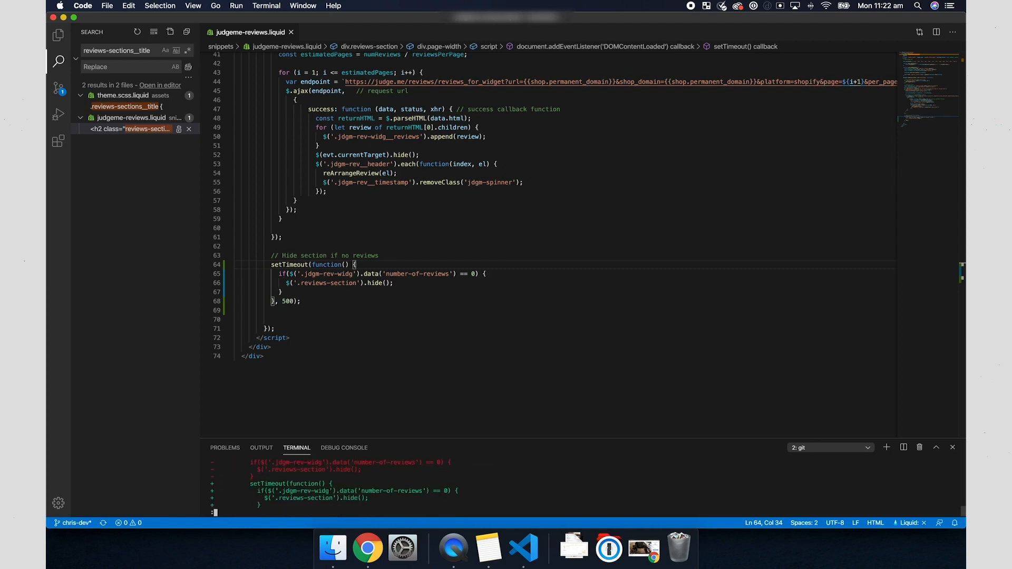
scroll("down", 3)
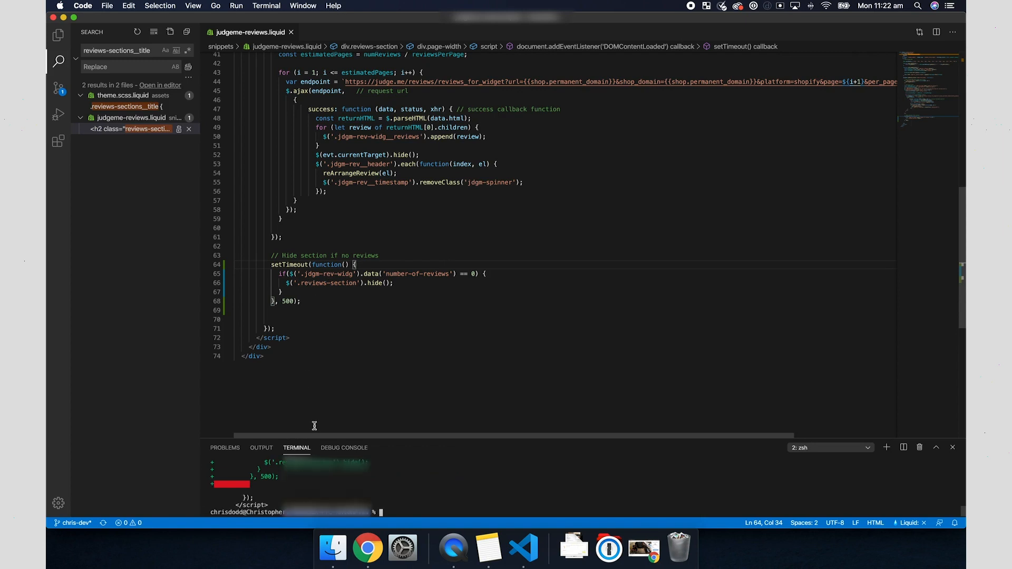
type("git c")
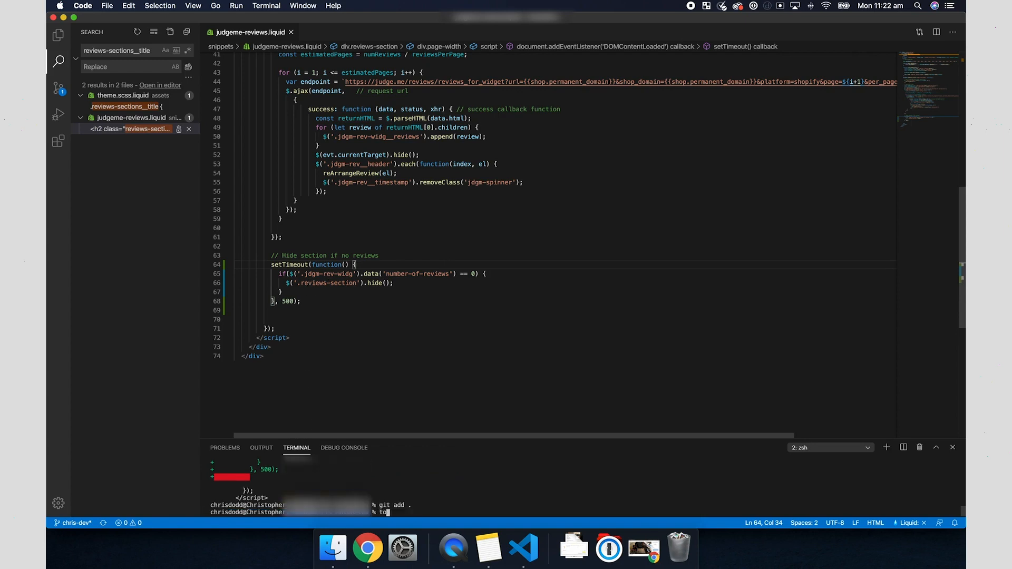
type("git commit -")
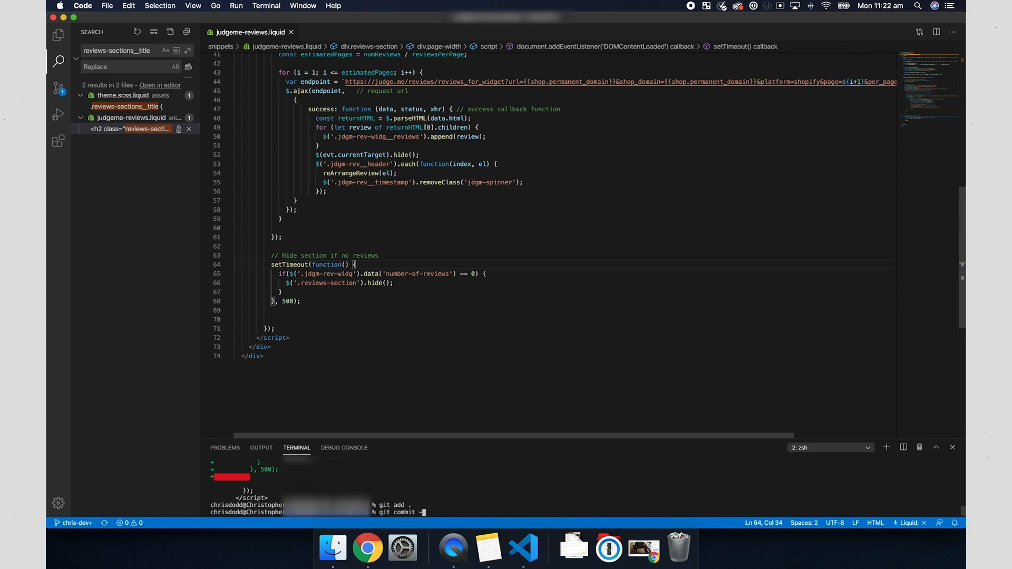
key("Return")
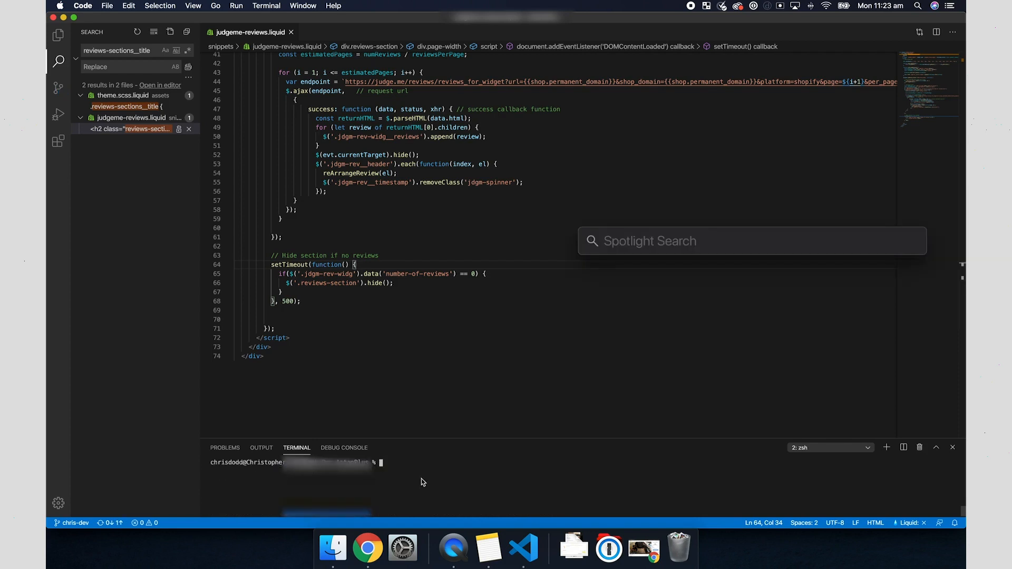
Switch to GitHub Desktop and push the chris-dev commit to origin
left_click(418, 479)
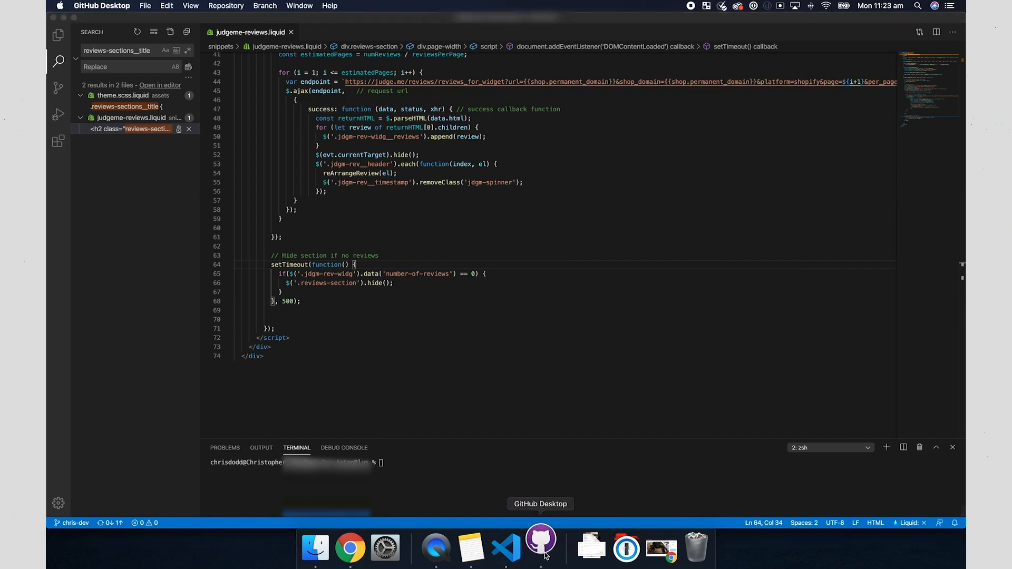
left_click(539, 549)
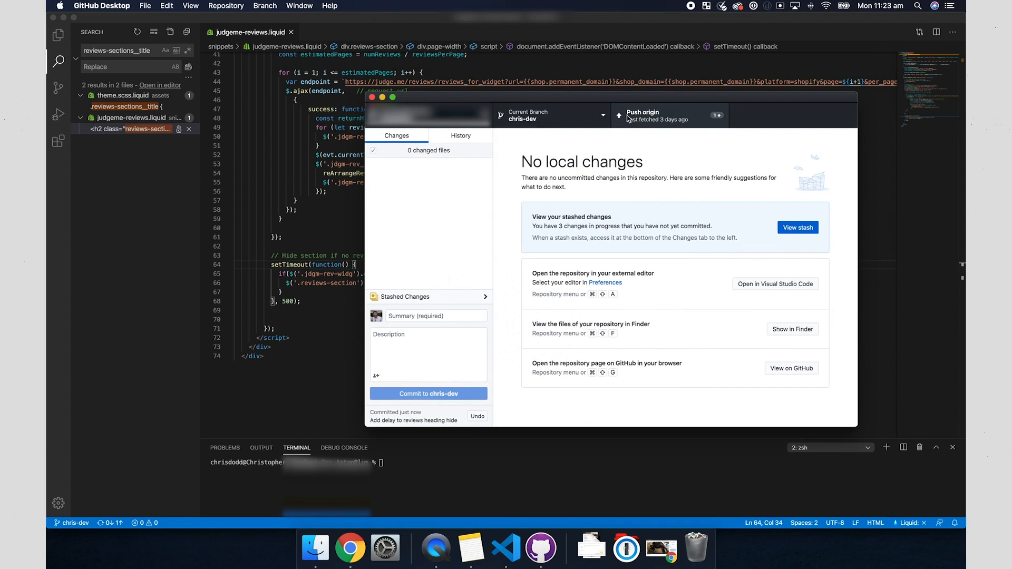
left_click(668, 116)
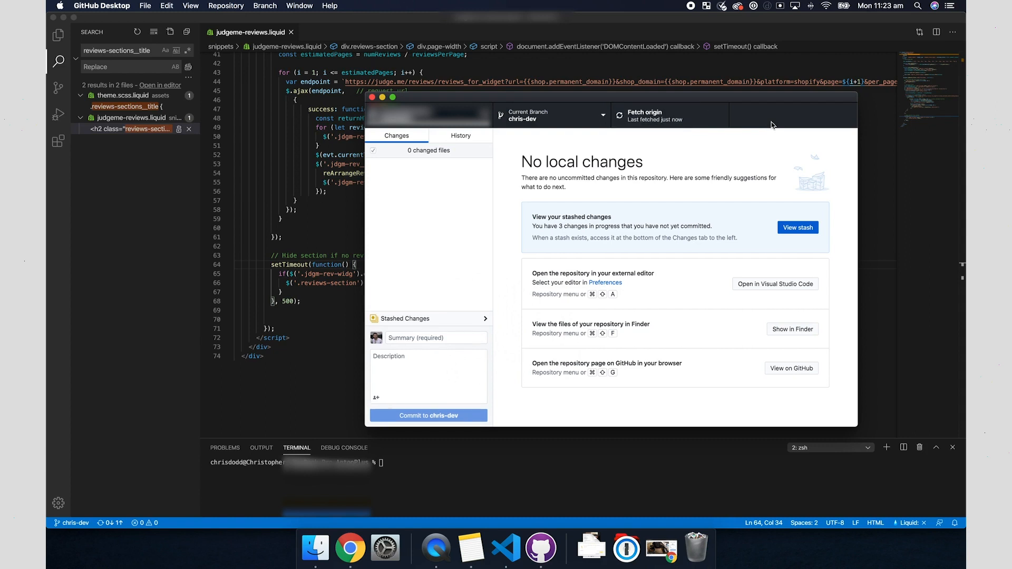
mouse_move(580, 184)
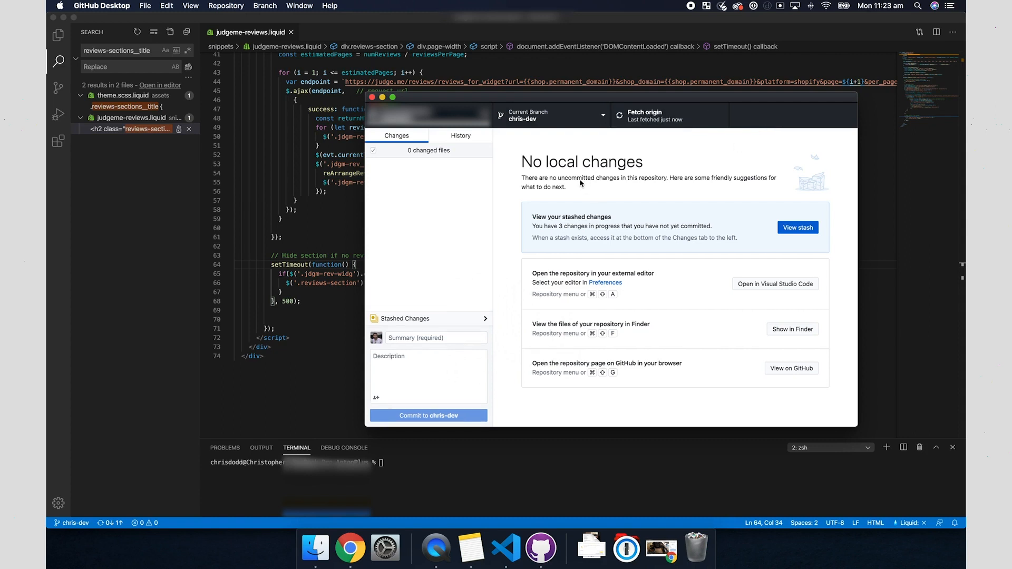
mouse_move(577, 163)
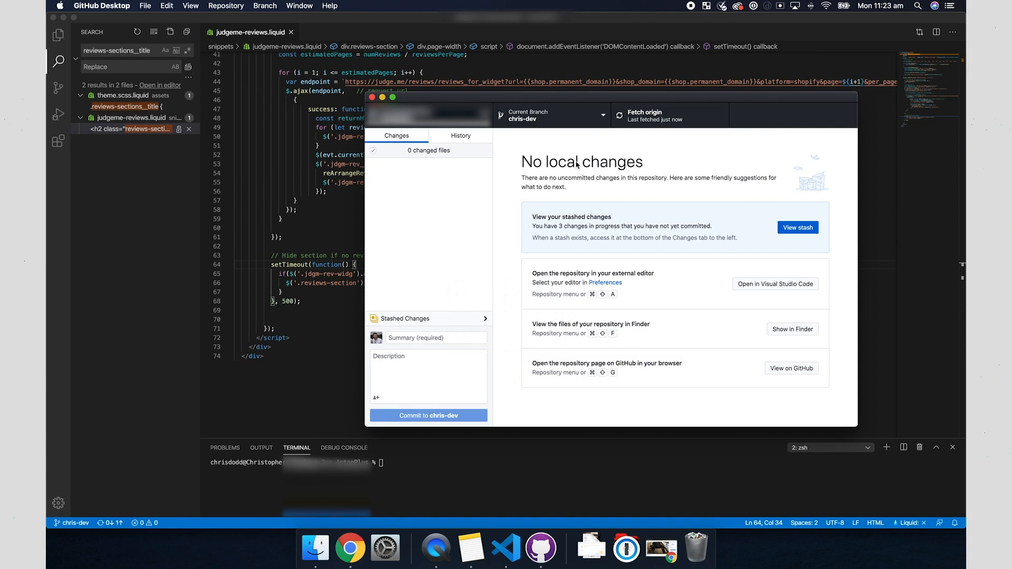
mouse_move(350, 548)
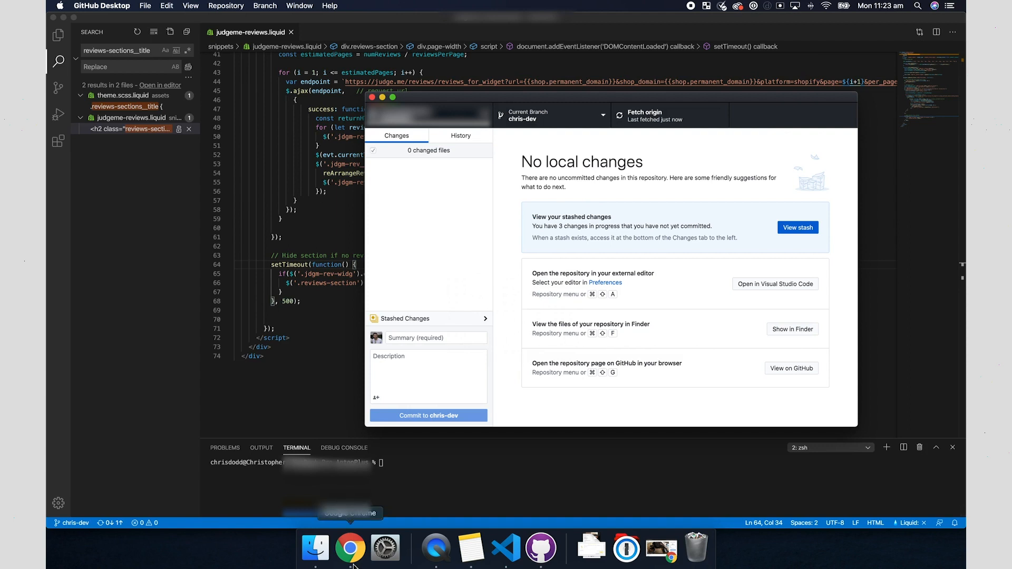
Reply on the task that the timing was off and is now fixed, then head to Toggl
left_click(350, 548)
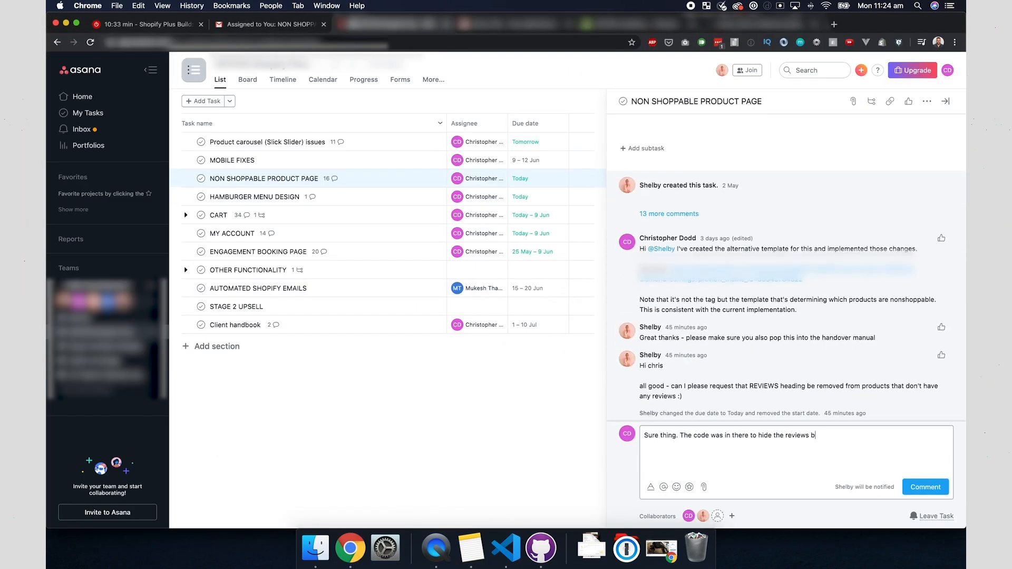
type("ut the timing was off. Now fixed.")
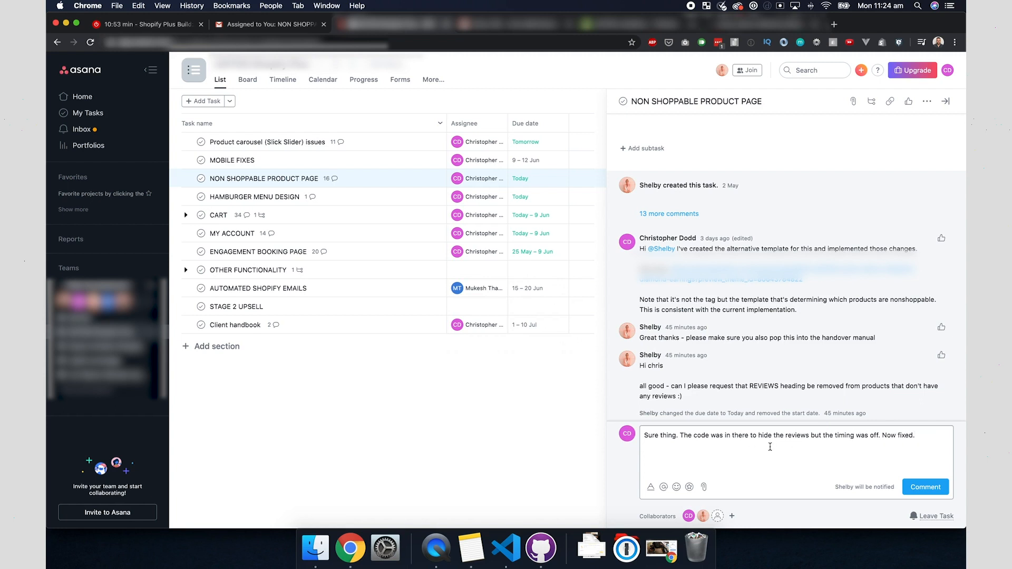
left_click(924, 487)
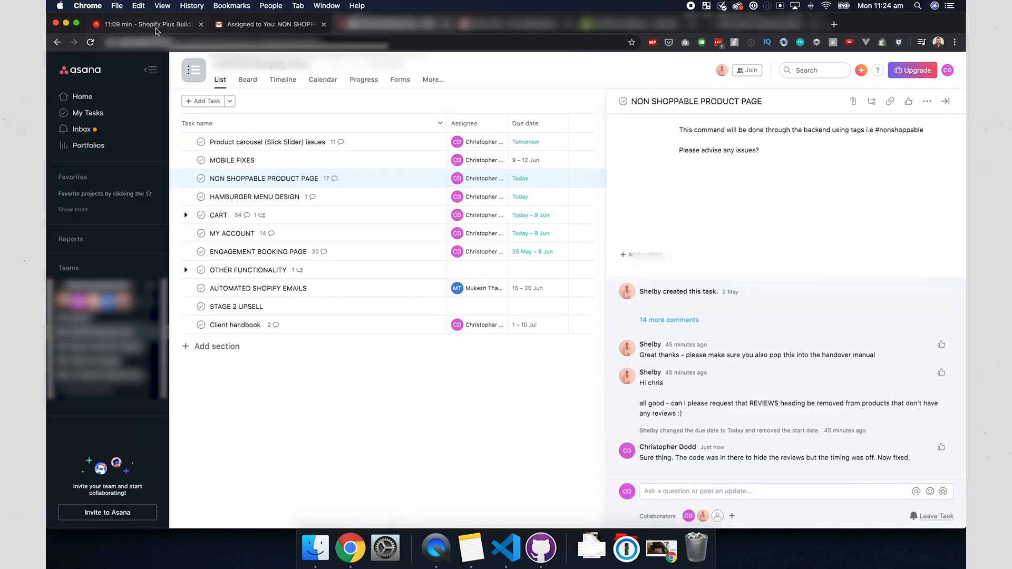
left_click(145, 24)
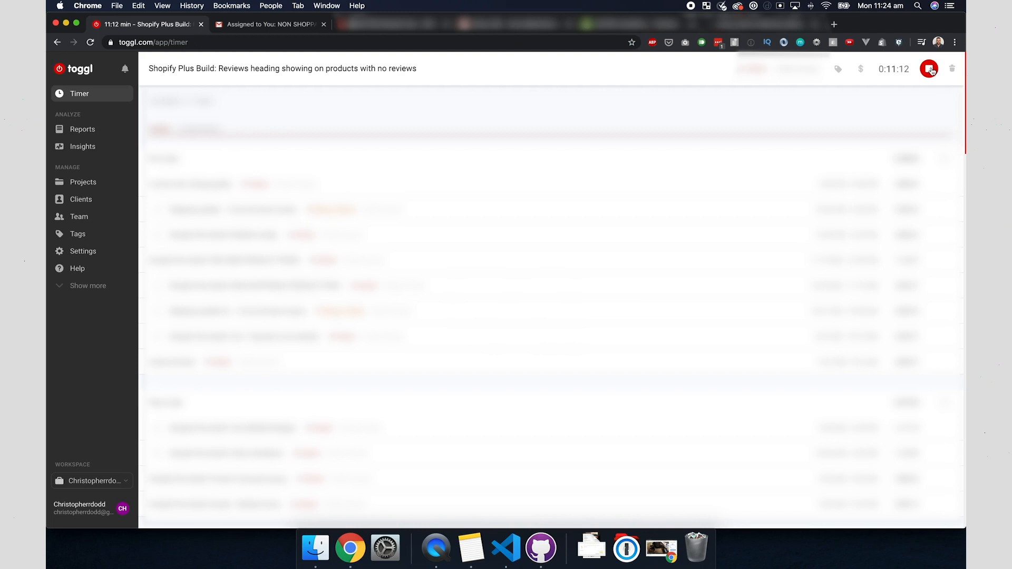
Stop the running Toggl timer for the reviews heading task
left_click(930, 70)
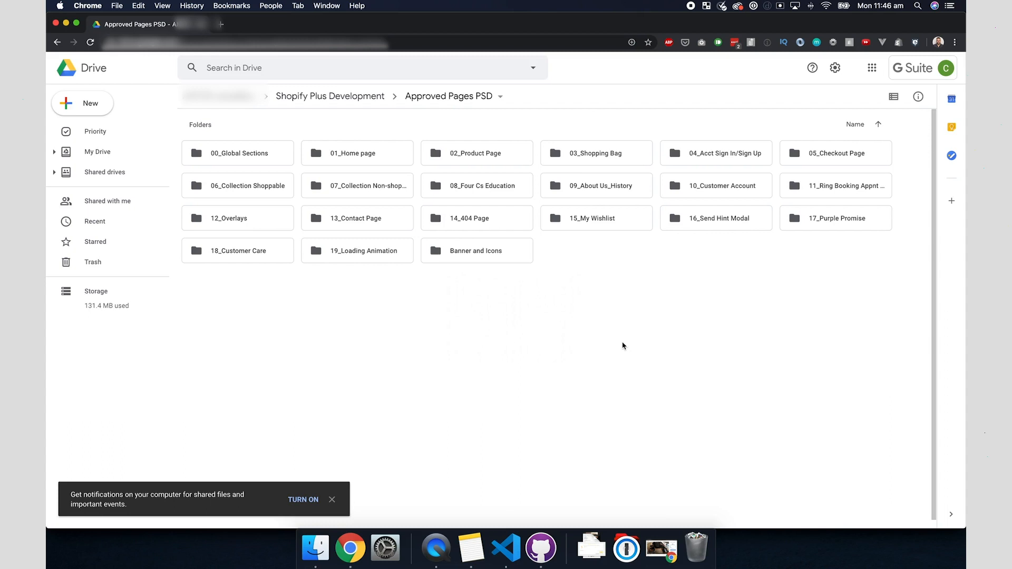
mouse_move(354, 155)
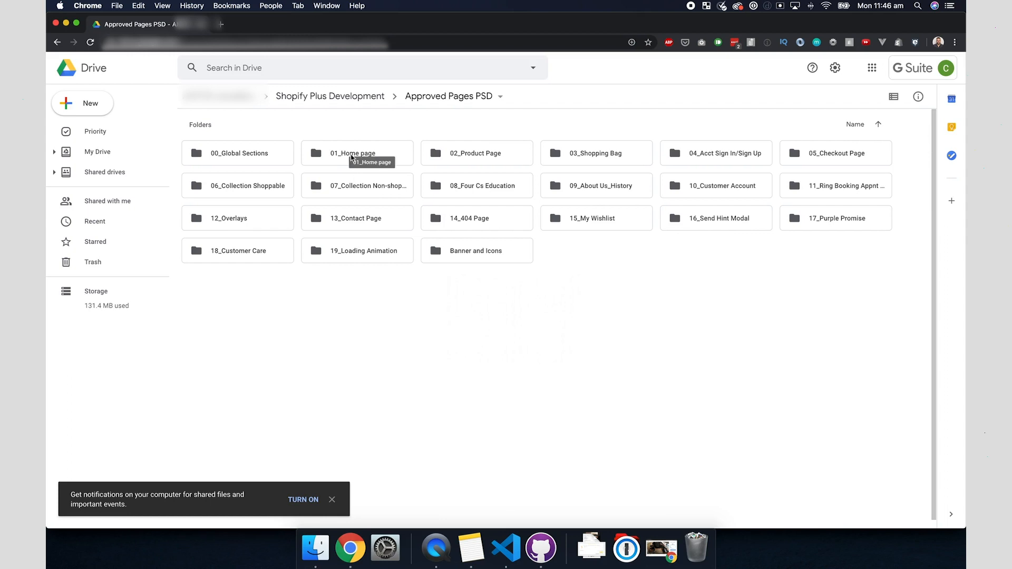
Open the 01_Home page folder inside Approved Pages PSD
double_click(353, 152)
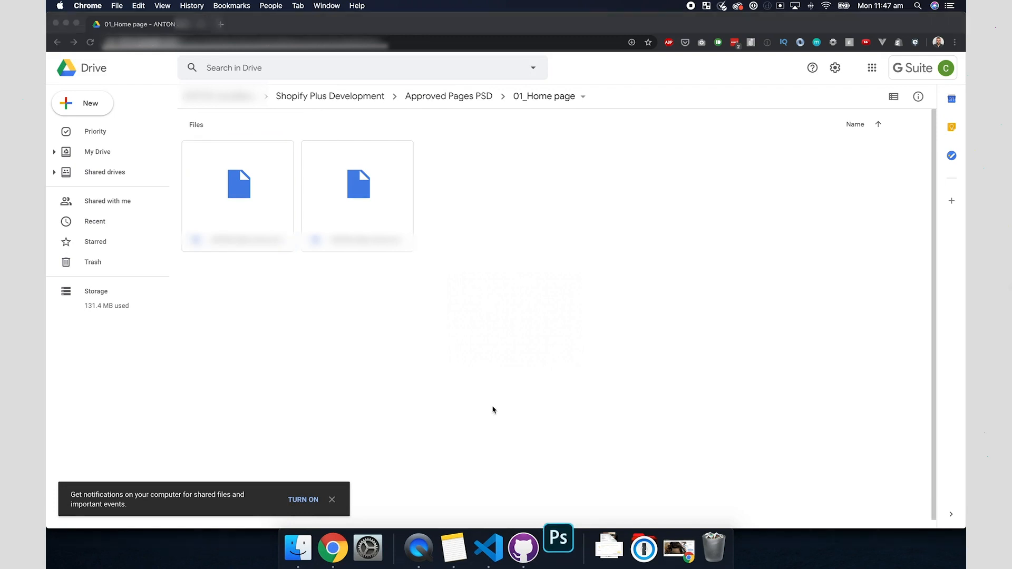
Open the homepage PSD, skipping the Missing Fonts and linked-assets prompts, and pick the Move tool
left_click(558, 547)
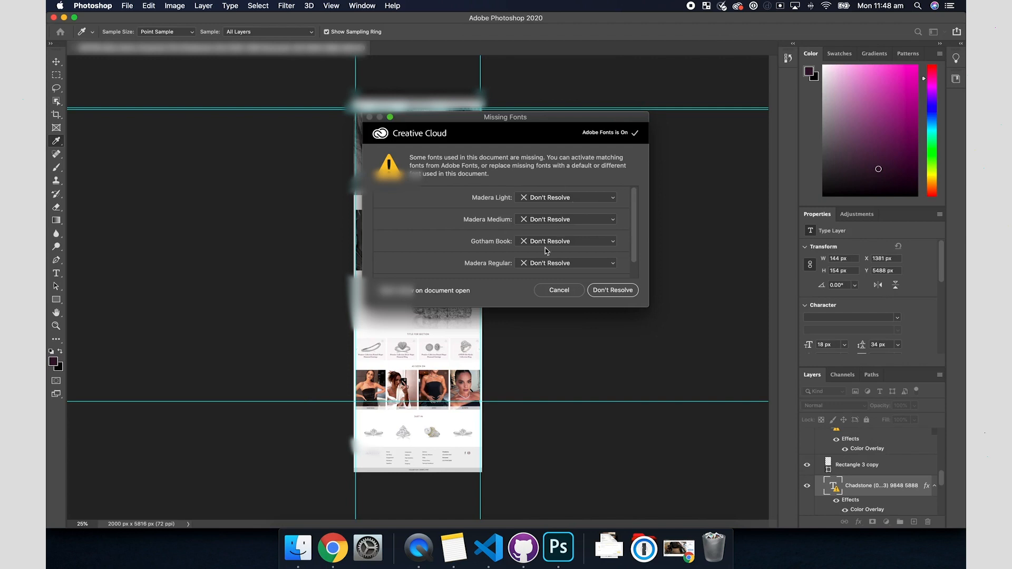
left_click(611, 290)
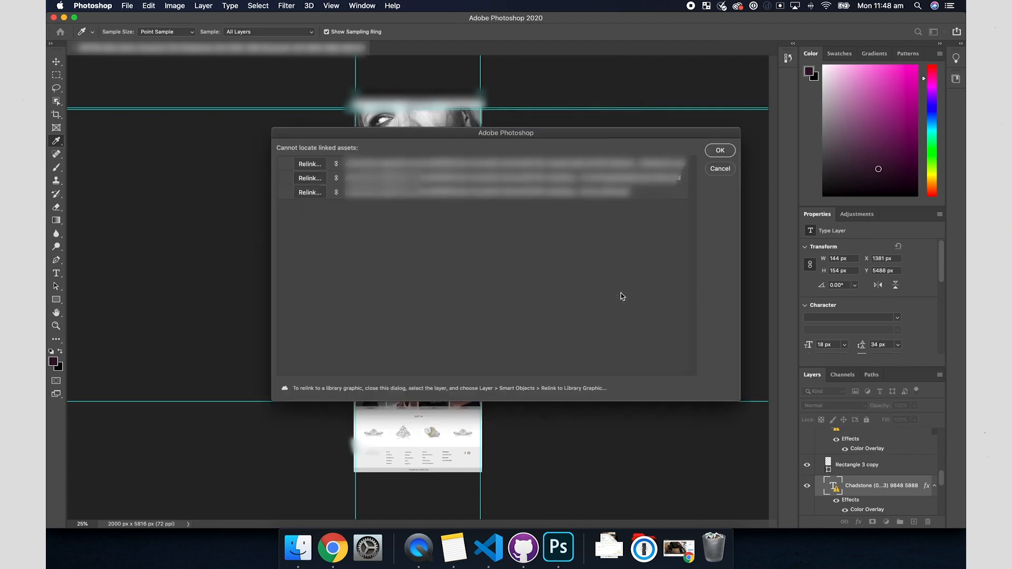
left_click(719, 150)
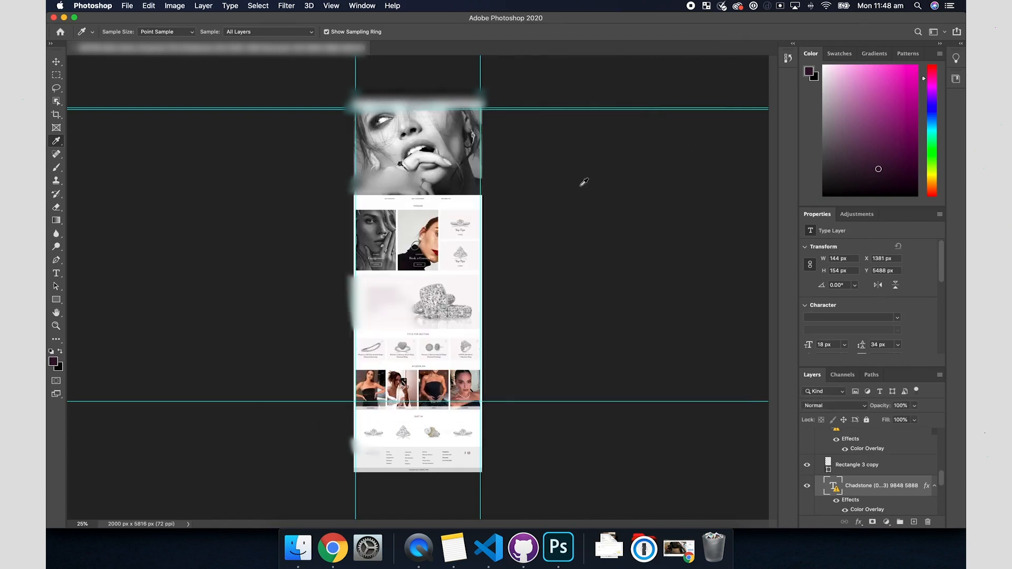
left_click(56, 61)
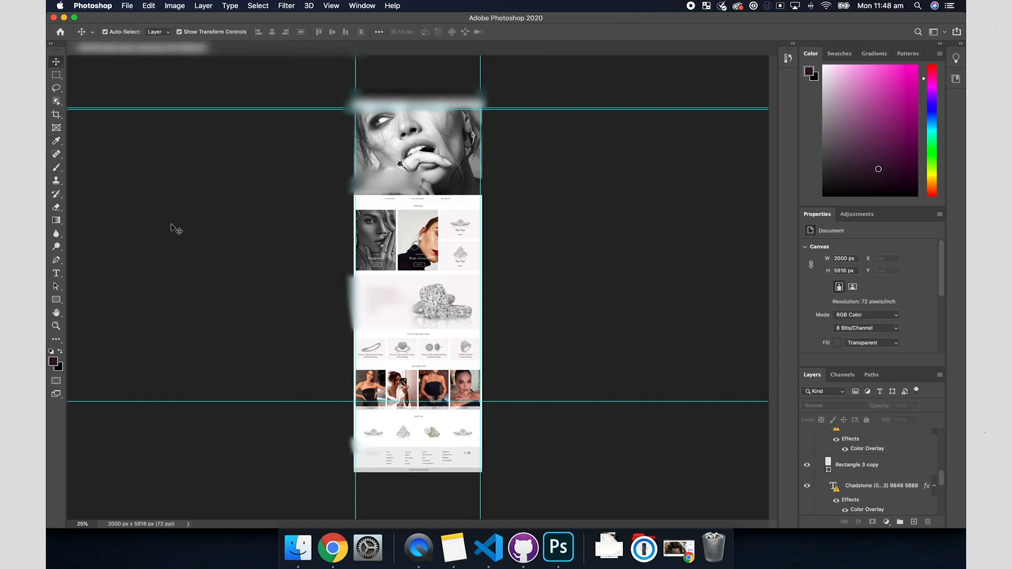
mouse_move(584, 174)
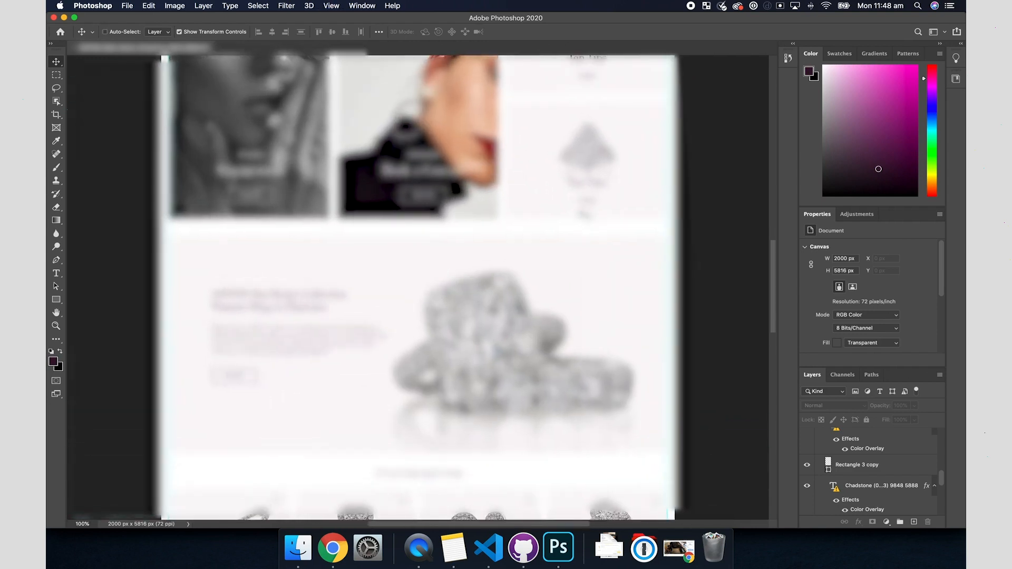
Zoom to 200% on the Book a Consult banner and pan to frame the promo tiles
left_click(56, 325)
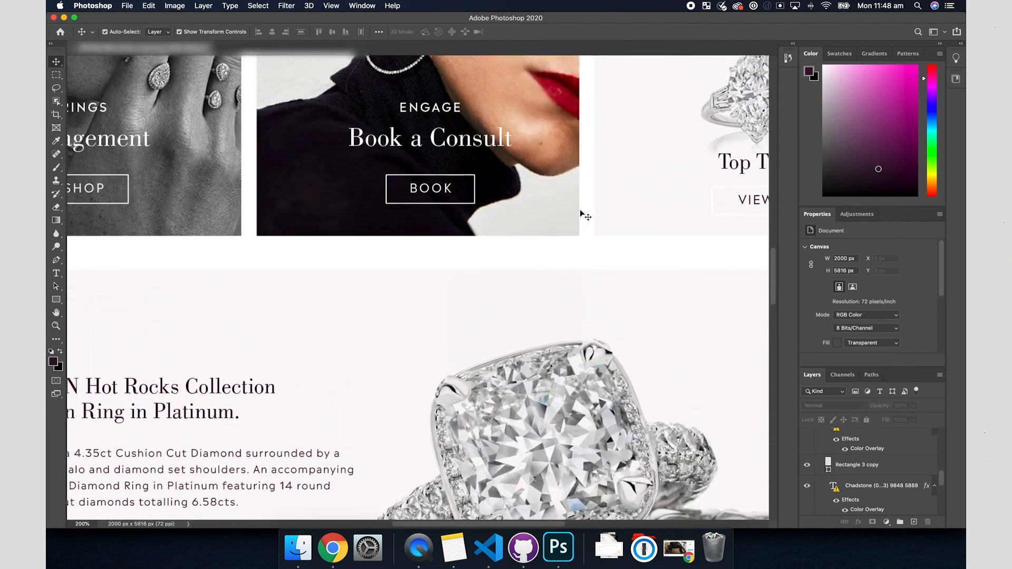
scroll("left", 3)
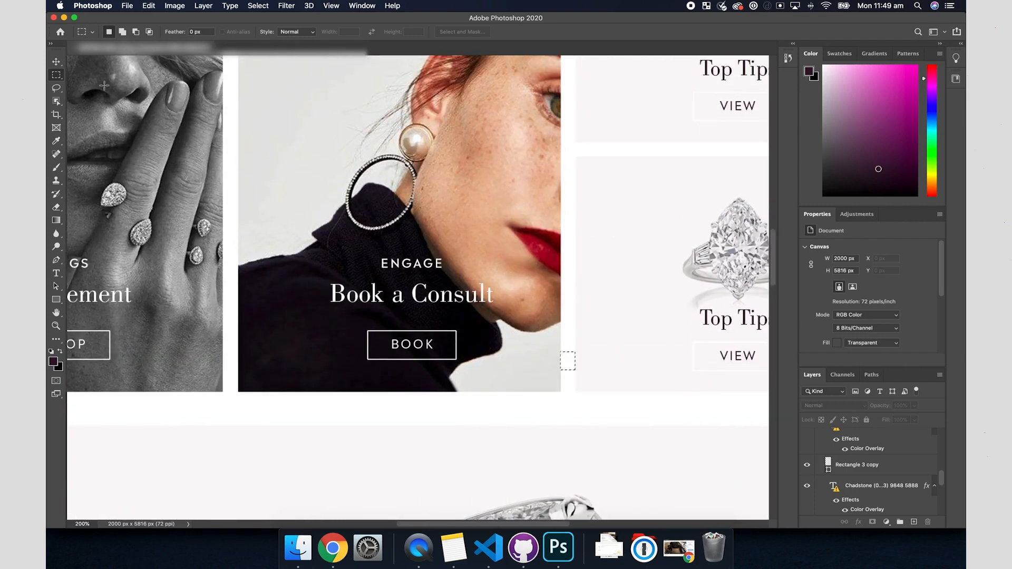
Edit the Book a Consult heading, accepting the Bodoni Book to Myriad Pro substitution, and commit it
left_click(56, 62)
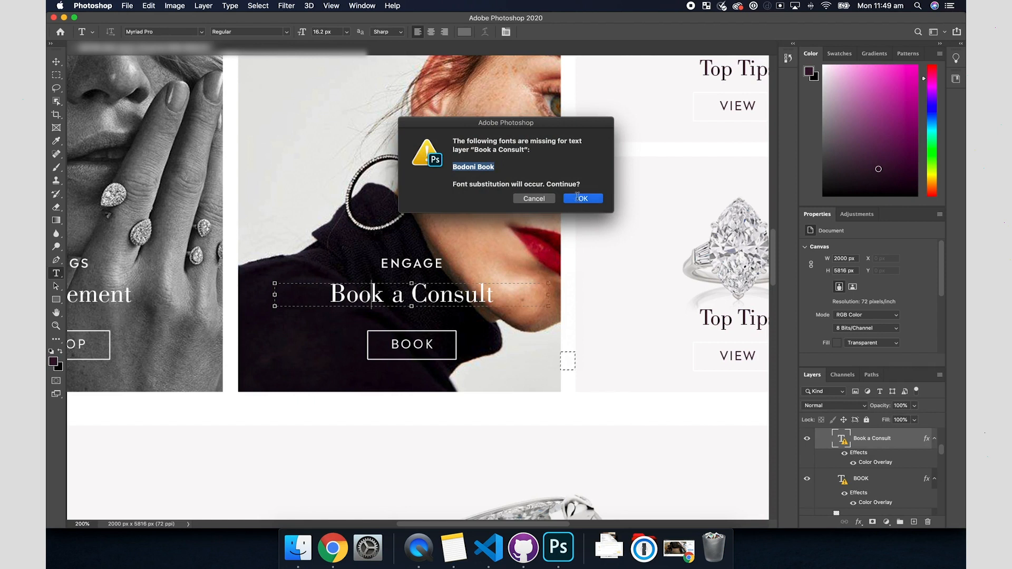
left_click(581, 198)
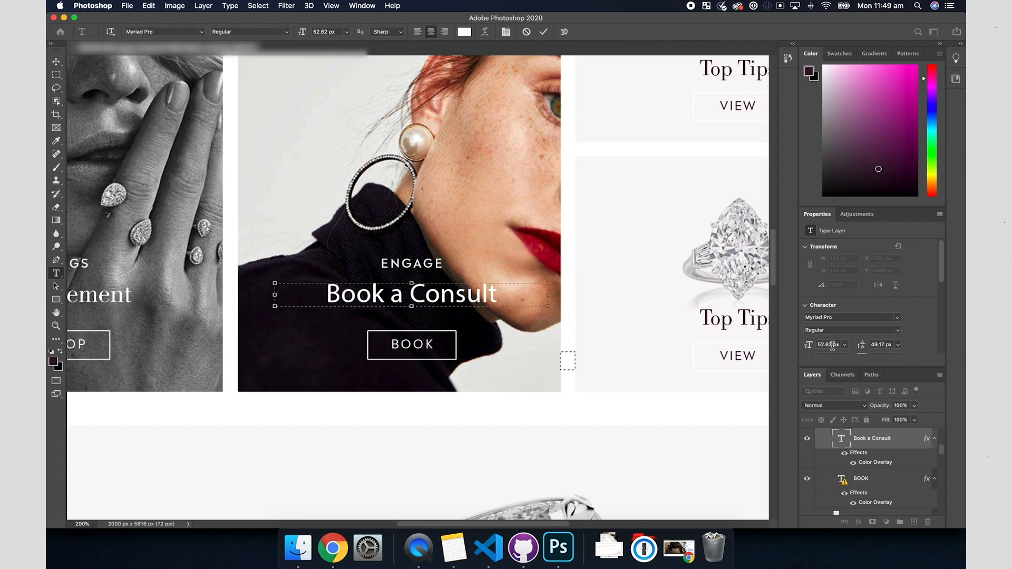
mouse_move(879, 345)
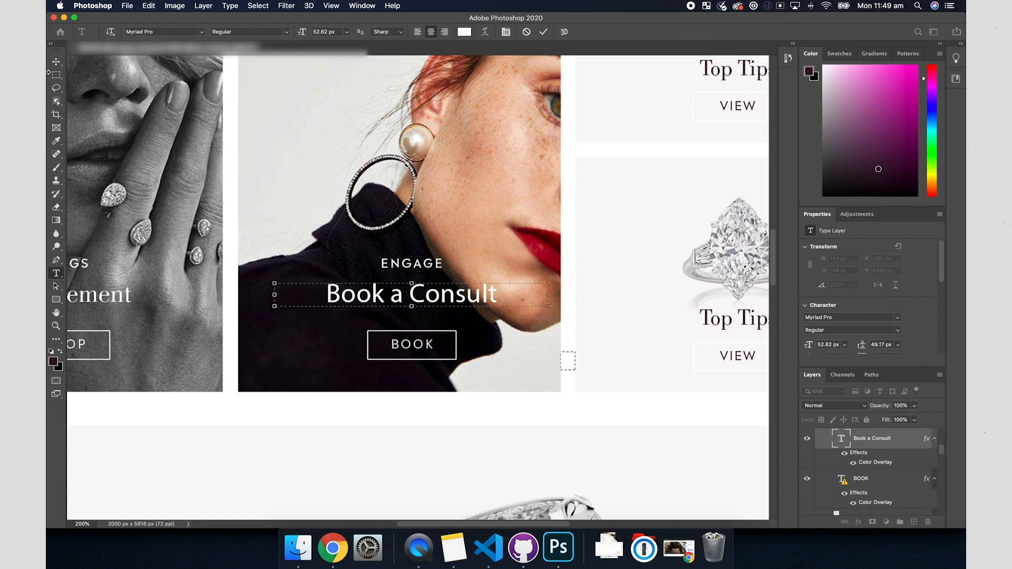
left_click(56, 87)
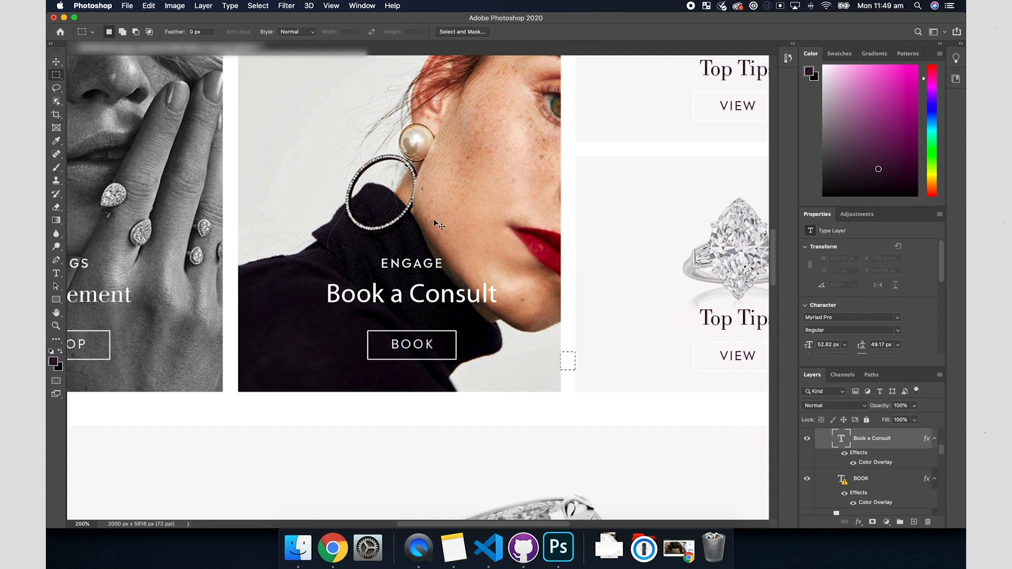